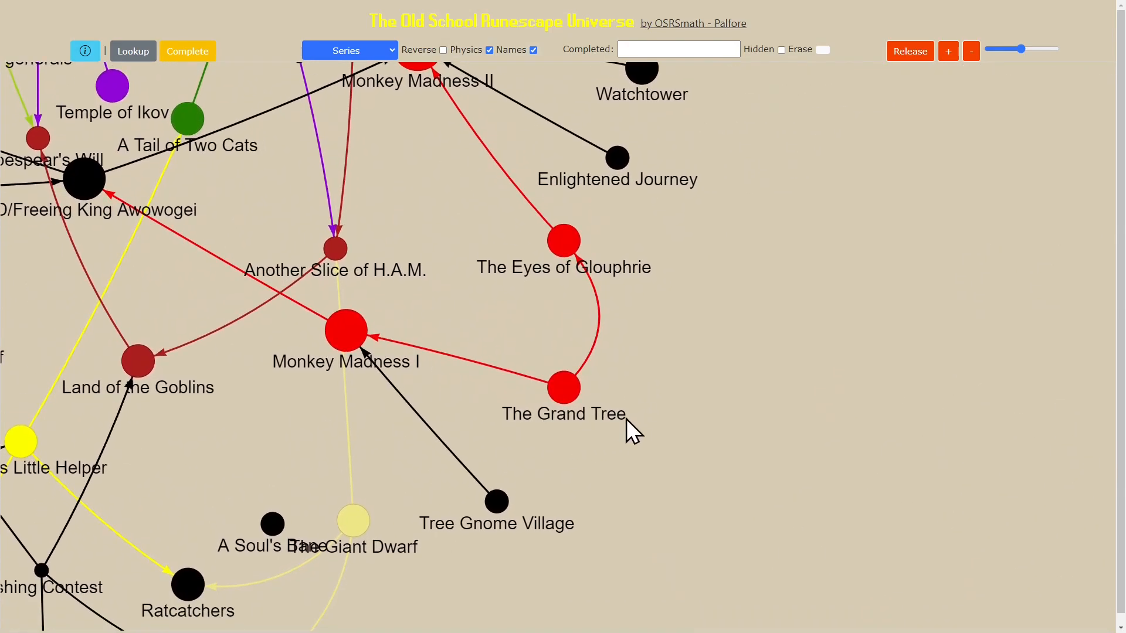
{"action": "mouse_move", "coordinate": [559, 388]}
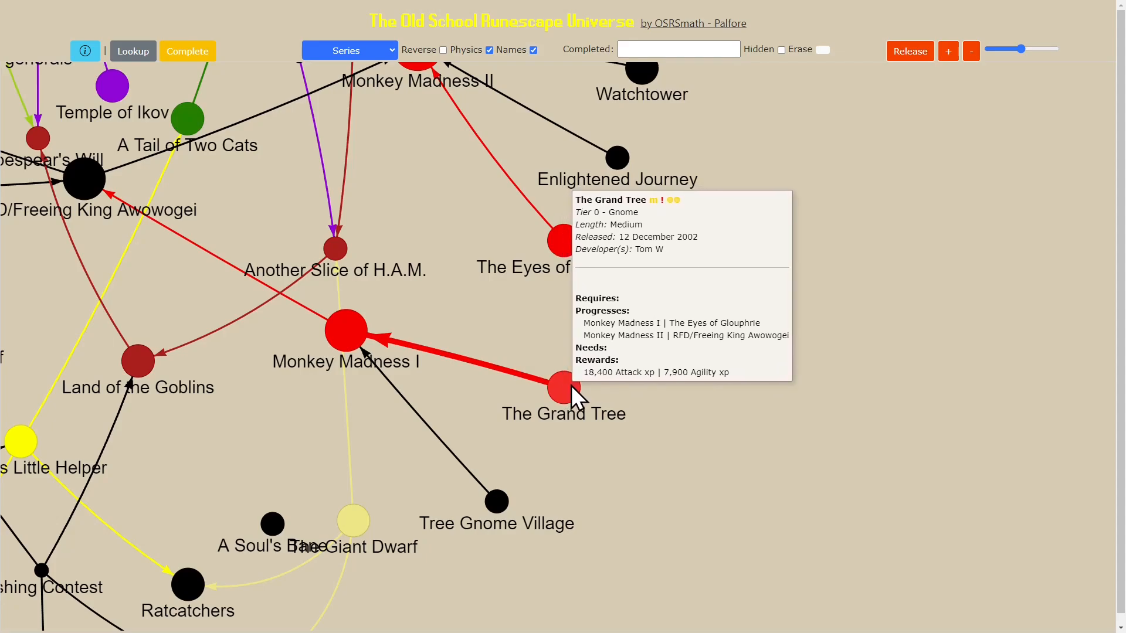
{"action": "mouse_move", "coordinate": [510, 348]}
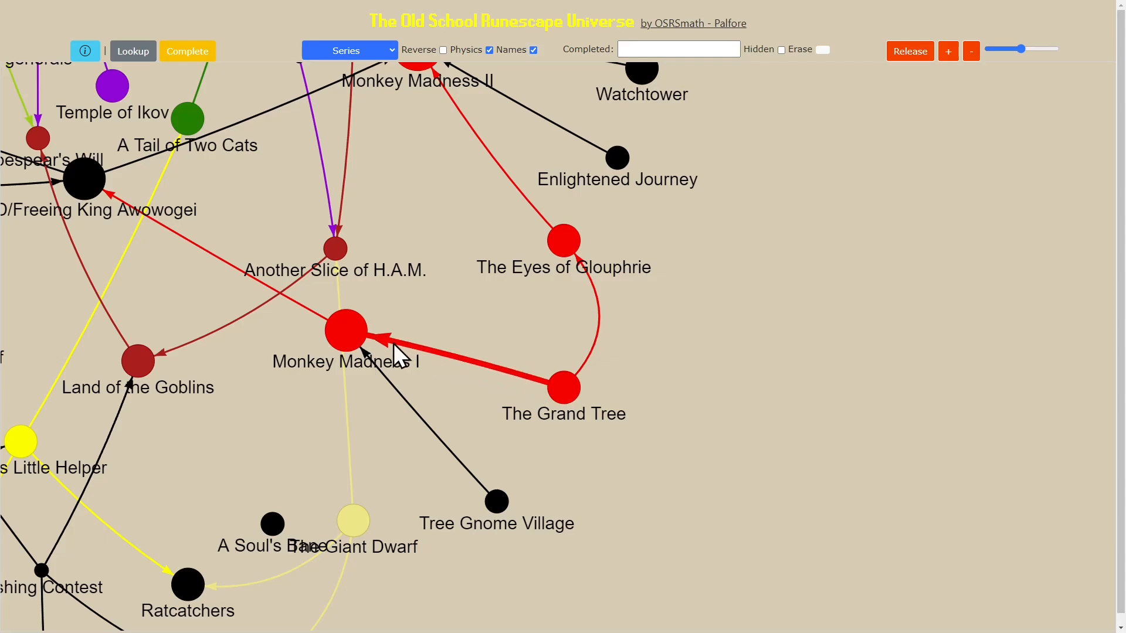
{"action": "mouse_move", "coordinate": [556, 241]}
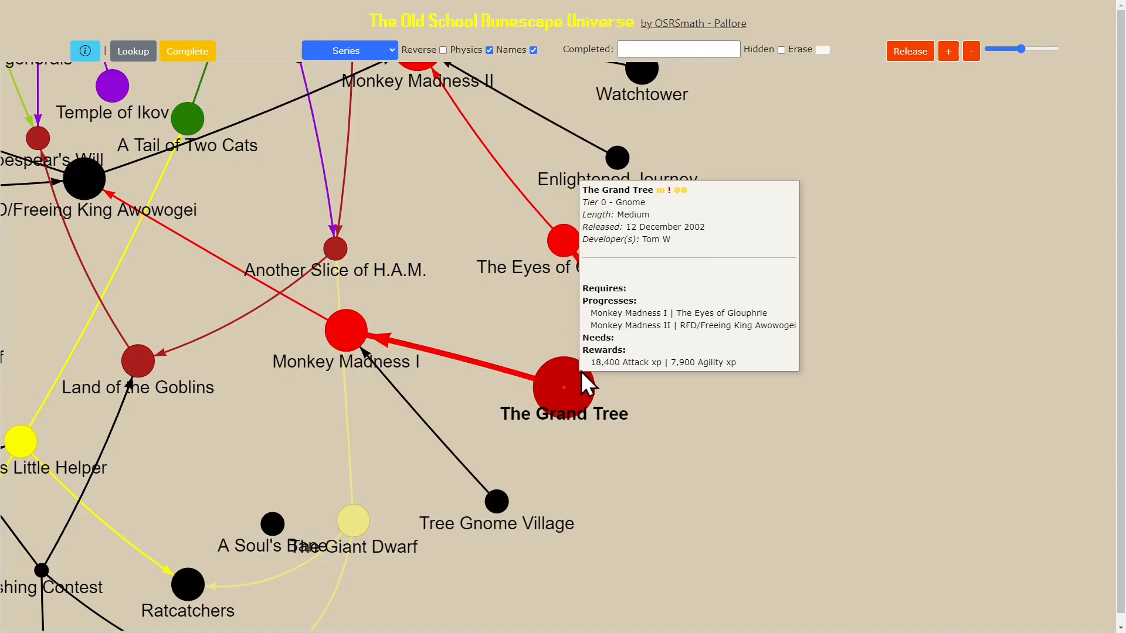
{"action": "mouse_move", "coordinate": [172, 83]}
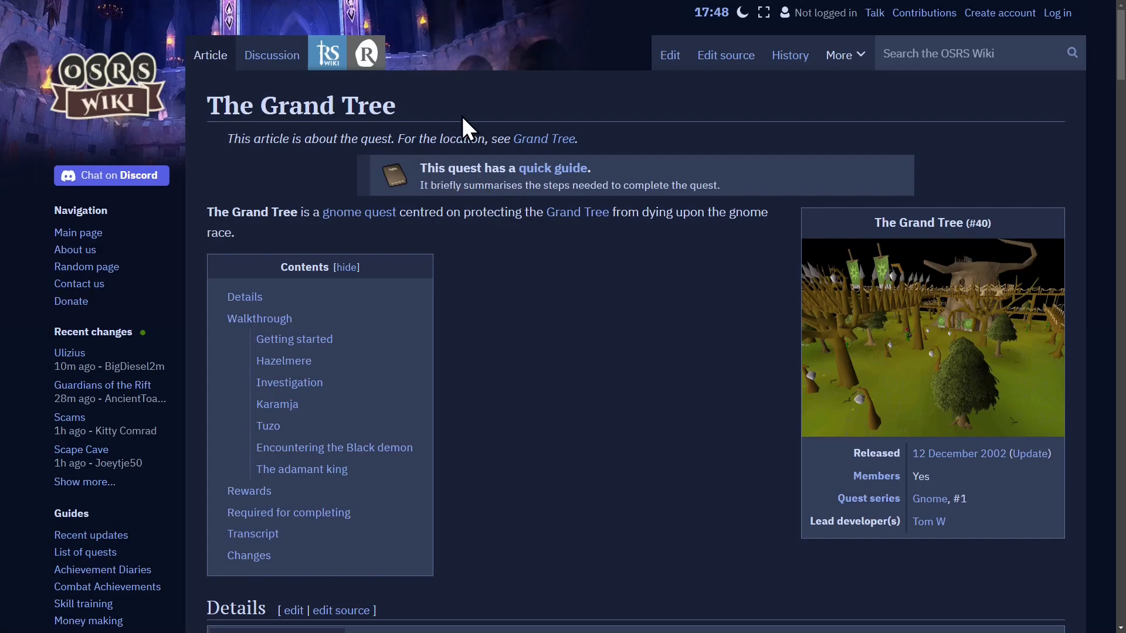
Read down The Grand Tree article to its Rewards section
{"action": "scroll", "scroll_direction": "down", "scroll_amount": 3}
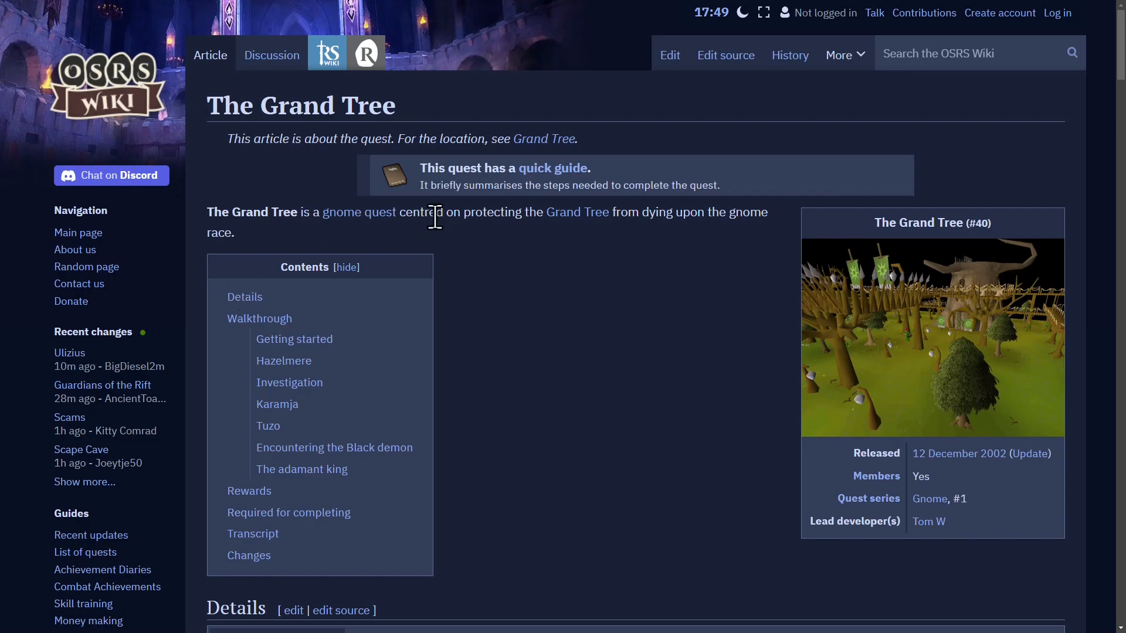
{"action": "mouse_move", "coordinate": [281, 85]}
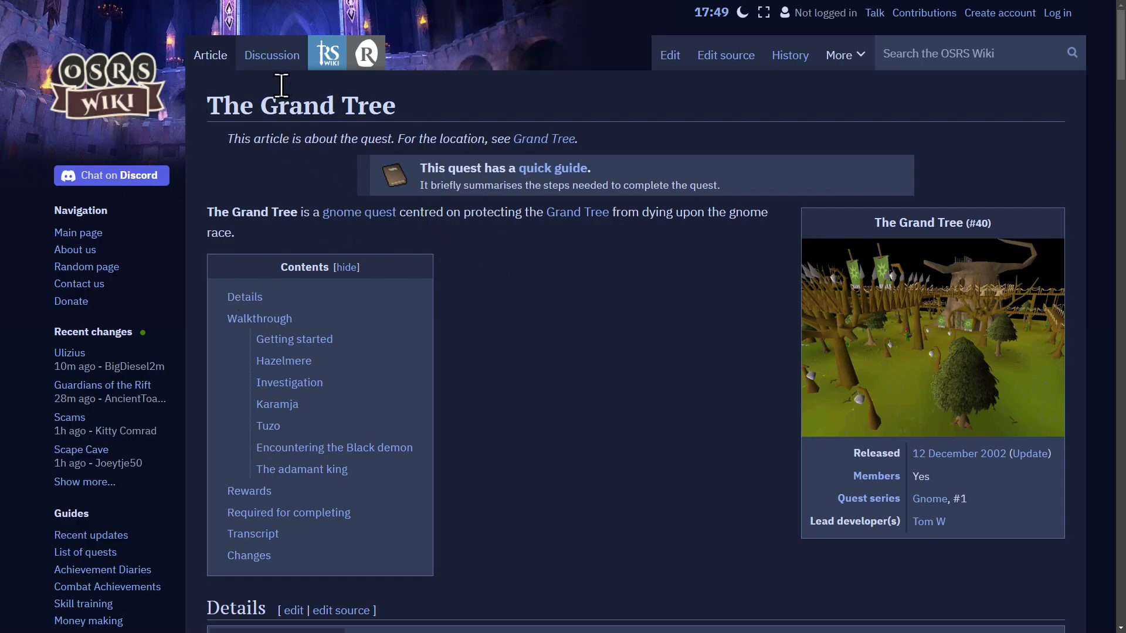
{"action": "mouse_move", "coordinate": [207, 104]}
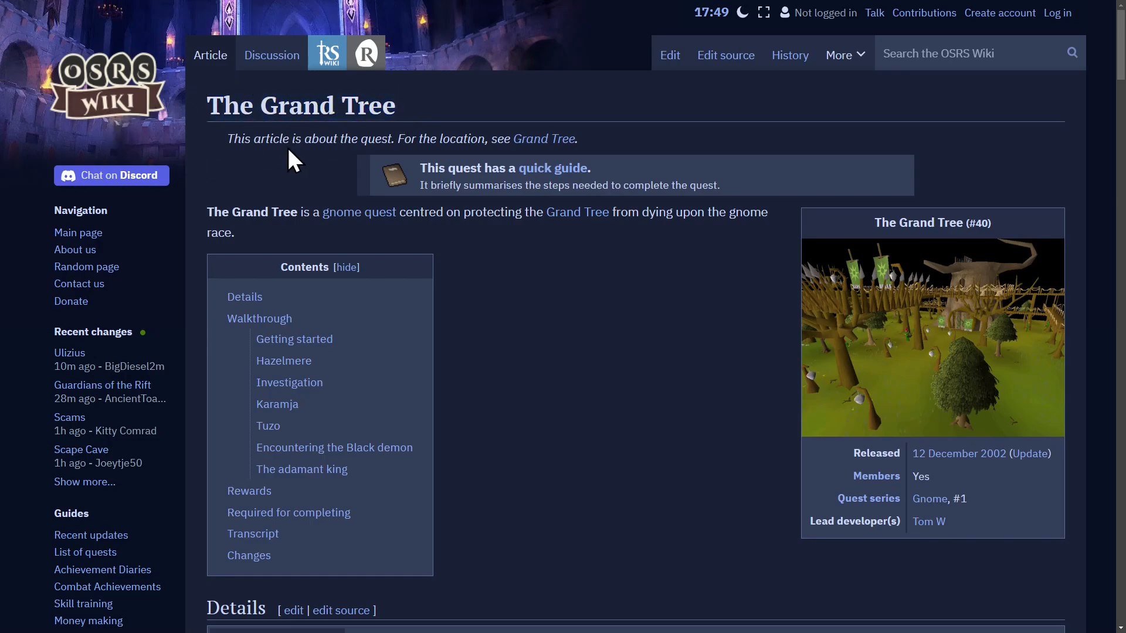
{"action": "scroll", "scroll_direction": "down", "scroll_amount": 3}
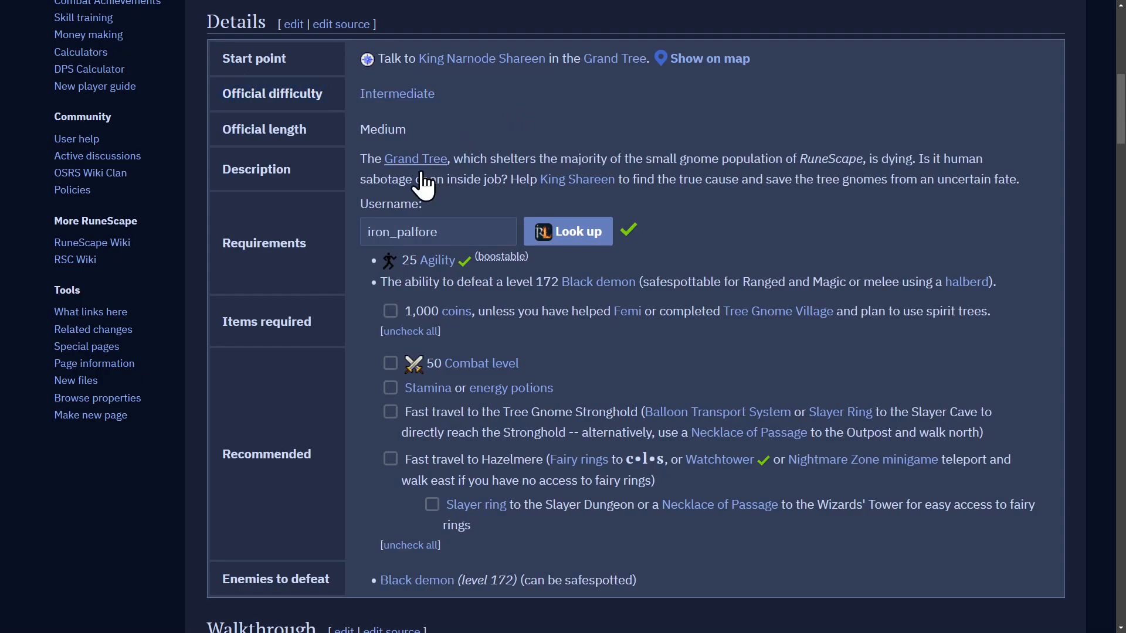
{"action": "scroll", "scroll_direction": "down", "scroll_amount": 3}
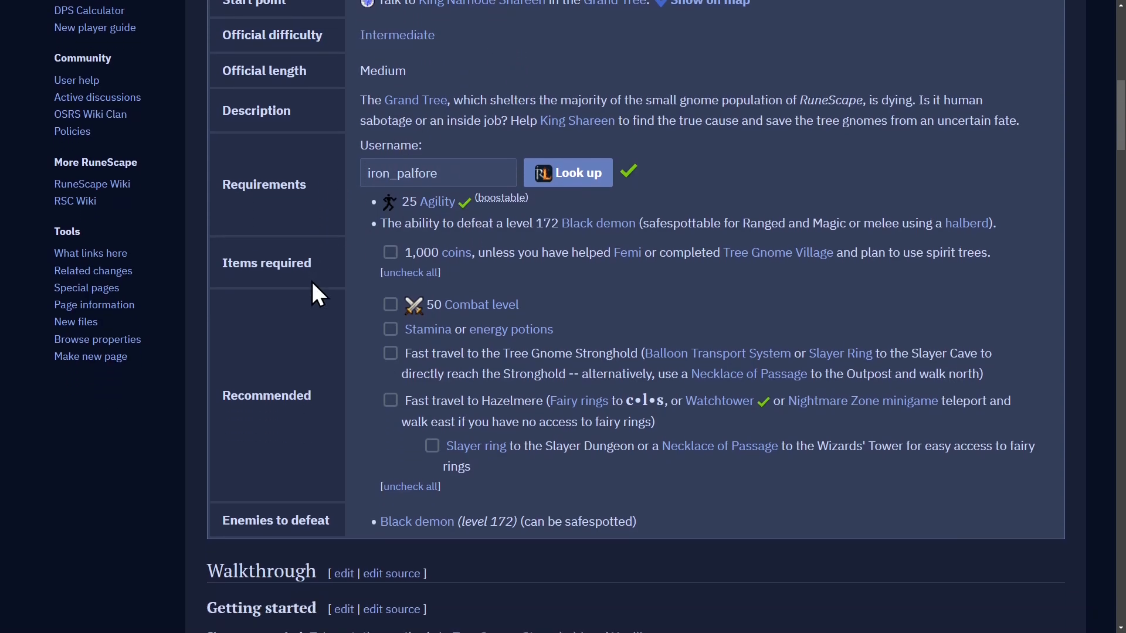
{"action": "scroll", "scroll_direction": "down", "scroll_amount": 3}
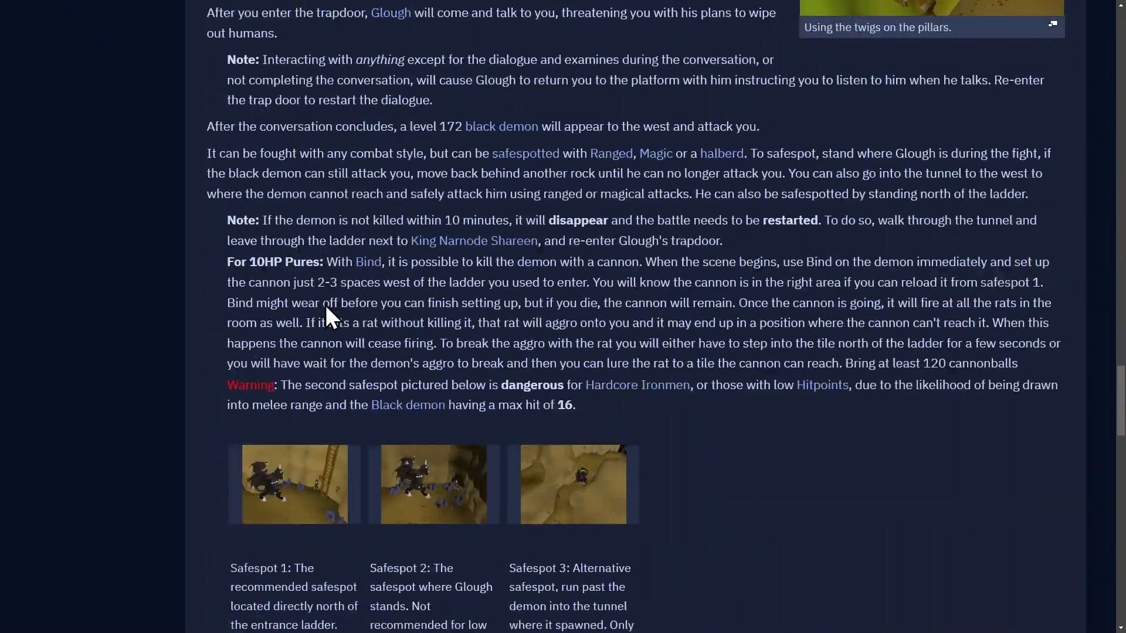
{"action": "scroll", "scroll_direction": "down", "scroll_amount": 3}
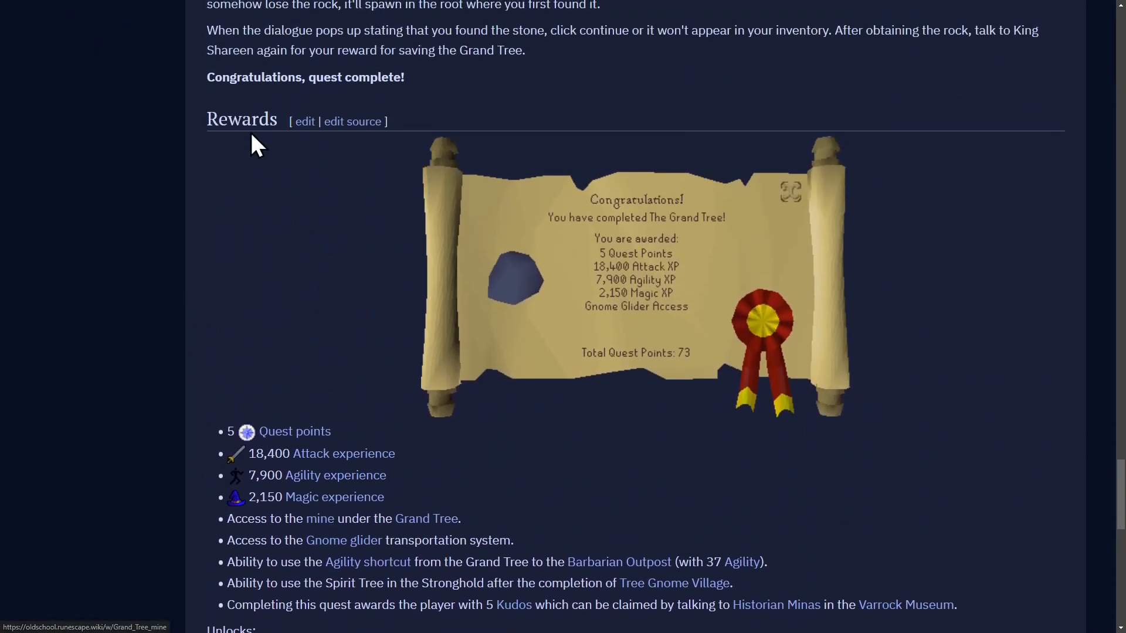
{"action": "scroll", "scroll_direction": "down", "scroll_amount": 3}
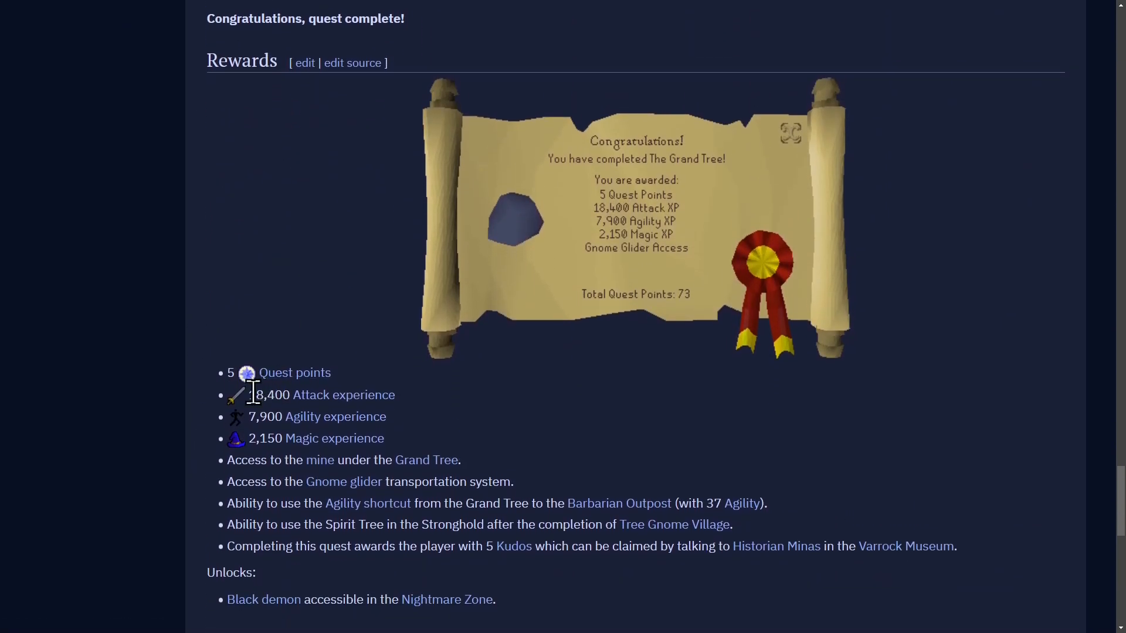
{"action": "mouse_move", "coordinate": [319, 402]}
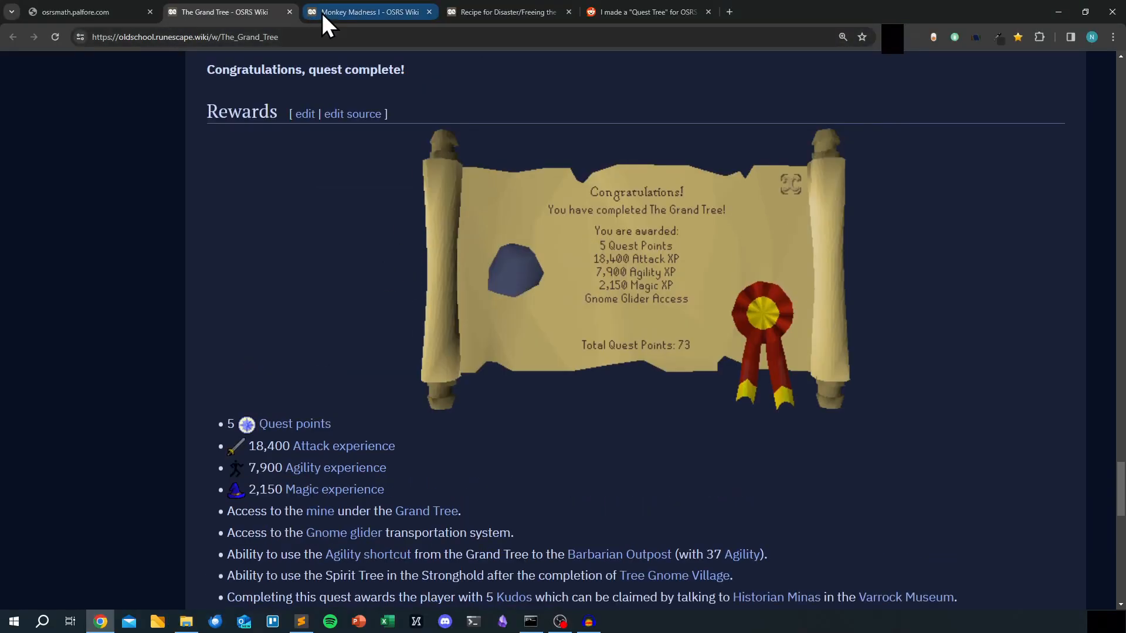
Review the Monkey Madness I rewards and return to the OSRSmath quest graph
{"action": "left_click", "coordinate": [366, 12]}
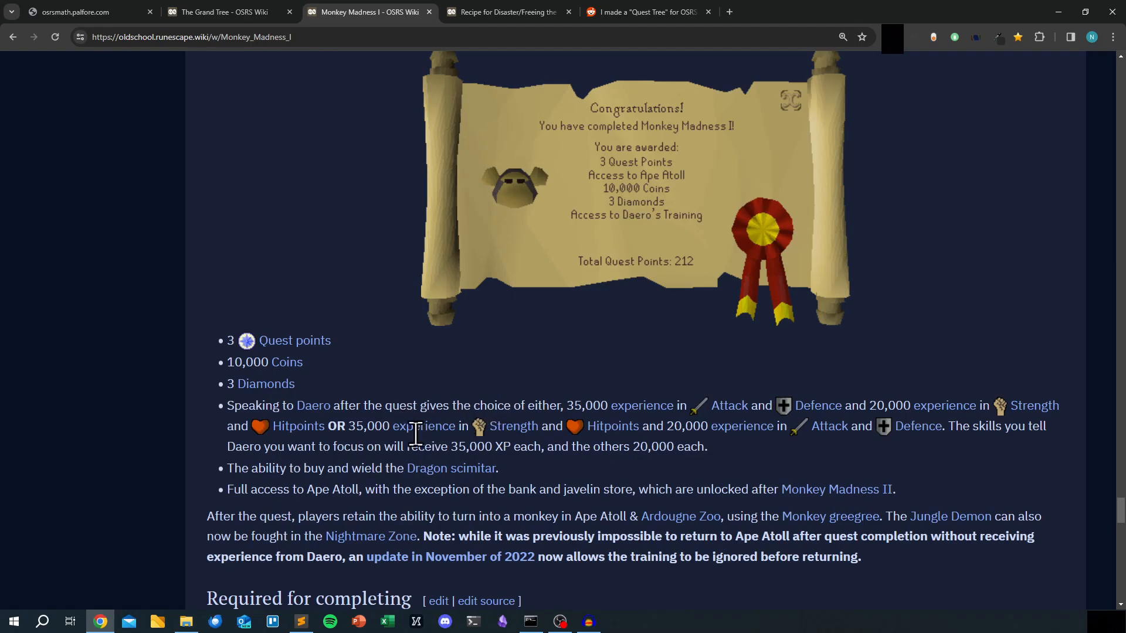
{"action": "mouse_move", "coordinate": [458, 468]}
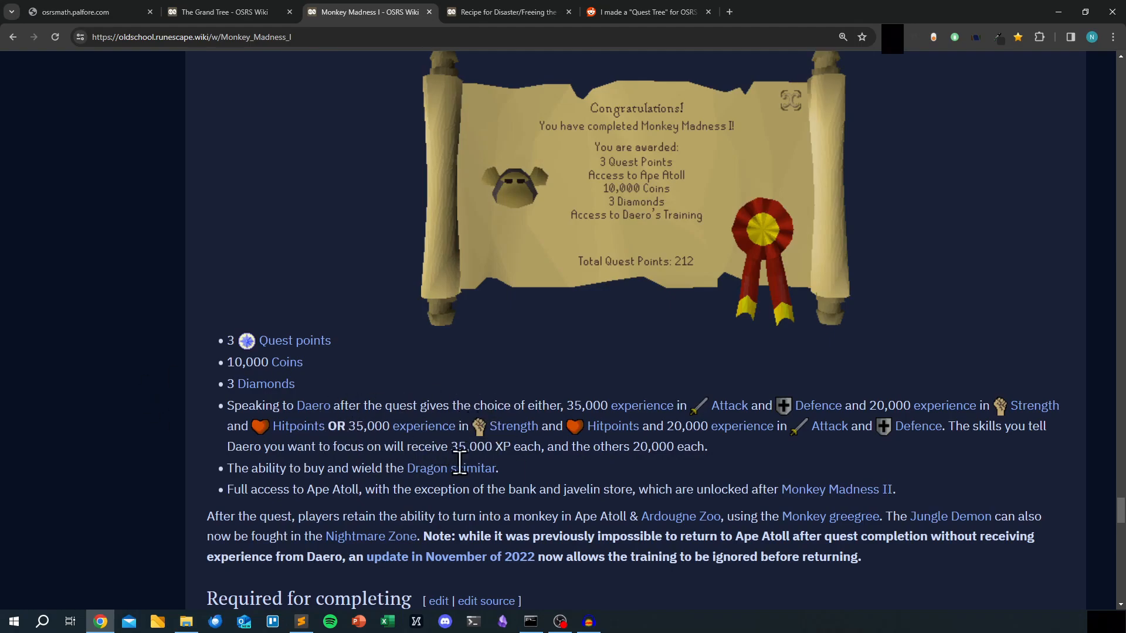
{"action": "left_click", "coordinate": [85, 12]}
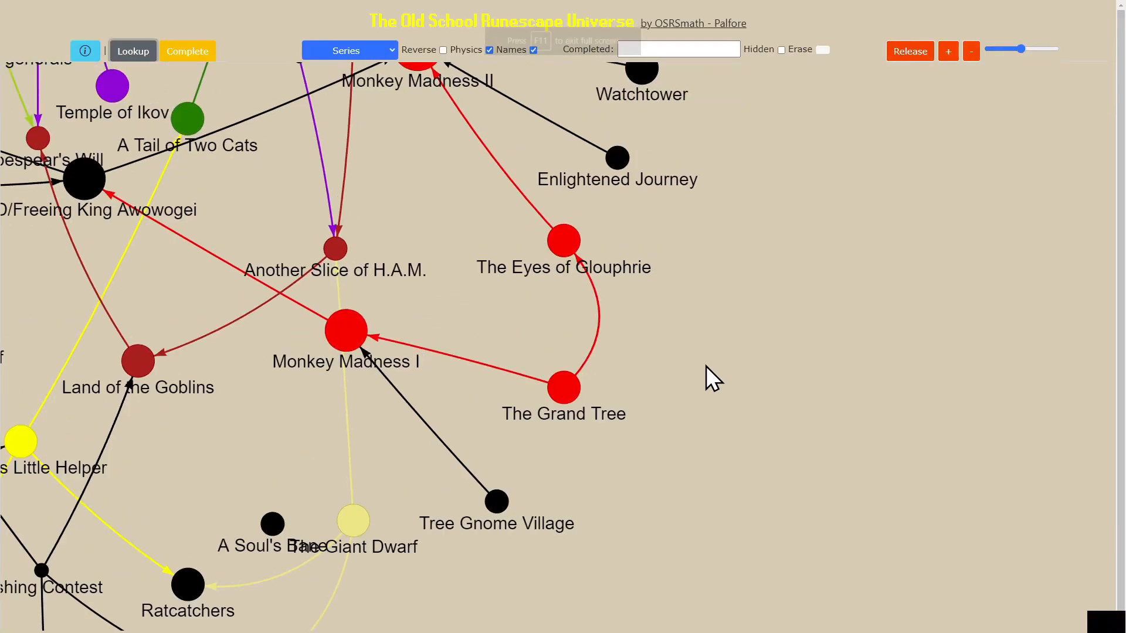
{"action": "mouse_move", "coordinate": [467, 230]}
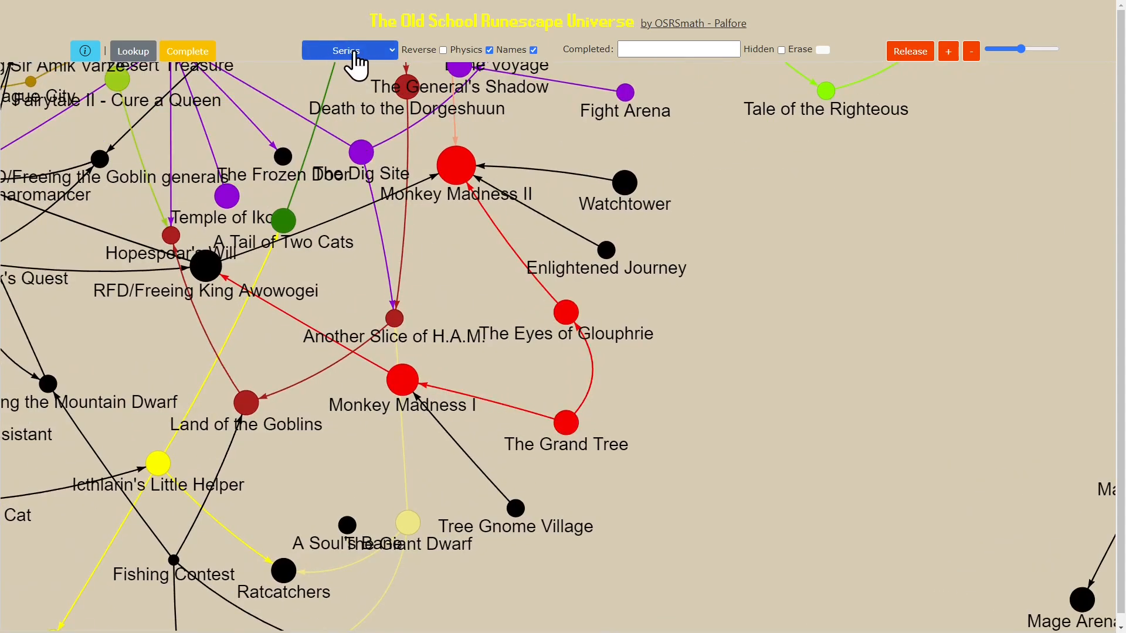
{"action": "mouse_move", "coordinate": [380, 104]}
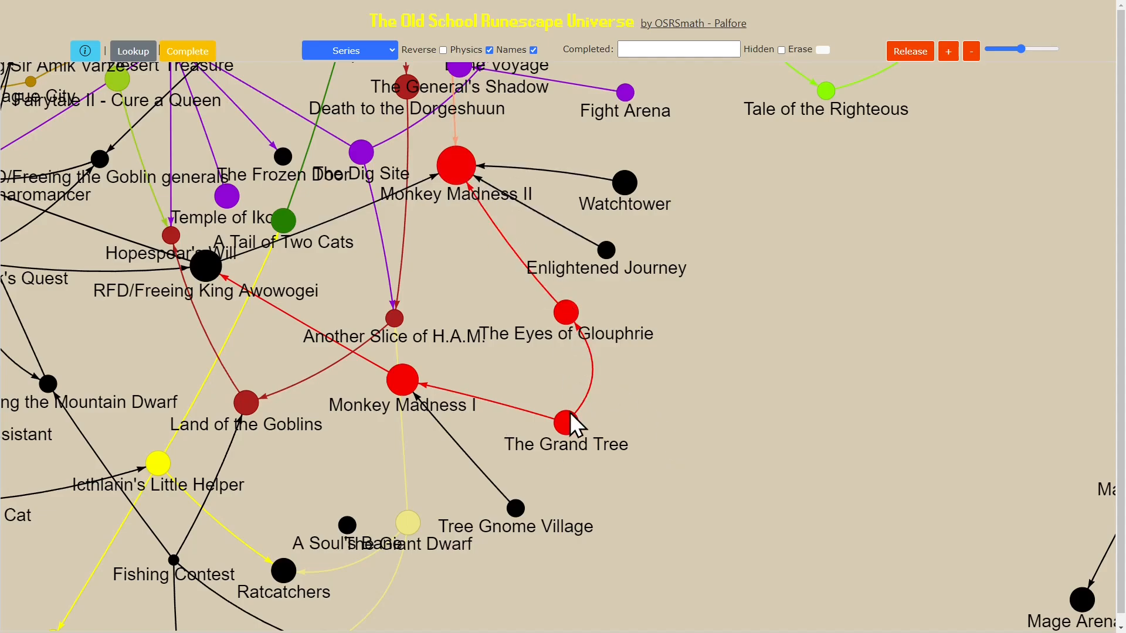
{"action": "mouse_move", "coordinate": [562, 312]}
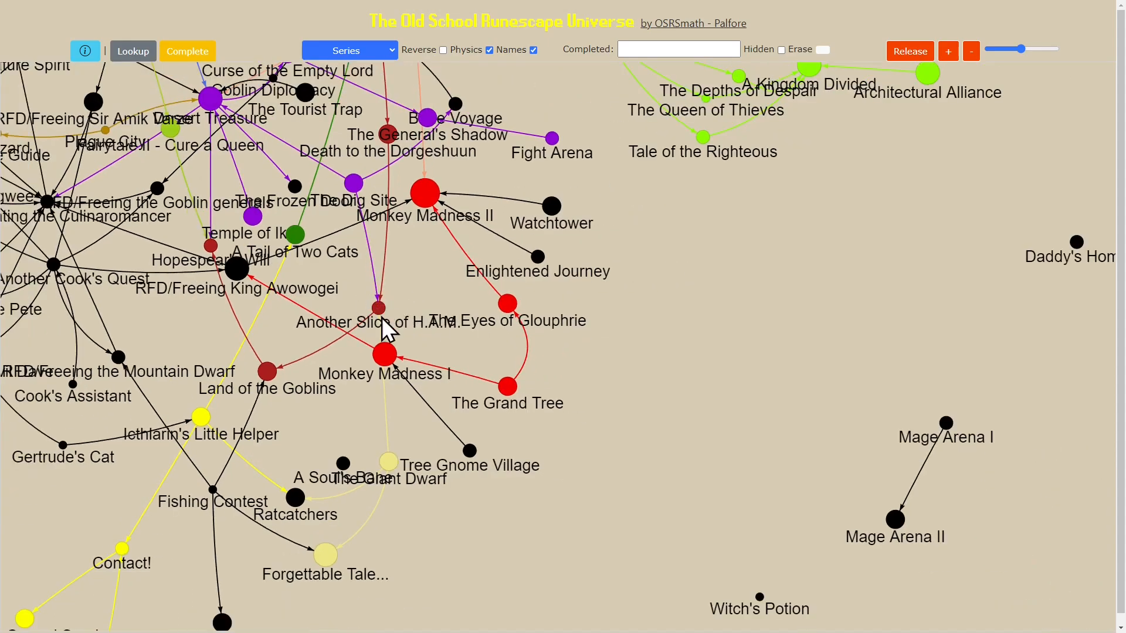
{"action": "mouse_move", "coordinate": [431, 302]}
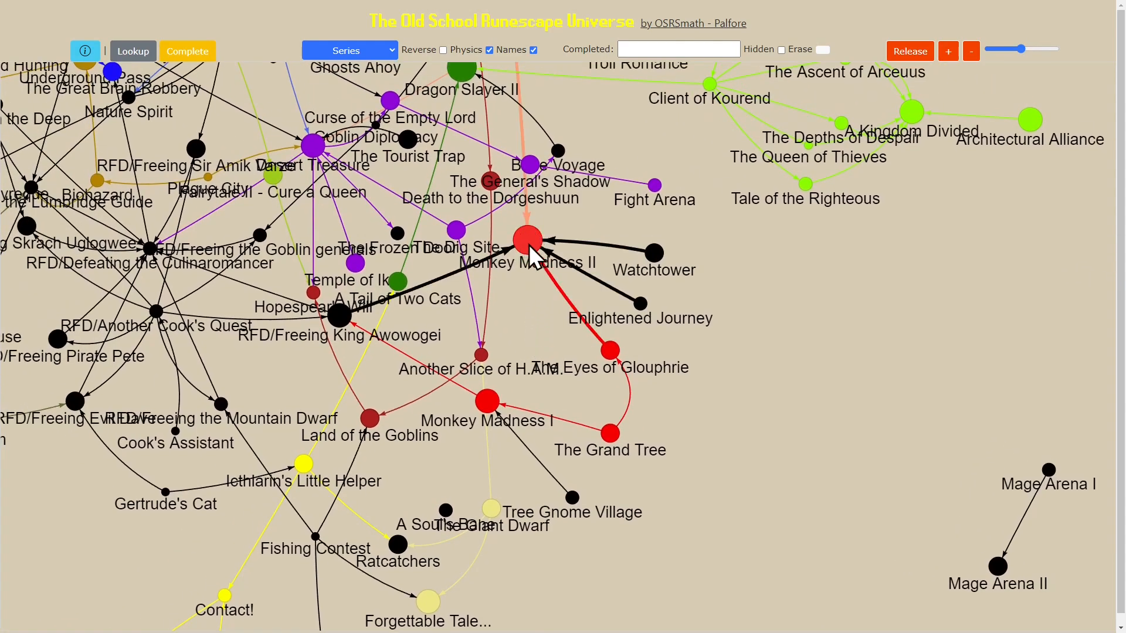
Highlight Monkey Madness II and its prerequisite links in the zoomed-out network
{"action": "left_click", "coordinate": [523, 242]}
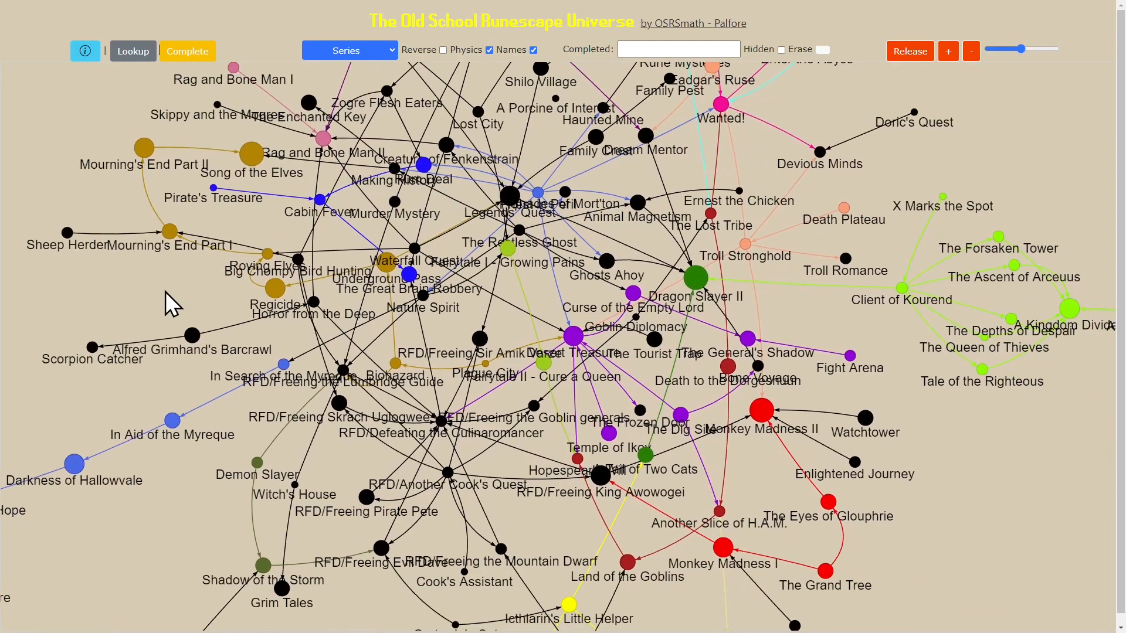
{"action": "mouse_move", "coordinate": [610, 349]}
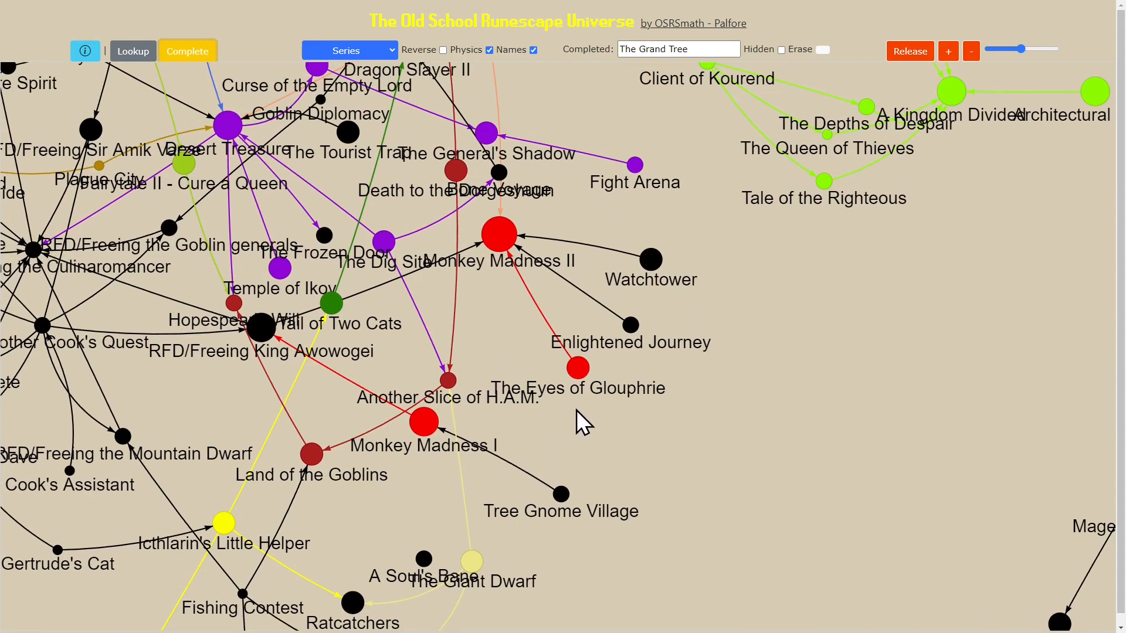
{"action": "mouse_move", "coordinate": [575, 368]}
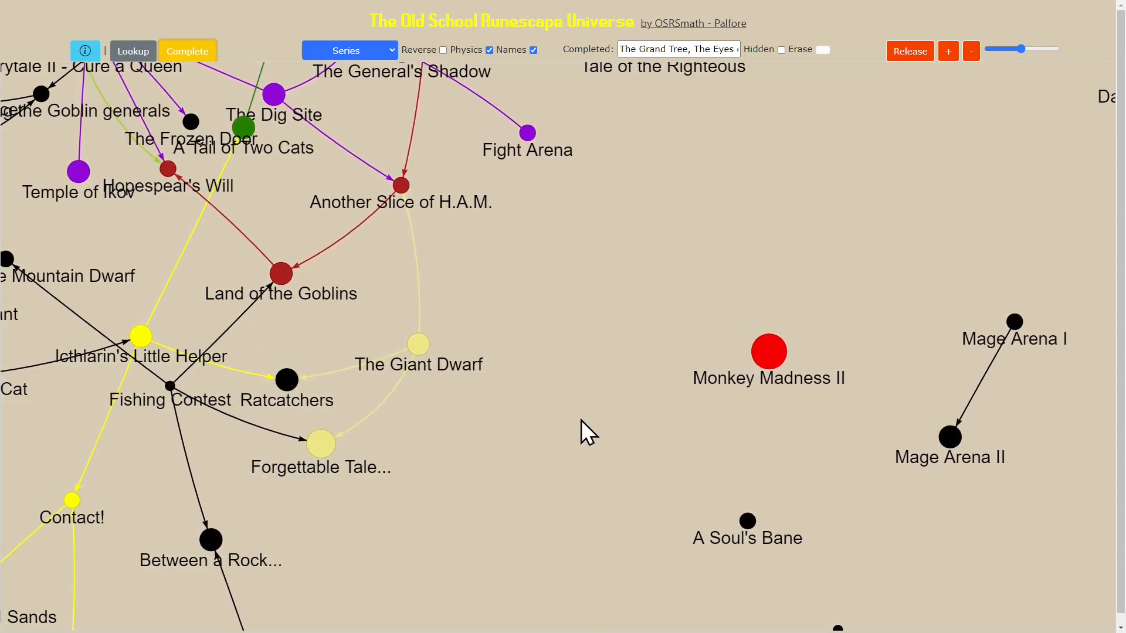
Pan the graph to show Monkey Madness II left disconnected after the completed quests drop out
{"action": "left_click_drag", "start_coordinate": [767, 352], "coordinate": [602, 300]}
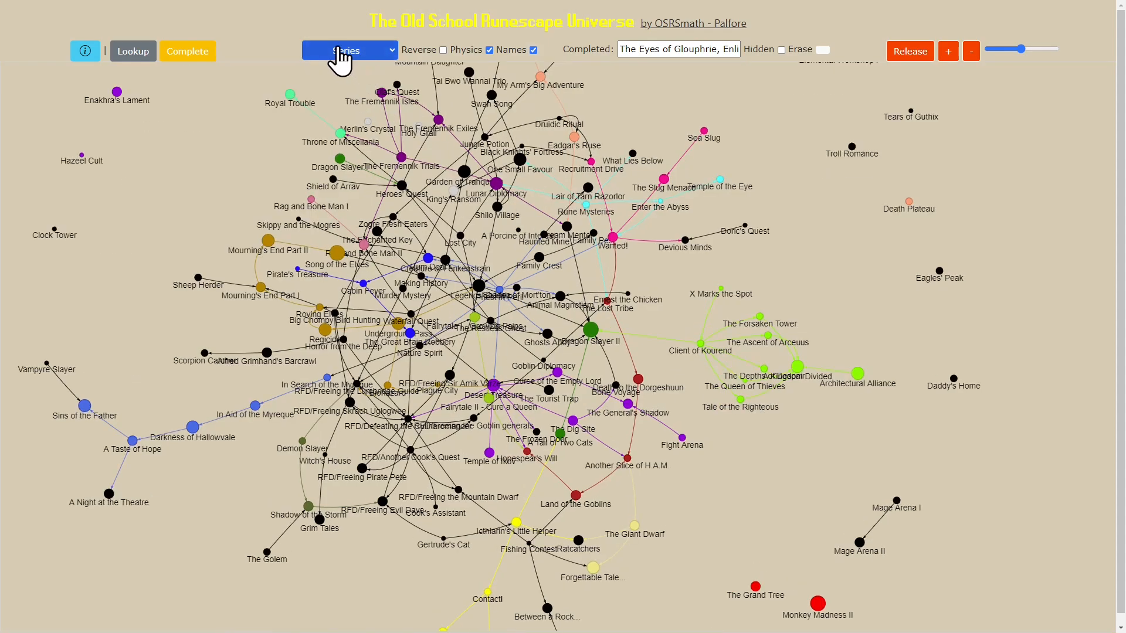
{"action": "mouse_move", "coordinate": [388, 65]}
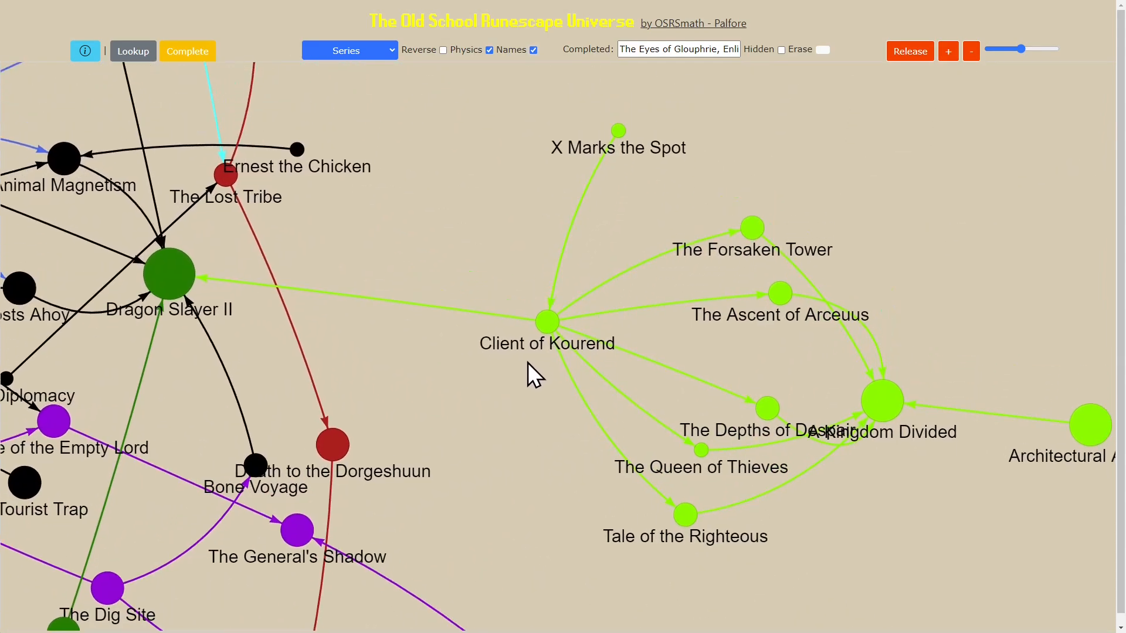
Pan so the Client of Kourend group feeding A Kingdom Divided is fully in view
{"action": "left_click_drag", "start_coordinate": [531, 373], "coordinate": [602, 463]}
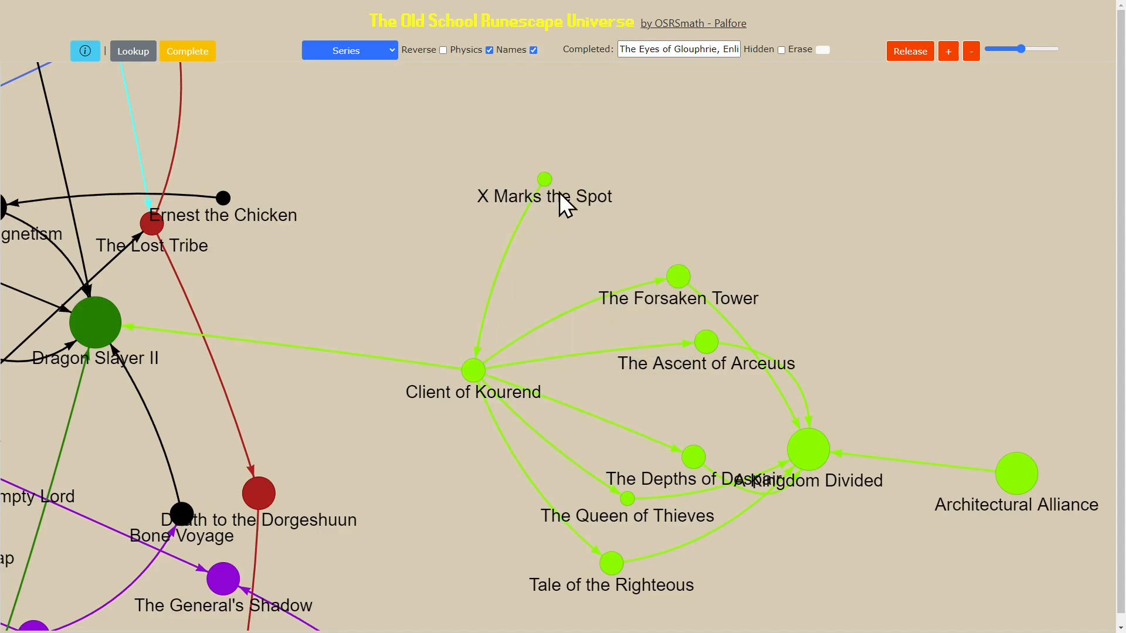
{"action": "mouse_move", "coordinate": [510, 394]}
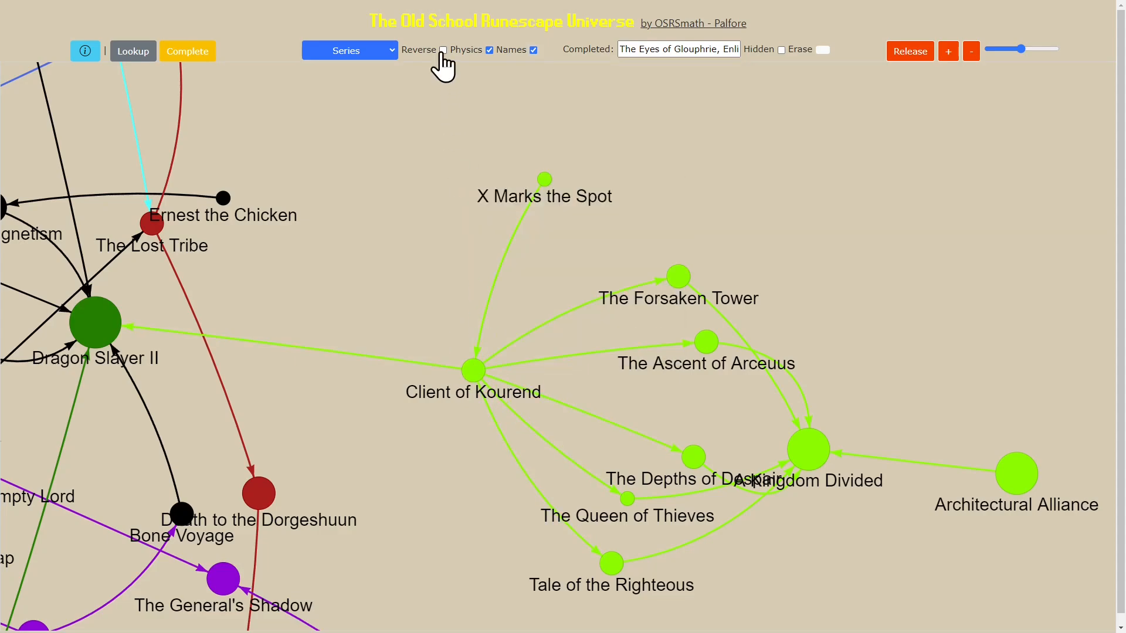
Tick Reverse so arrows point back toward prerequisites, and pan to the broad network
{"action": "left_click", "coordinate": [442, 50]}
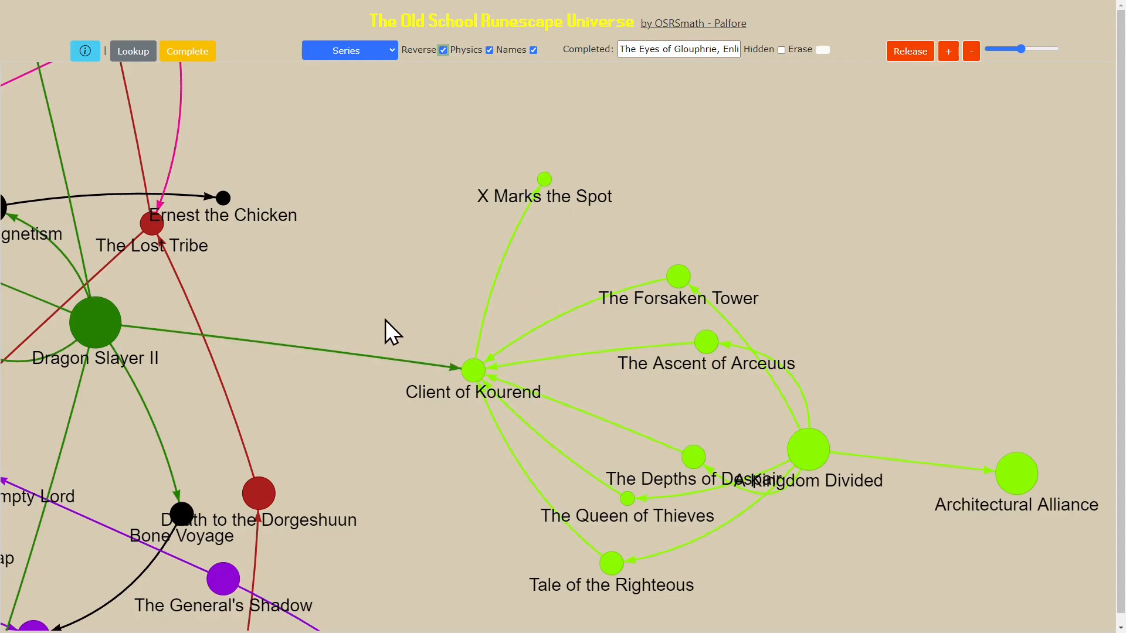
{"action": "left_click_drag", "start_coordinate": [392, 332], "coordinate": [497, 441]}
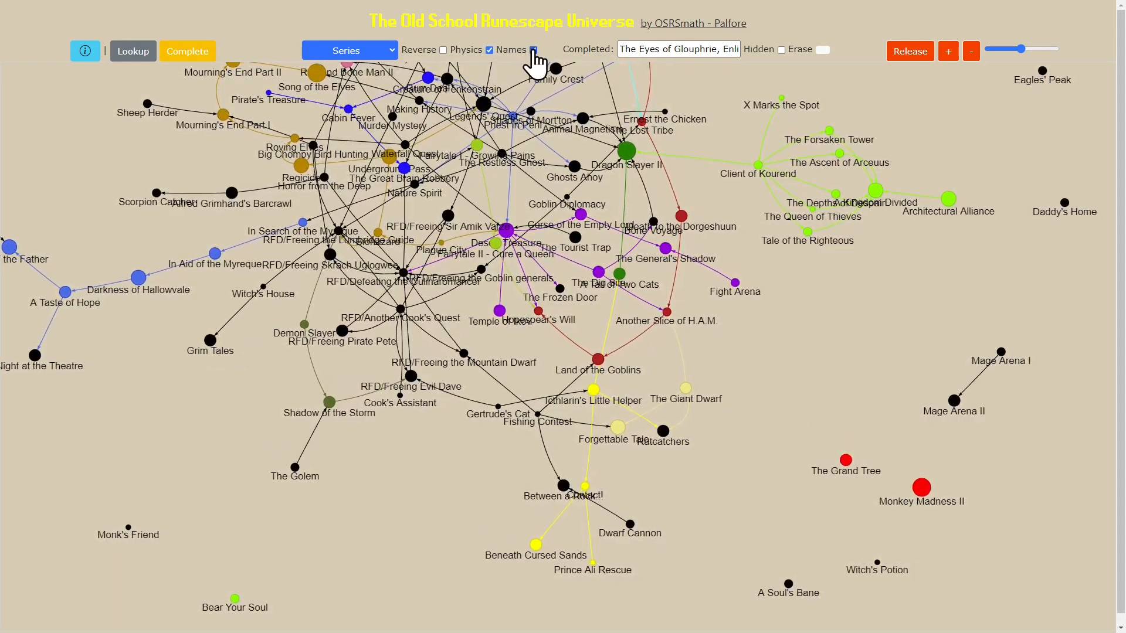
{"action": "left_click", "coordinate": [532, 49]}
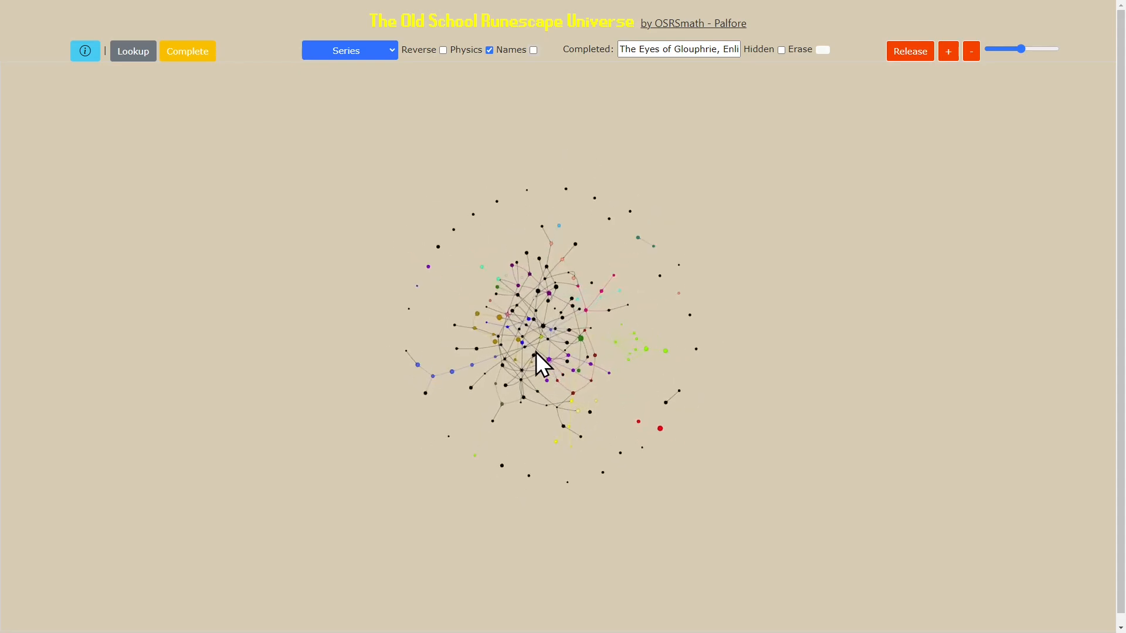
{"action": "mouse_move", "coordinate": [466, 449]}
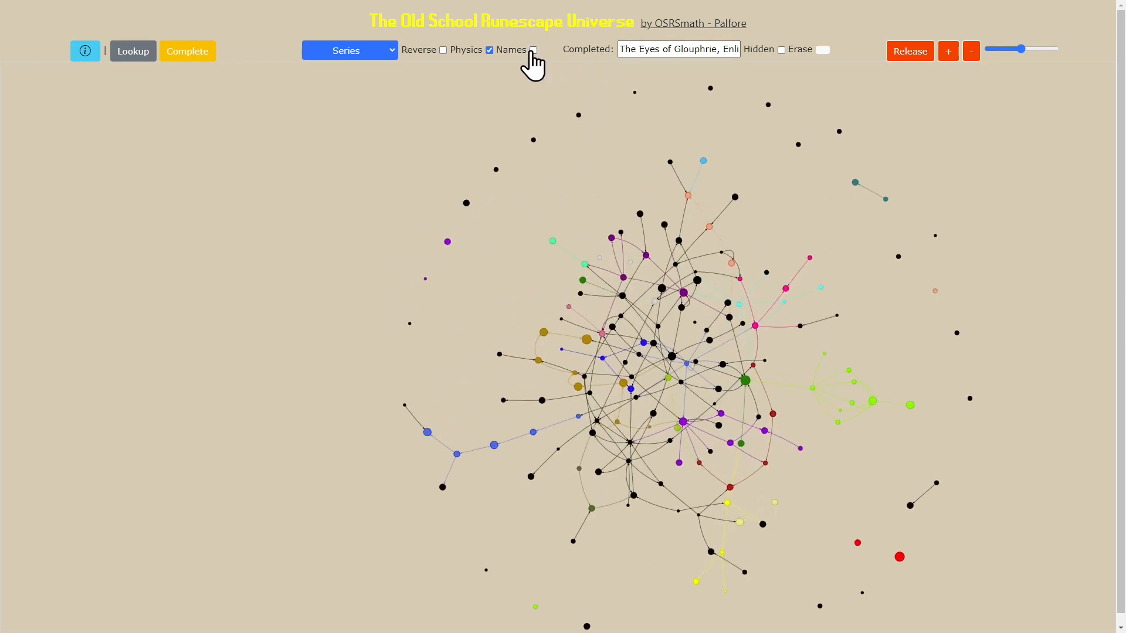
{"action": "left_click", "coordinate": [533, 49]}
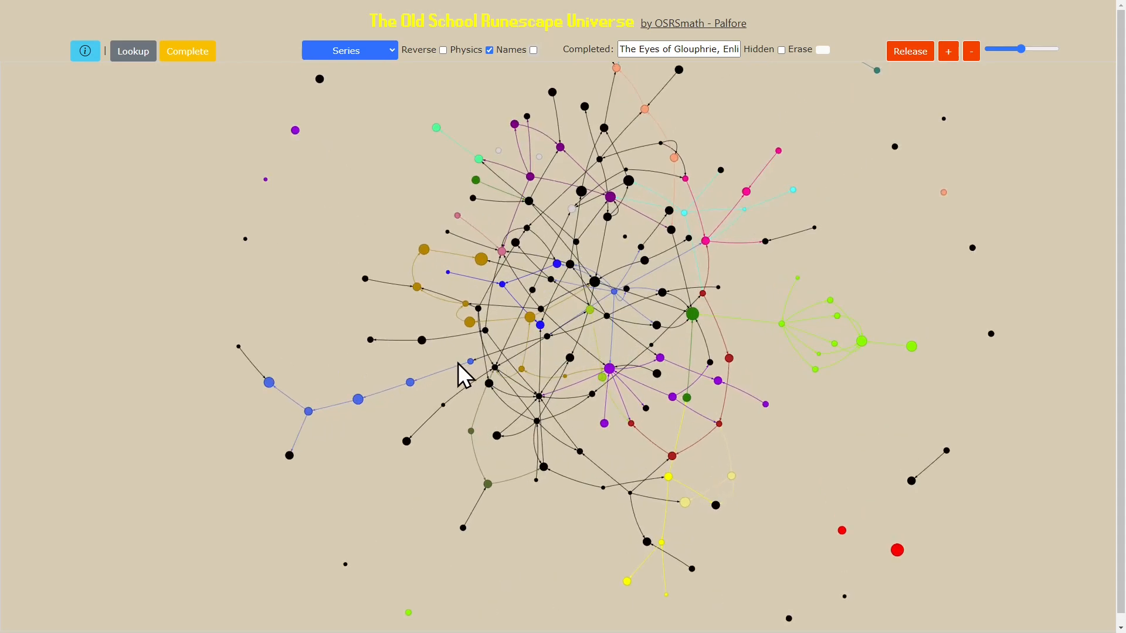
{"action": "mouse_move", "coordinate": [408, 406]}
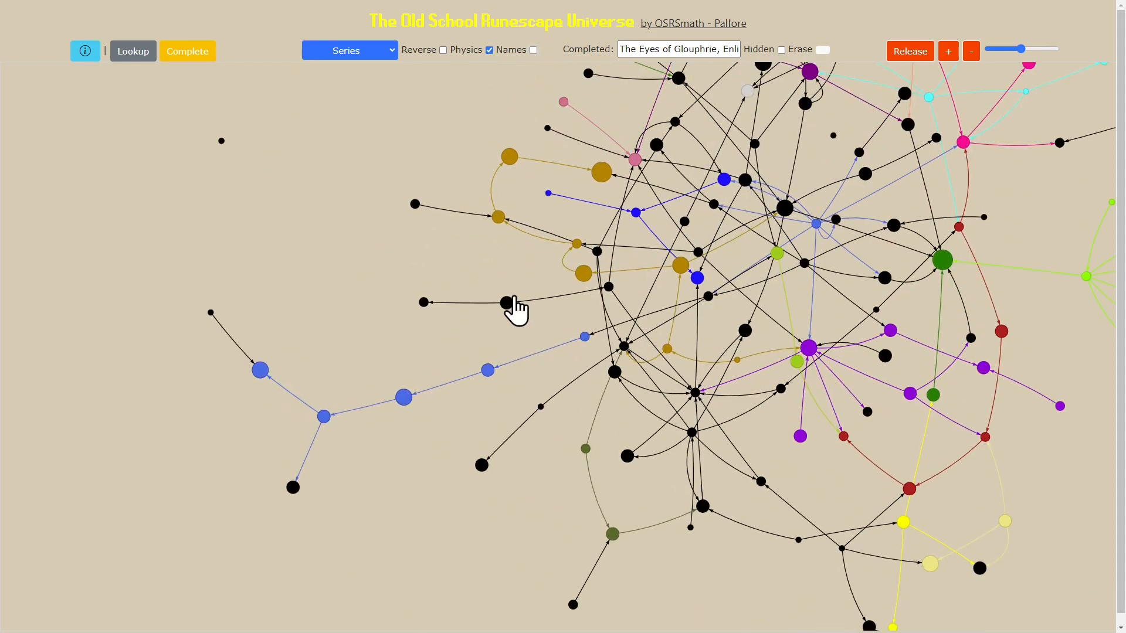
{"action": "left_click", "coordinate": [533, 49]}
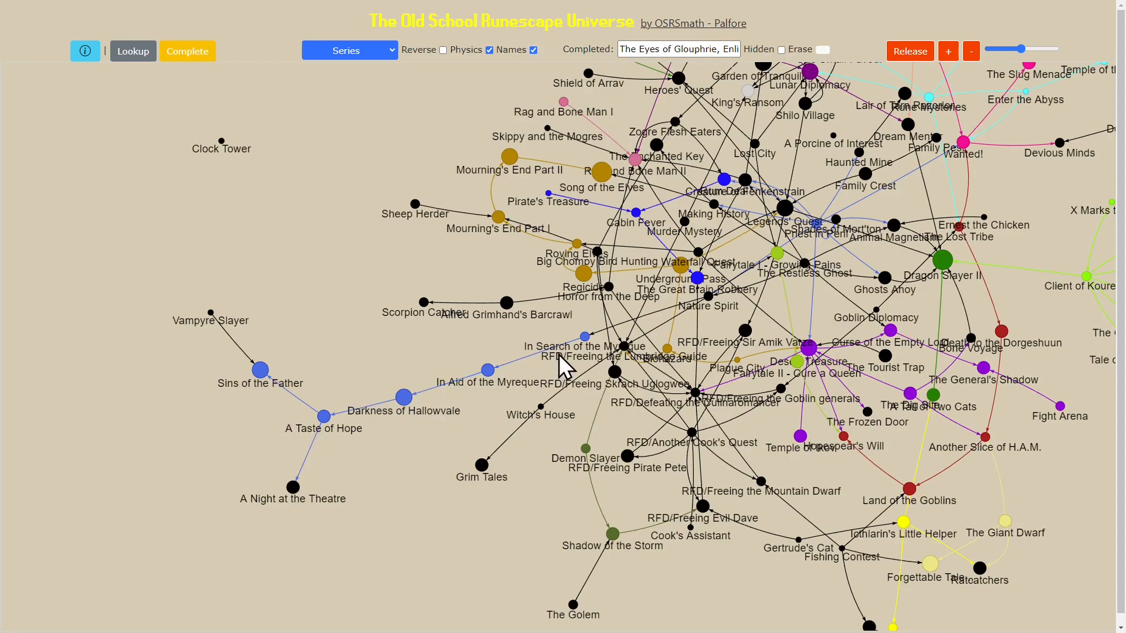
{"action": "mouse_move", "coordinate": [568, 359]}
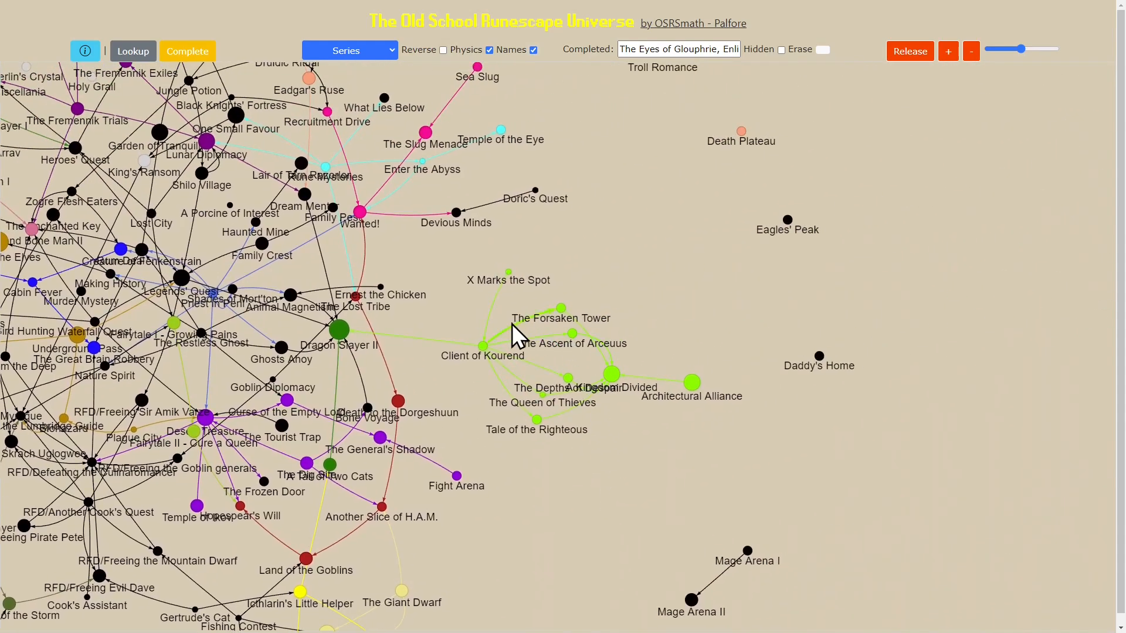
{"action": "mouse_move", "coordinate": [551, 338]}
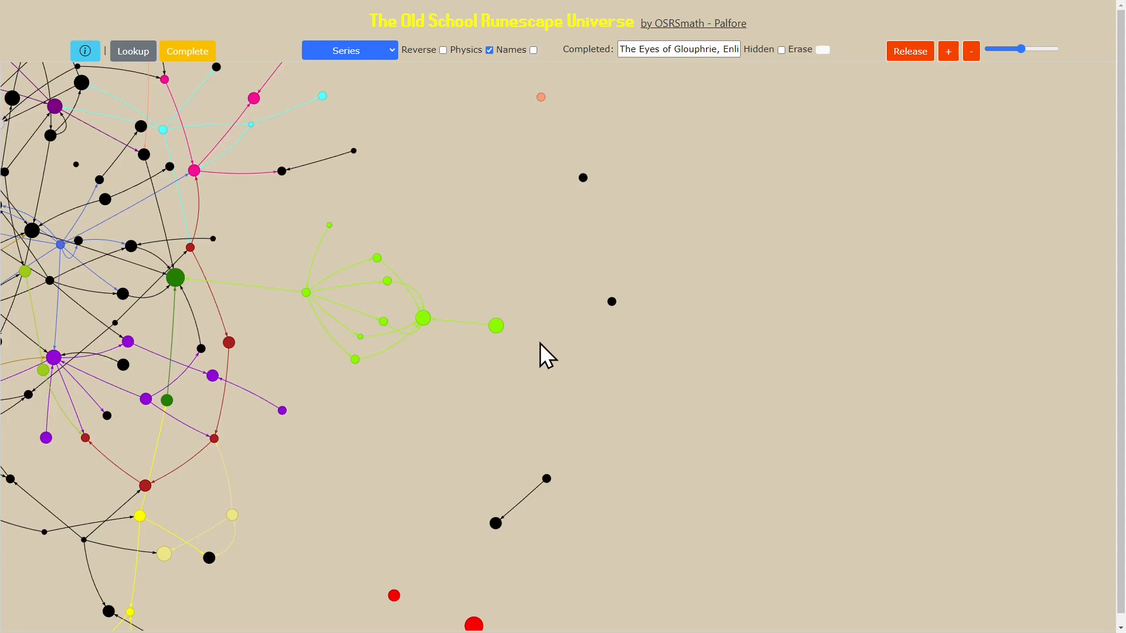
{"action": "mouse_move", "coordinate": [689, 312]}
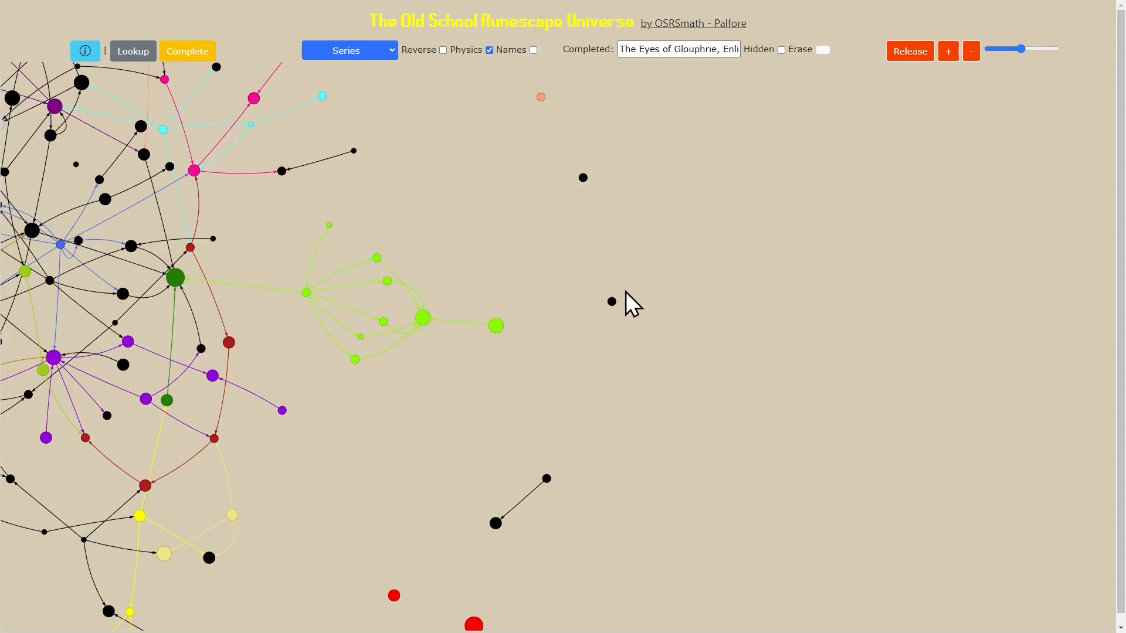
{"action": "mouse_move", "coordinate": [290, 209]}
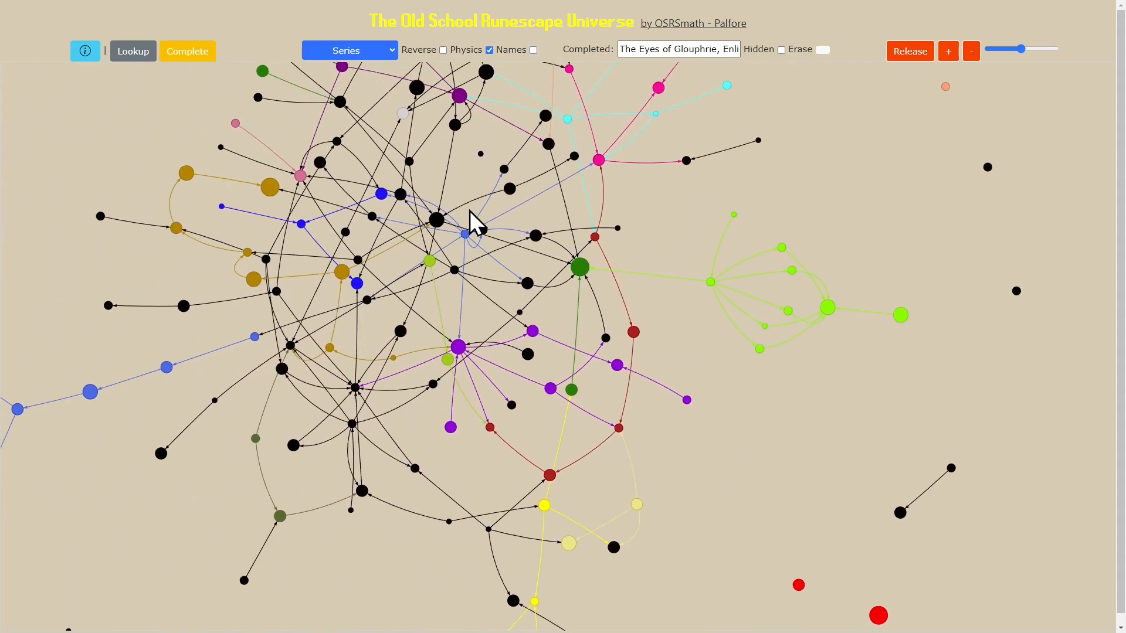
{"action": "mouse_move", "coordinate": [480, 325]}
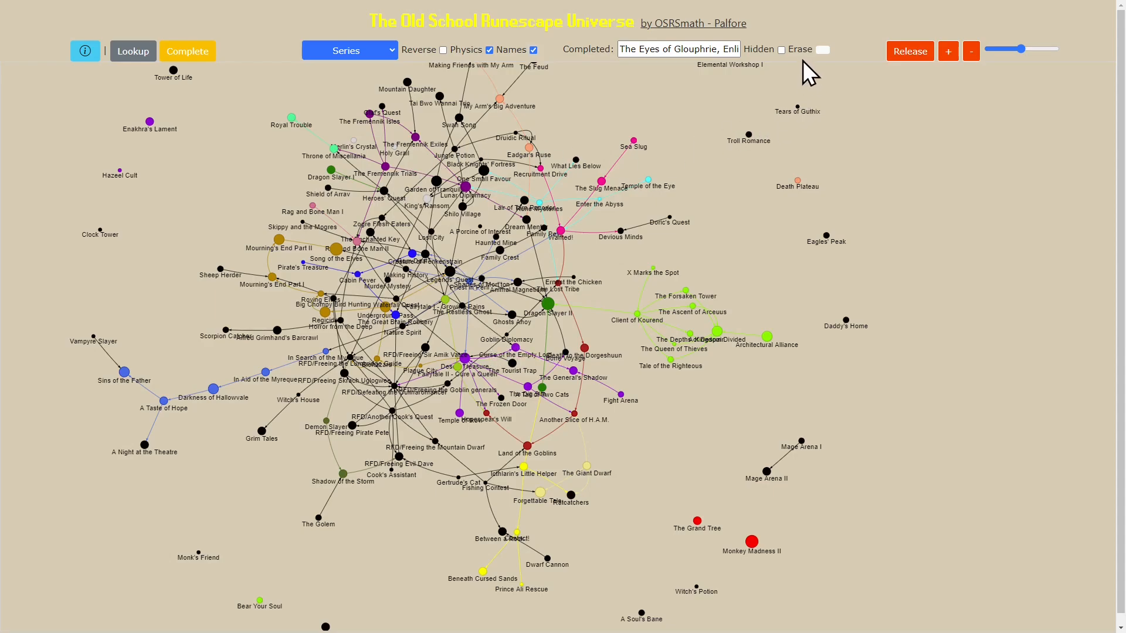
Tick Hidden so completed quests grey out, leaving Fight Arena coloured
{"action": "left_click", "coordinate": [782, 49]}
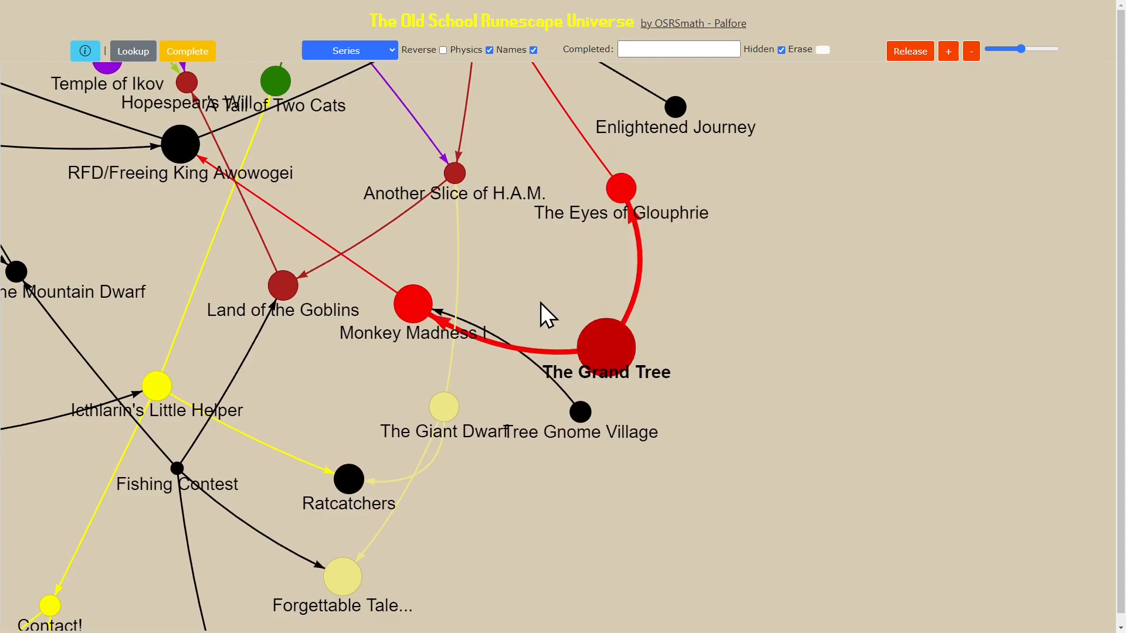
{"action": "left_click", "coordinate": [607, 350]}
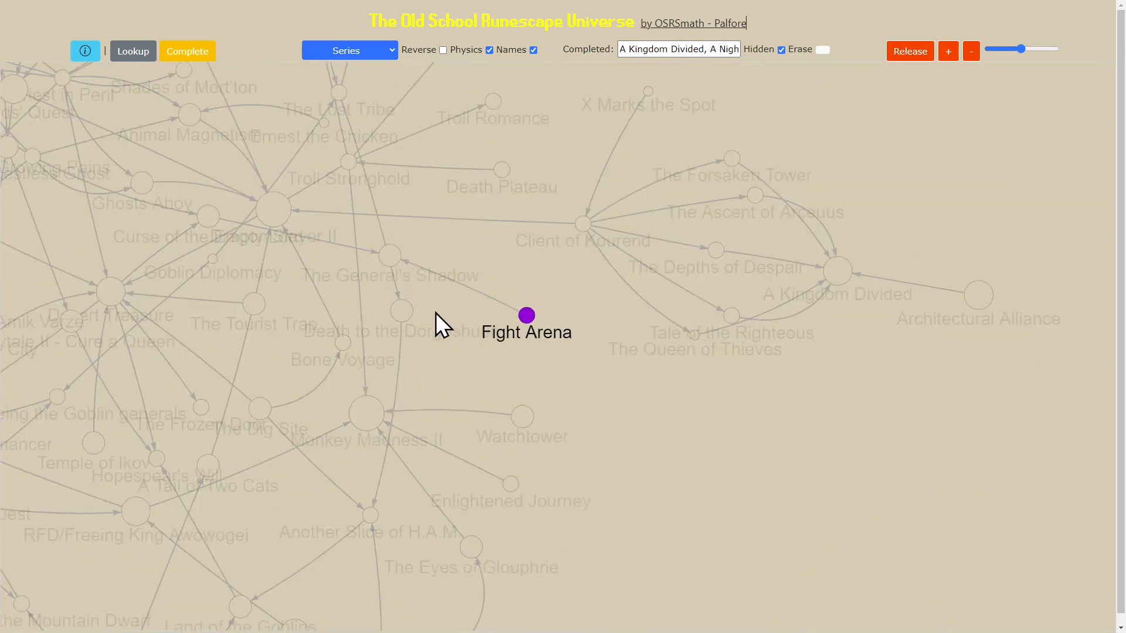
Pan across the restored full-colour network with the Completed list emptied
{"action": "left_click_drag", "start_coordinate": [437, 323], "coordinate": [589, 312]}
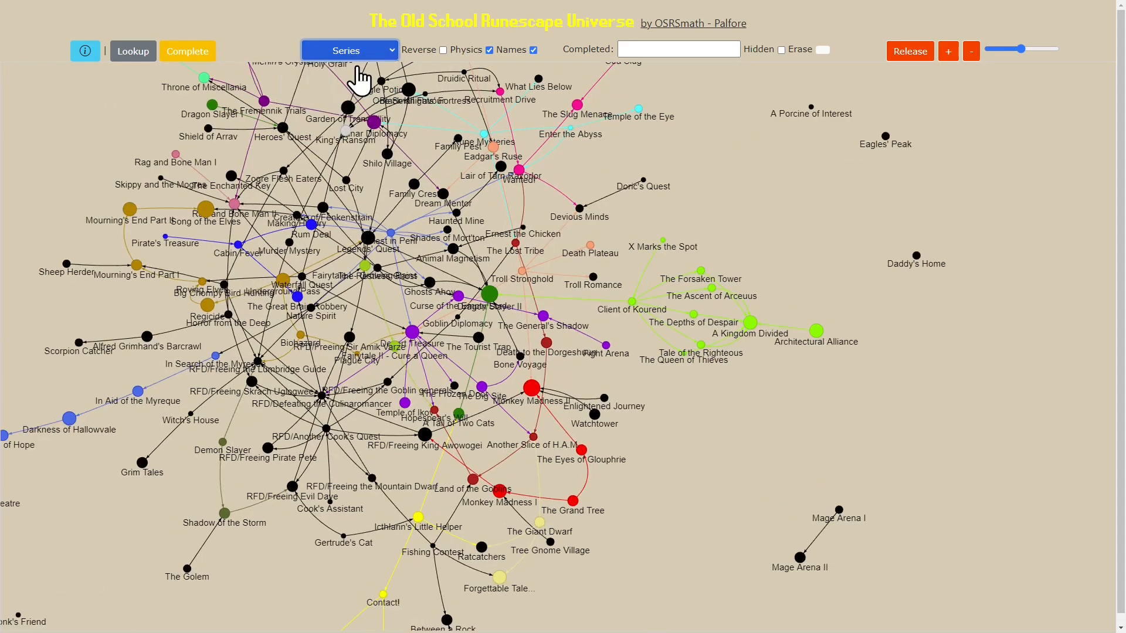
{"action": "left_click", "coordinate": [349, 50]}
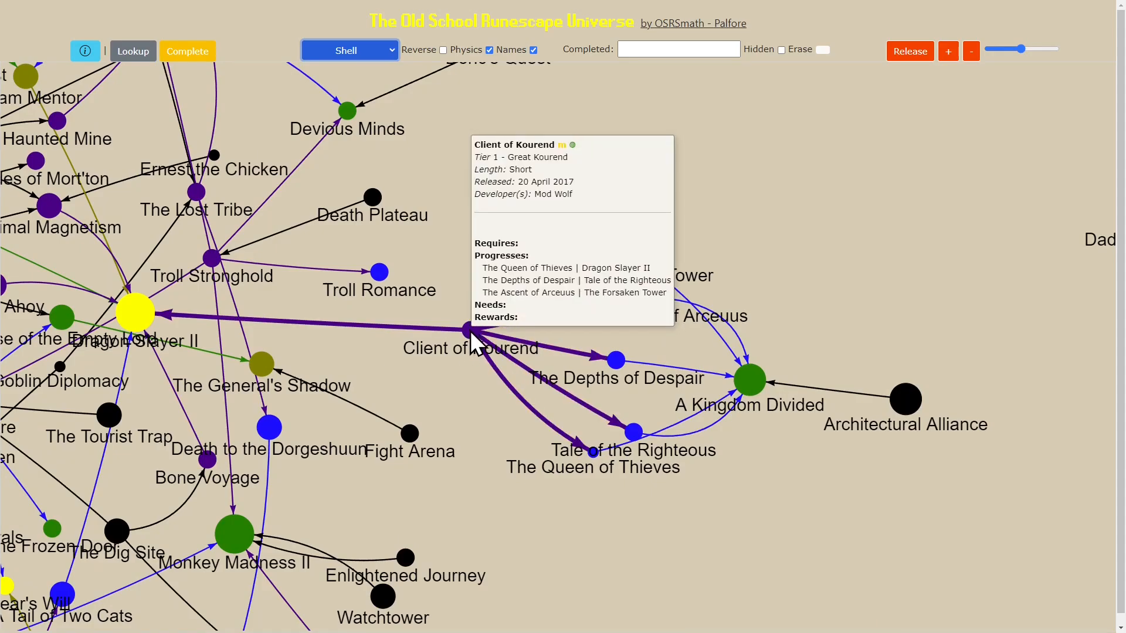
{"action": "mouse_move", "coordinate": [543, 186]}
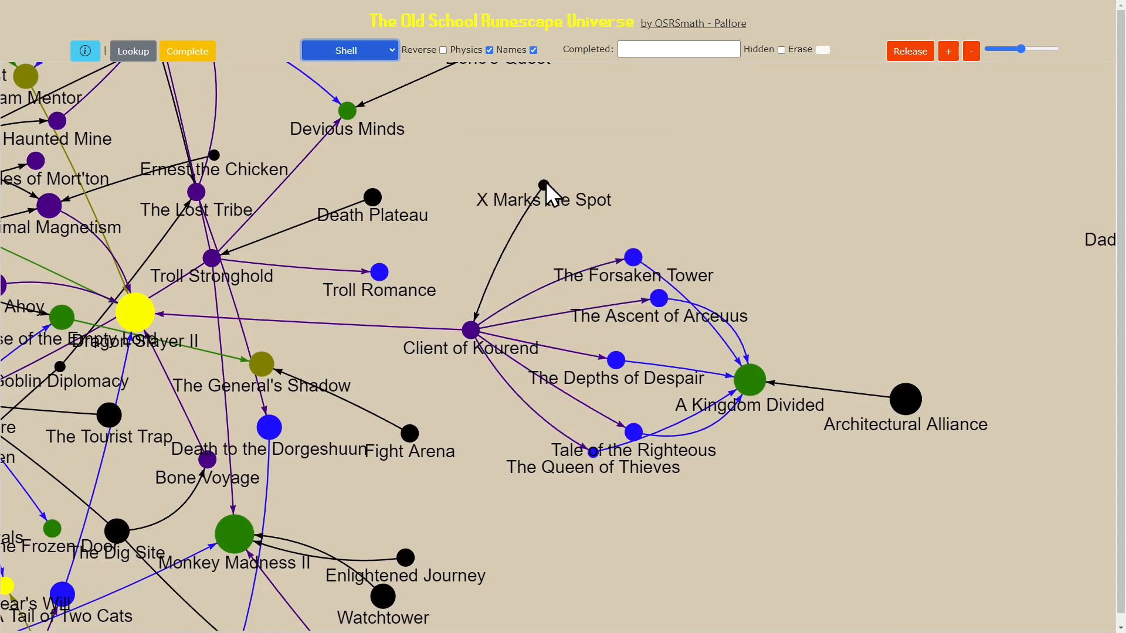
{"action": "left_click", "coordinate": [542, 186]}
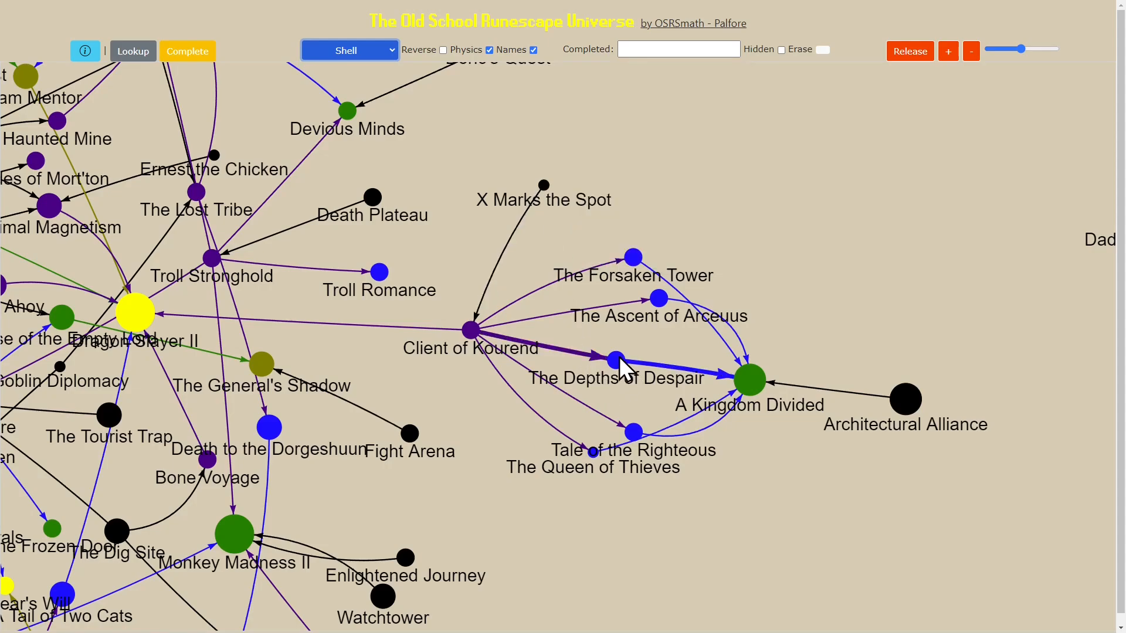
{"action": "mouse_move", "coordinate": [623, 386]}
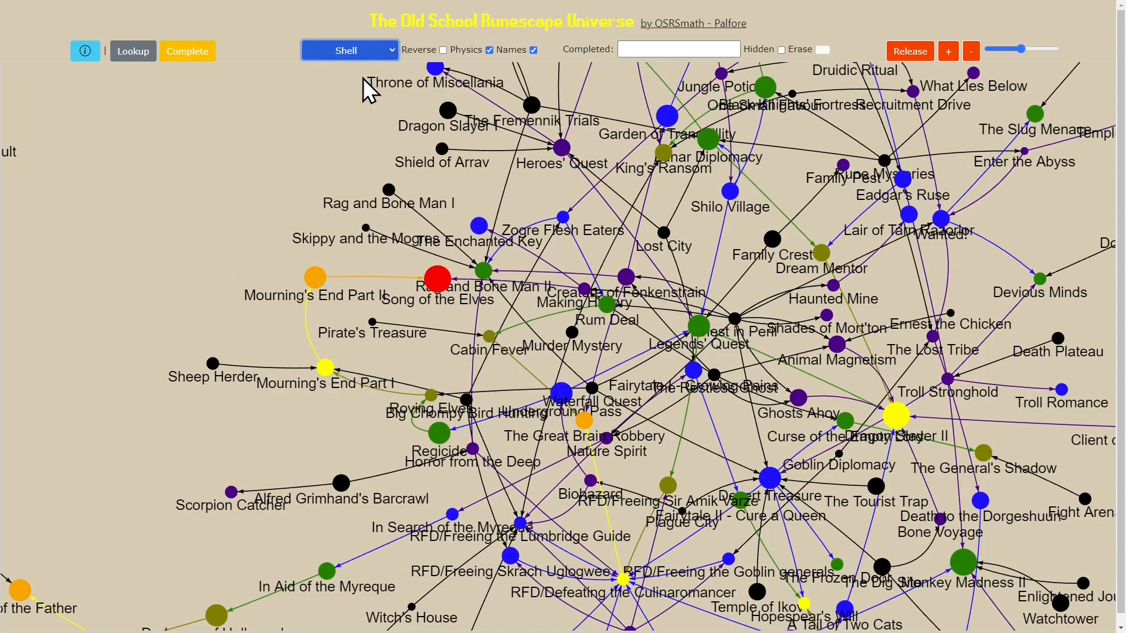
{"action": "left_click", "coordinate": [350, 50]}
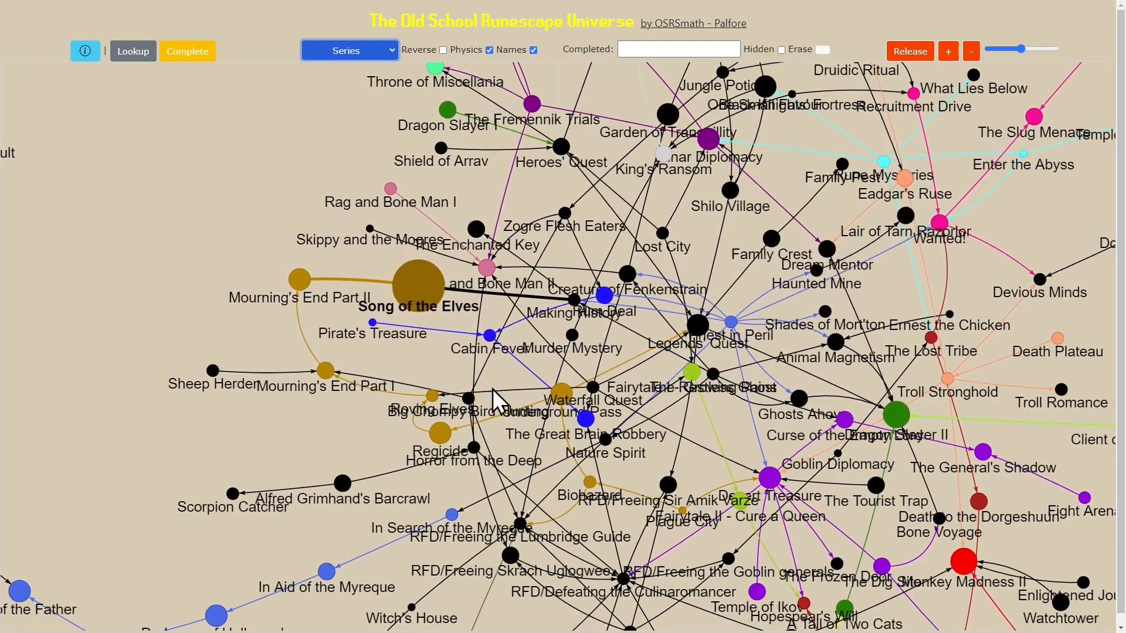
{"action": "left_click", "coordinate": [349, 51]}
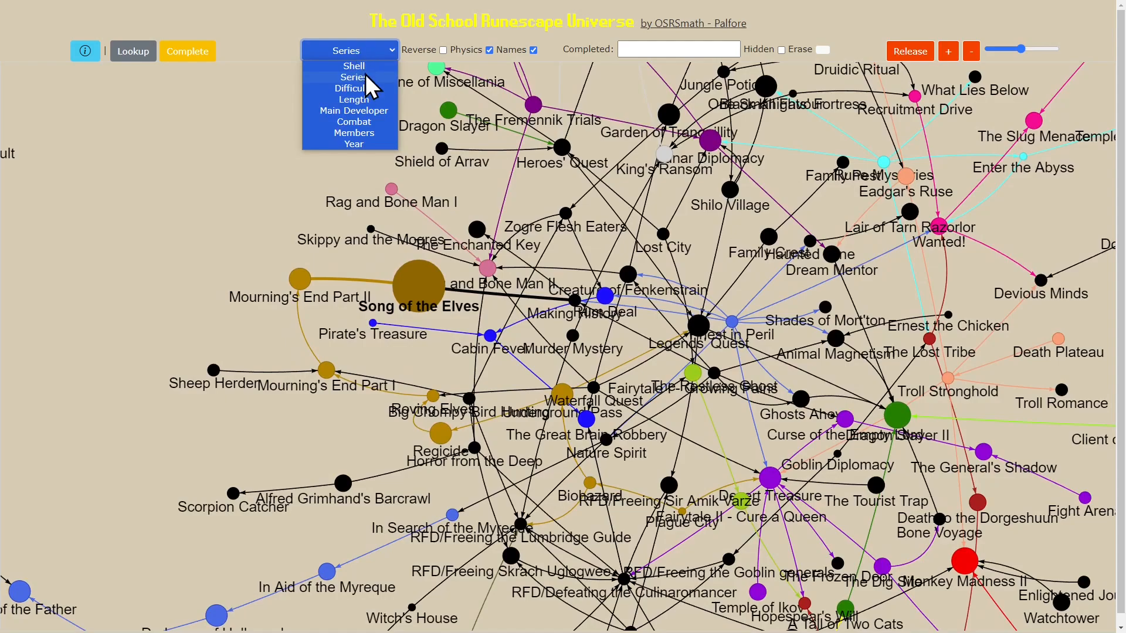
Bring up the tiered Quest Tree image in the full-screen viewer
{"action": "left_click", "coordinate": [353, 65]}
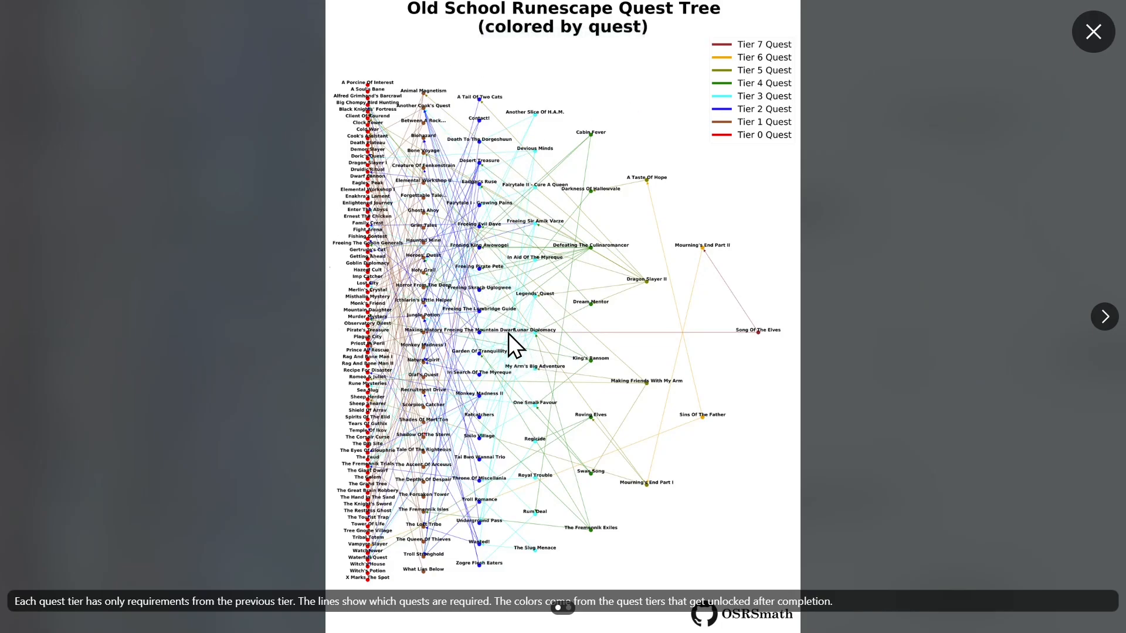
{"action": "mouse_move", "coordinate": [545, 308]}
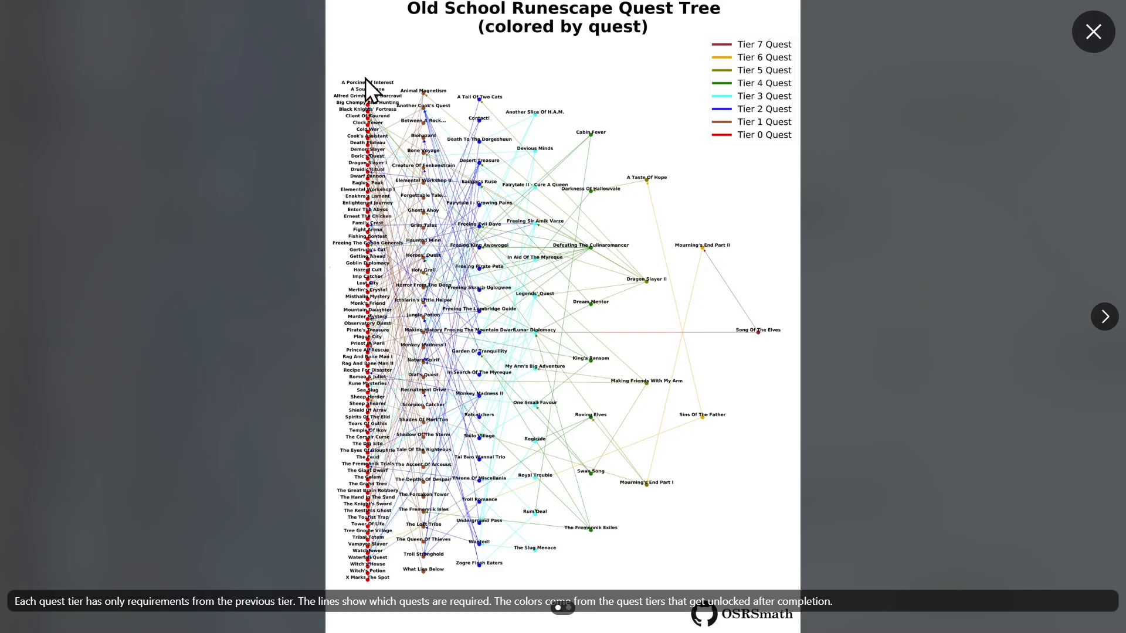
{"action": "mouse_move", "coordinate": [431, 98]}
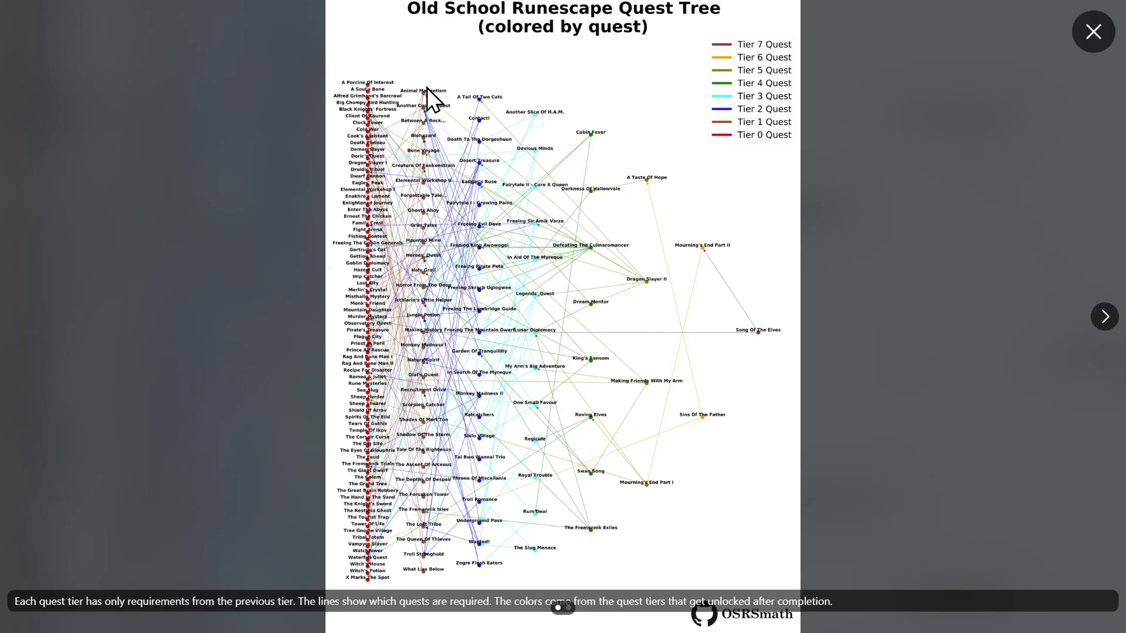
{"action": "mouse_move", "coordinate": [718, 237]}
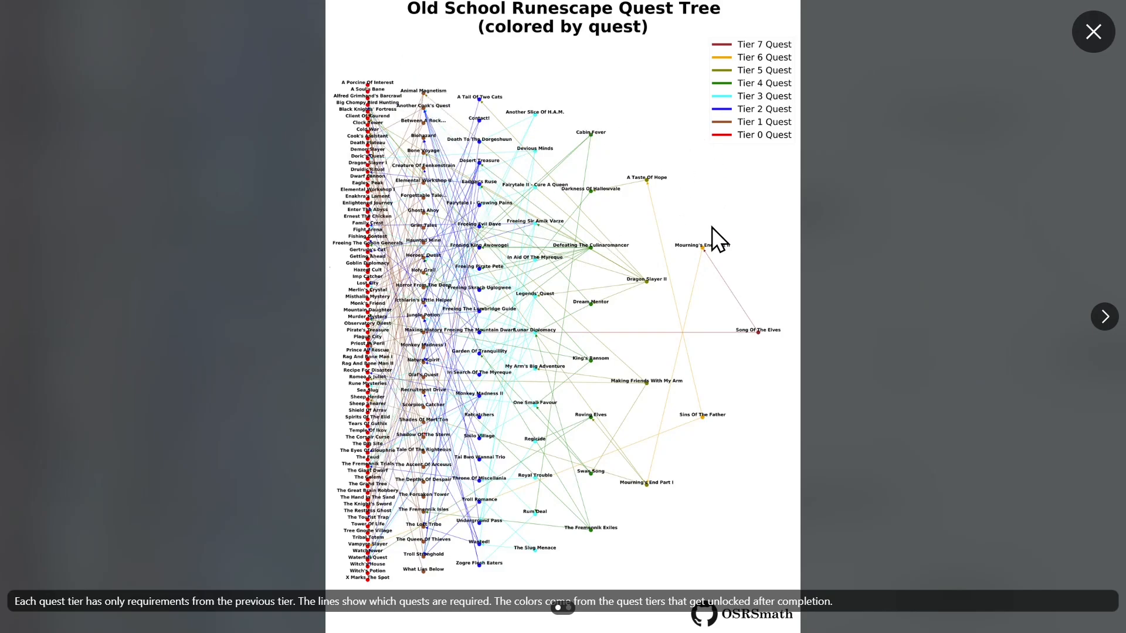
{"action": "mouse_move", "coordinate": [754, 334]}
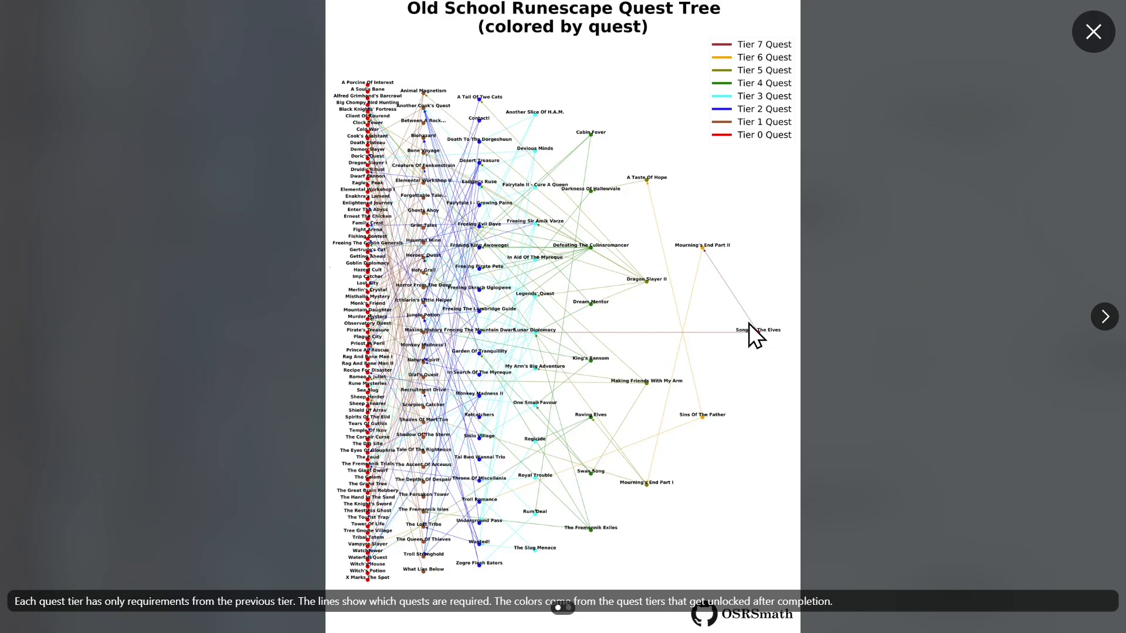
{"action": "mouse_move", "coordinate": [760, 344]}
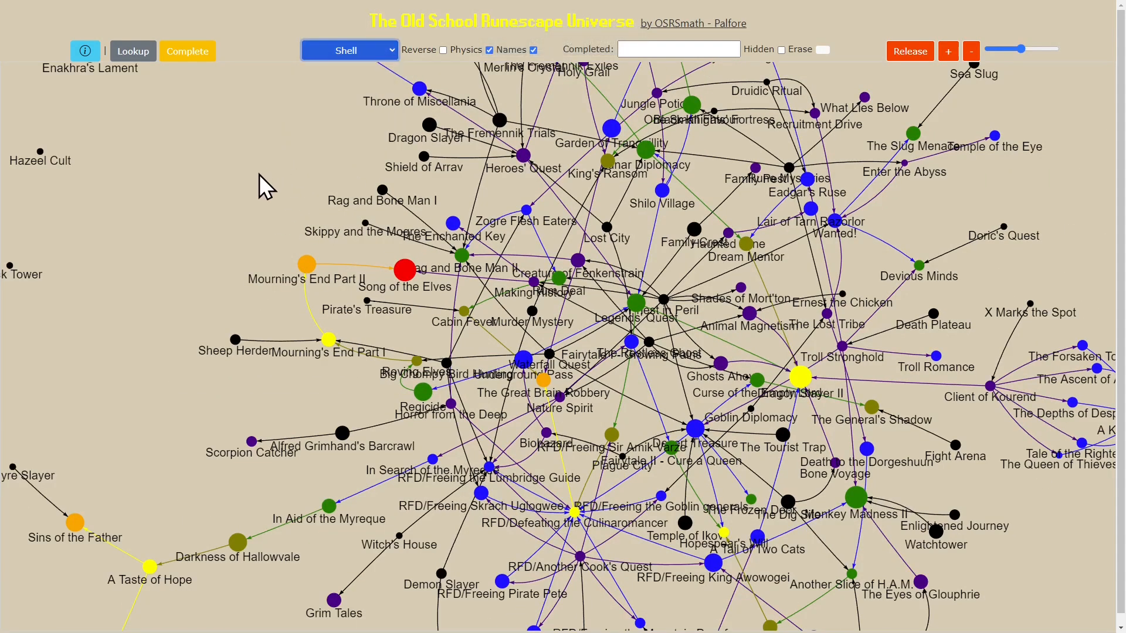
Colour the graph by Difficulty and show details for RFD/Defeating the Culinaromancer
{"action": "left_click", "coordinate": [349, 49]}
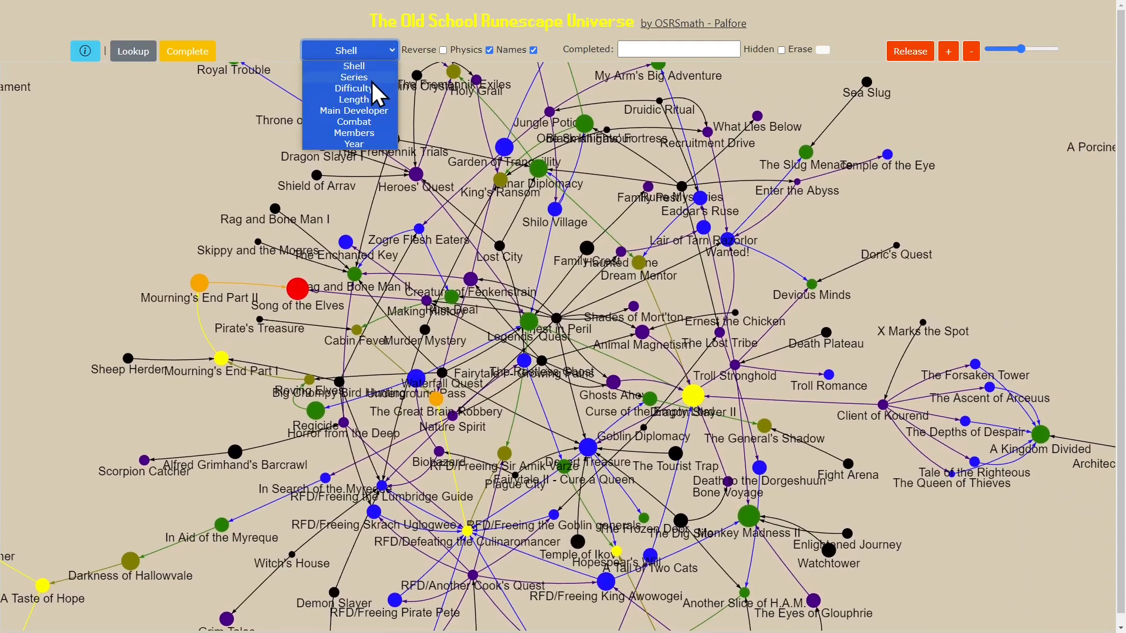
{"action": "left_click", "coordinate": [355, 88]}
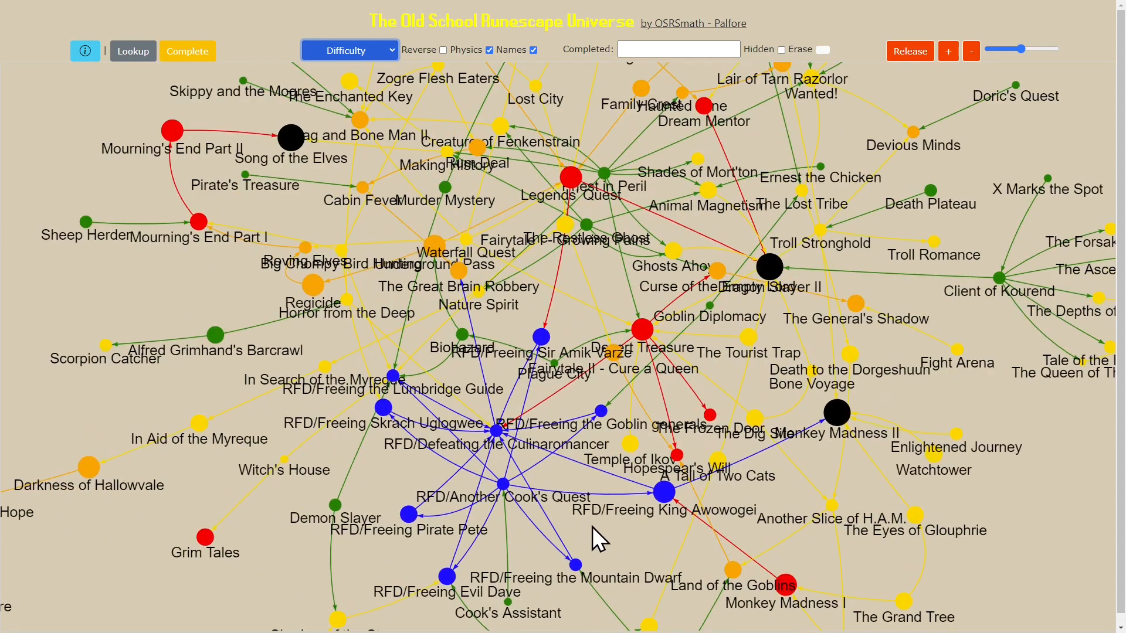
{"action": "left_click", "coordinate": [498, 443]}
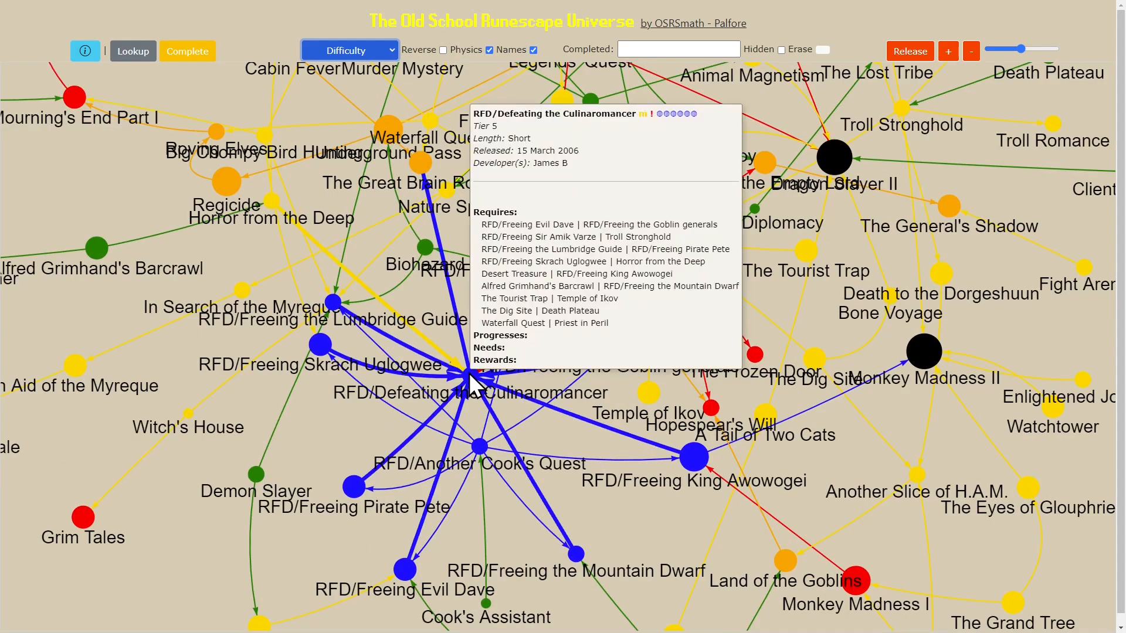
{"action": "mouse_move", "coordinate": [474, 376]}
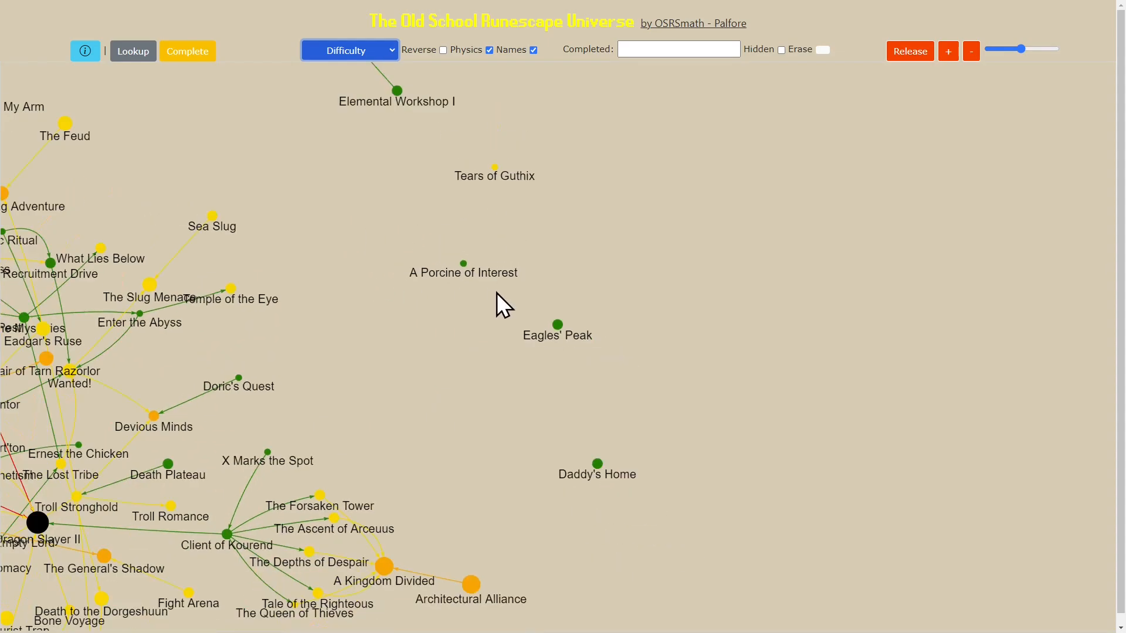
{"action": "left_click", "coordinate": [349, 50]}
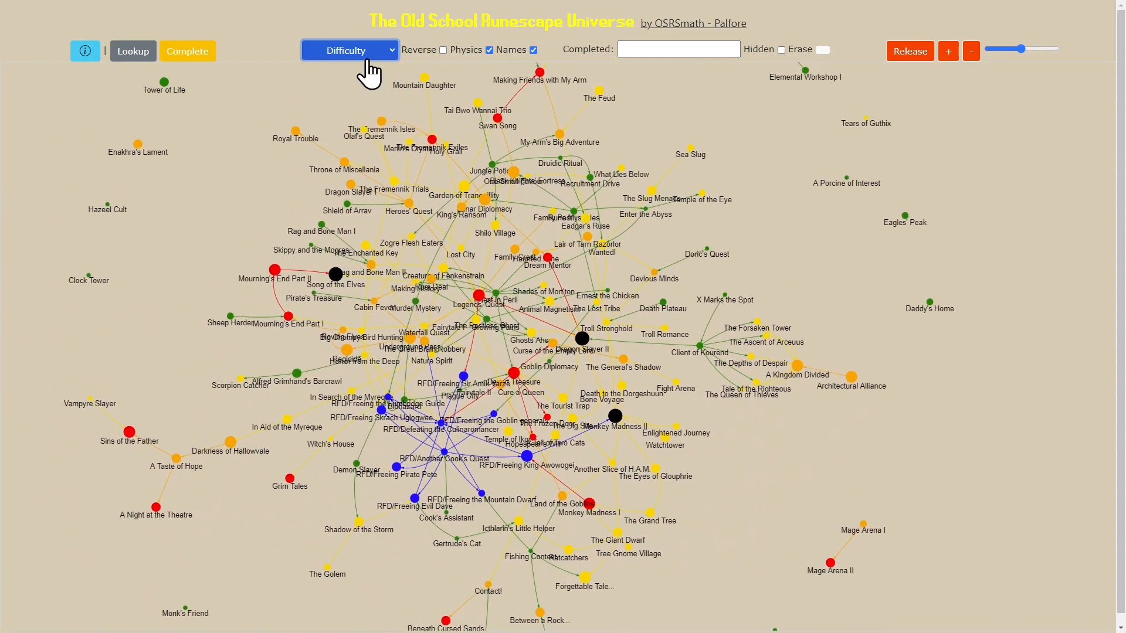
Bring up the colour-mode list to switch from Difficulty to Length
{"action": "left_click", "coordinate": [349, 50]}
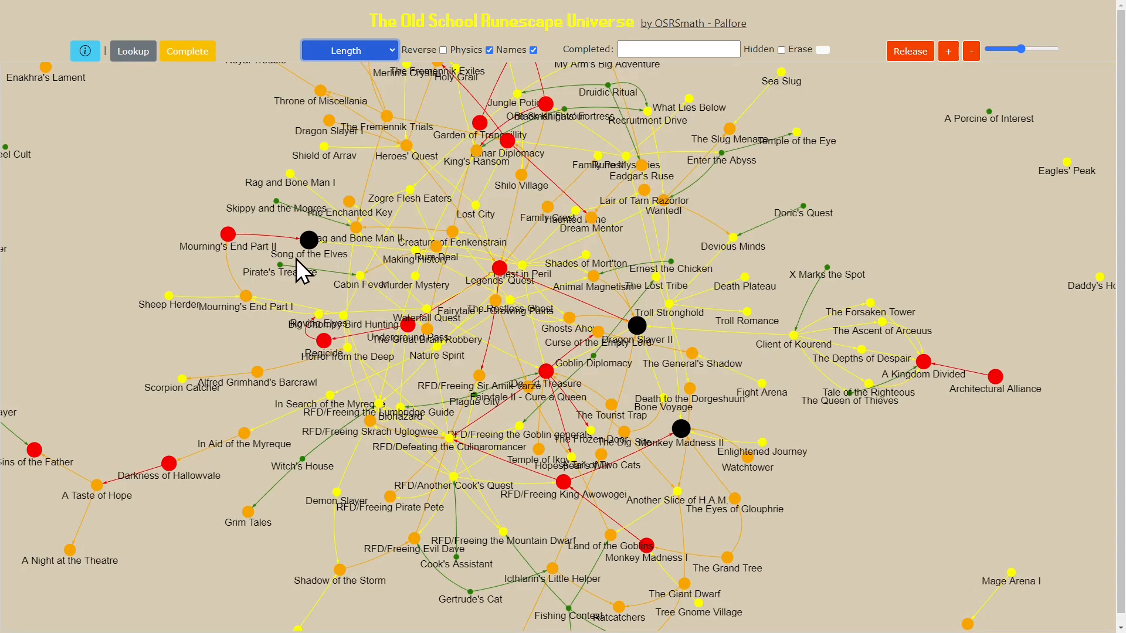
{"action": "mouse_move", "coordinate": [556, 323]}
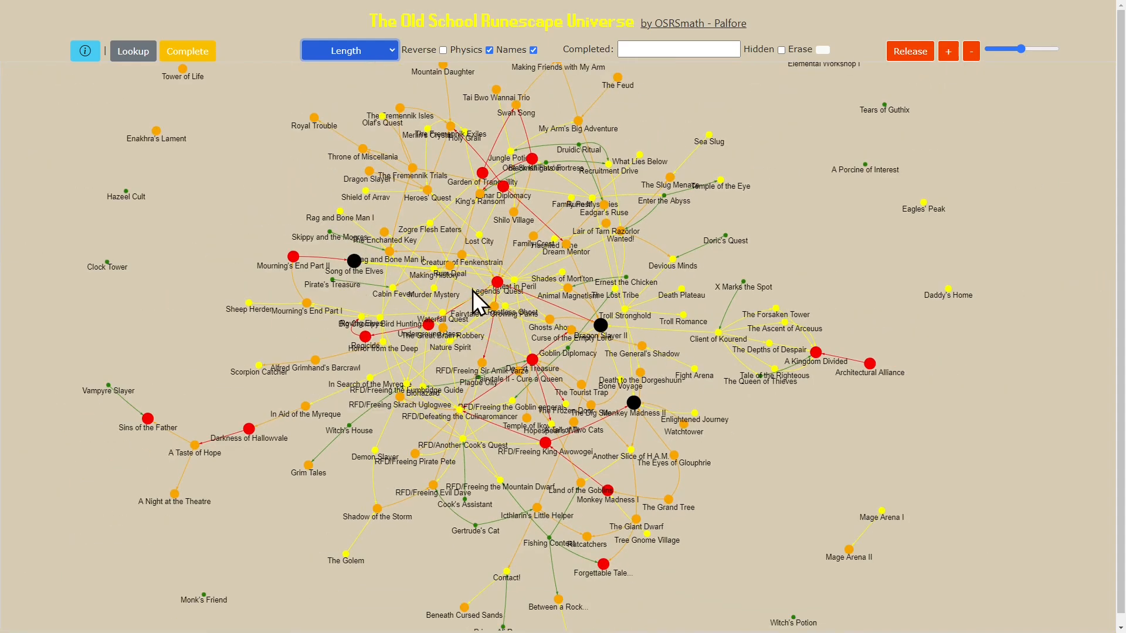
{"action": "mouse_move", "coordinate": [539, 222]}
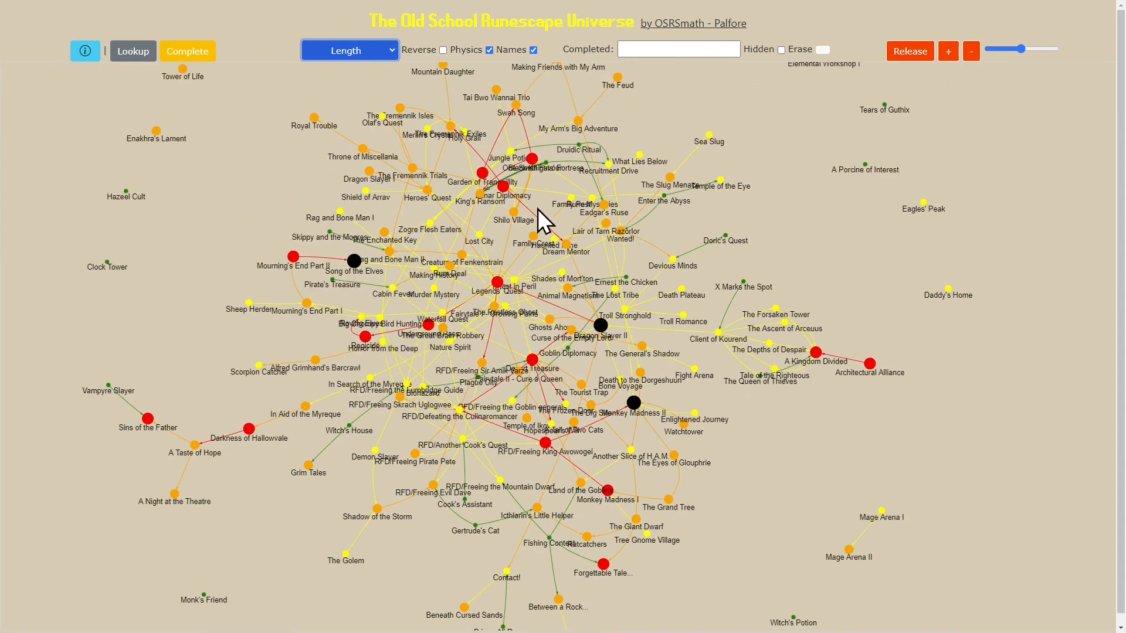
{"action": "mouse_move", "coordinate": [491, 254]}
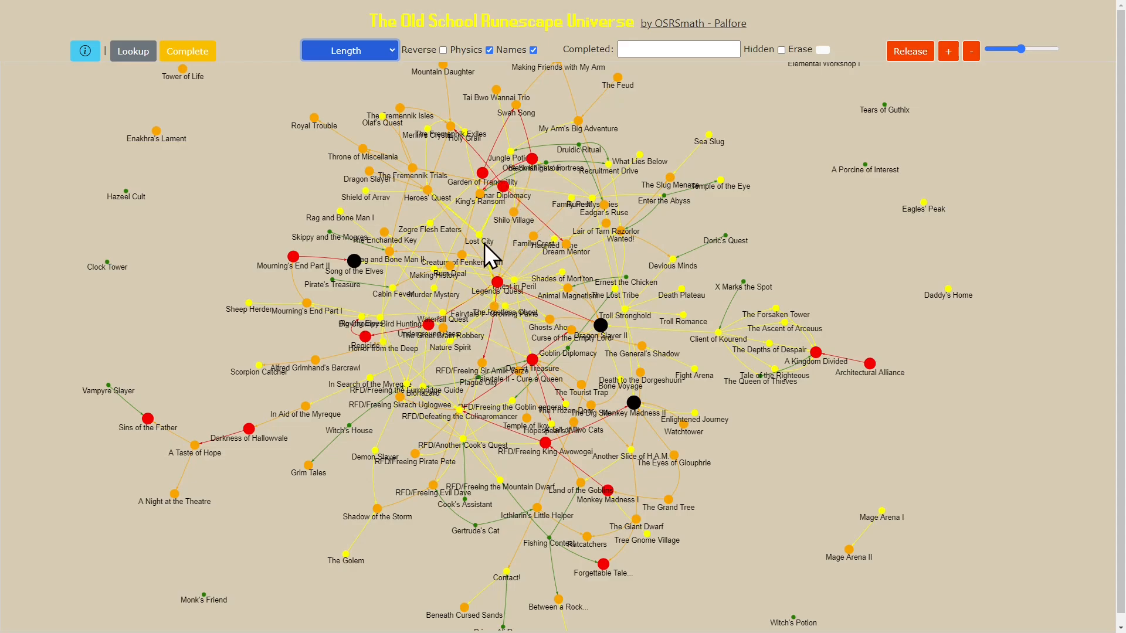
{"action": "mouse_move", "coordinate": [582, 589]}
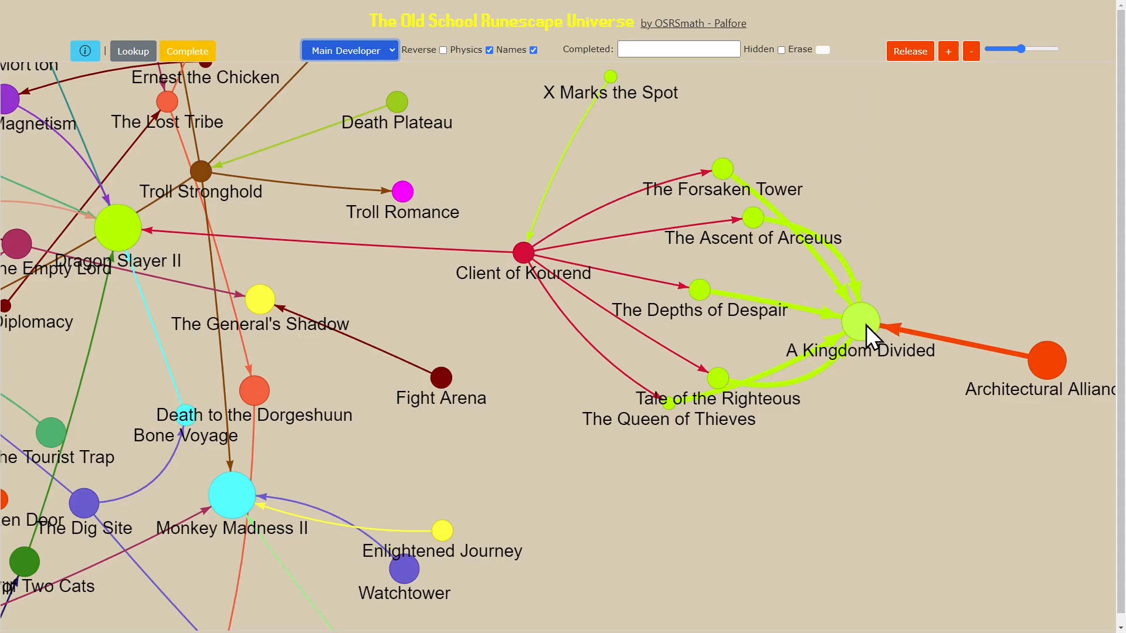
Hide quest name labels on the developer-coloured graph and hover RFD/Freeing Pirate Pete
{"action": "left_click", "coordinate": [232, 494]}
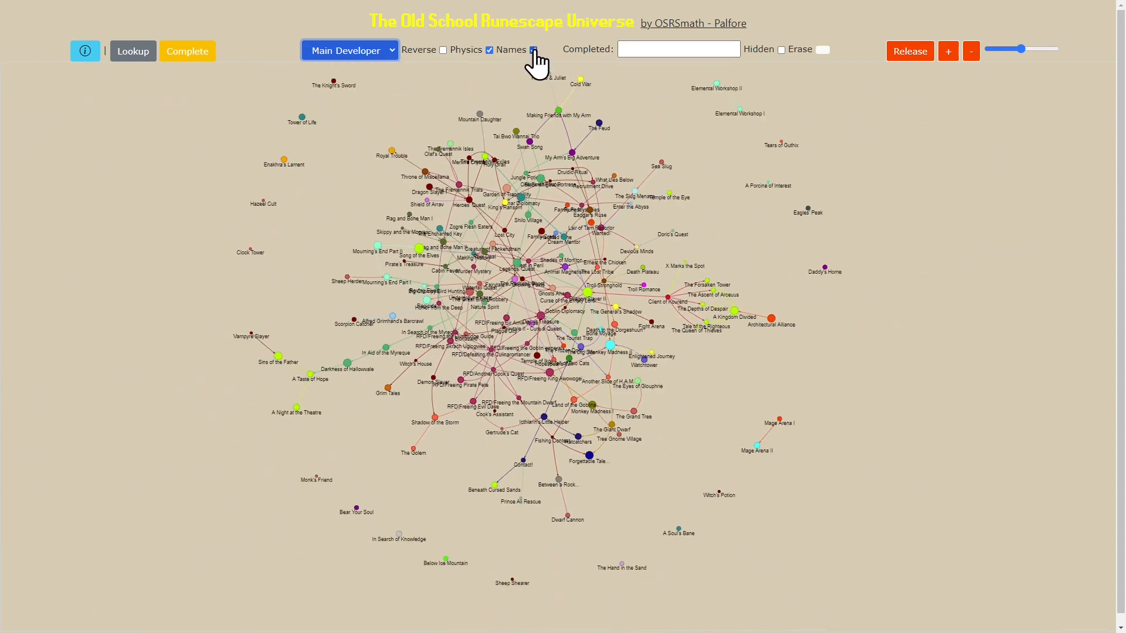
{"action": "left_click", "coordinate": [532, 49]}
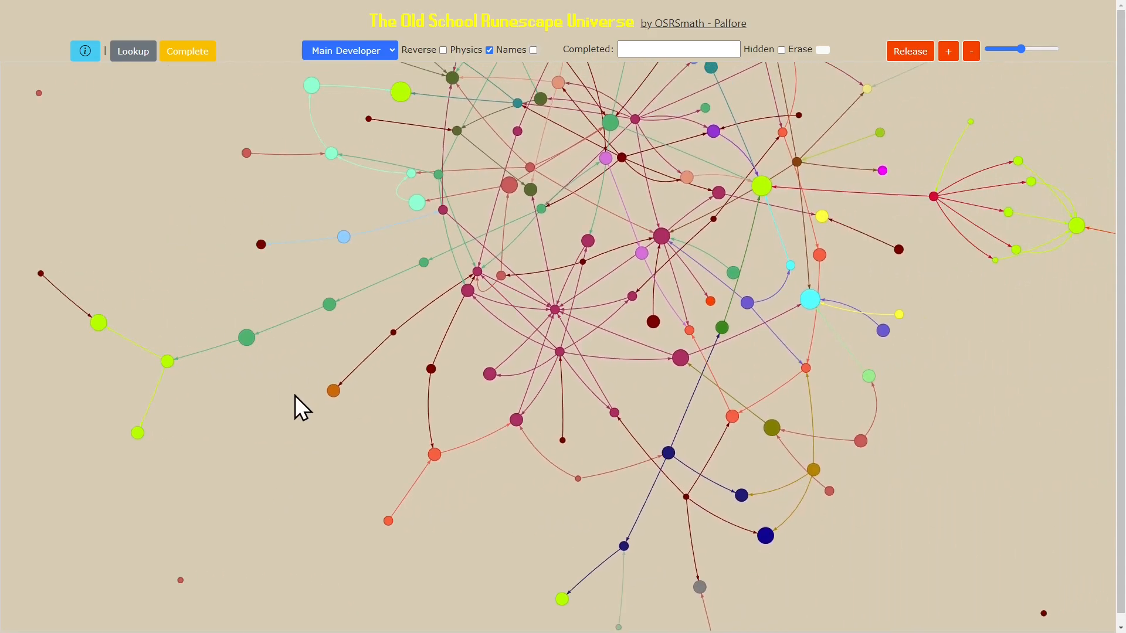
{"action": "left_click", "coordinate": [434, 395]}
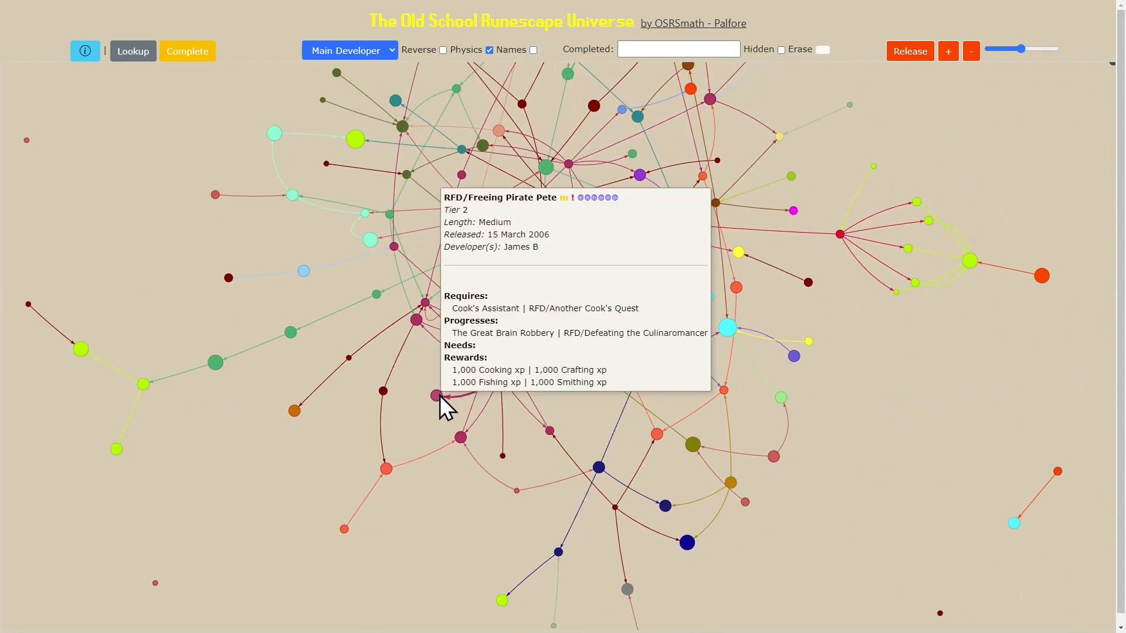
{"action": "mouse_move", "coordinate": [537, 294]}
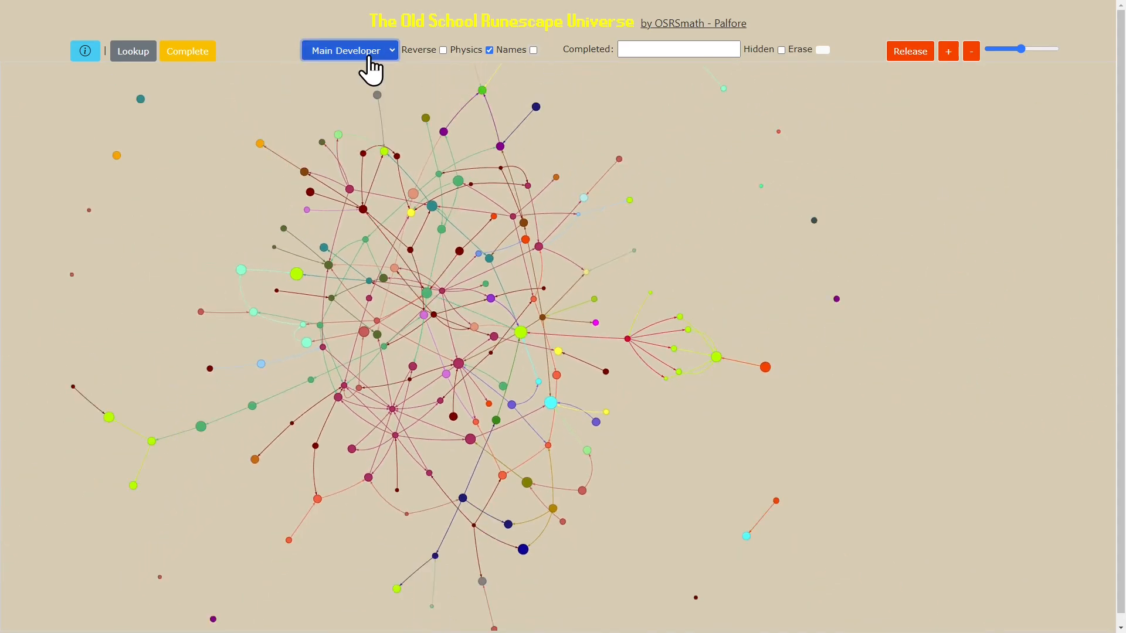
Switch the colour mode to Combat so nodes show red and black by combat requirement
{"action": "left_click", "coordinate": [349, 50]}
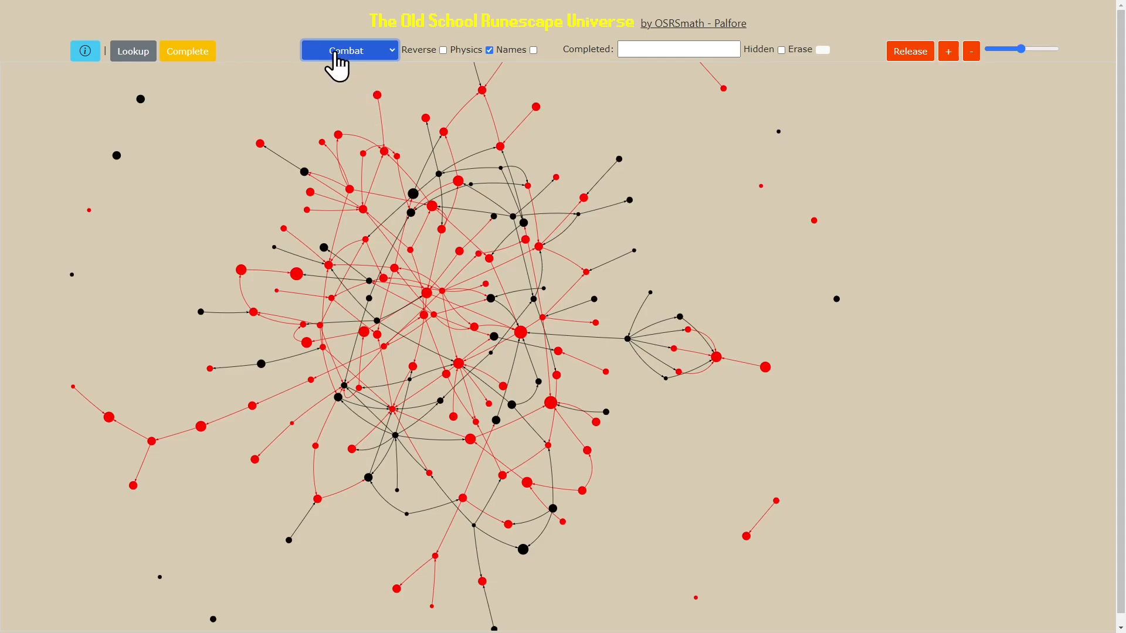
{"action": "mouse_move", "coordinate": [247, 101]}
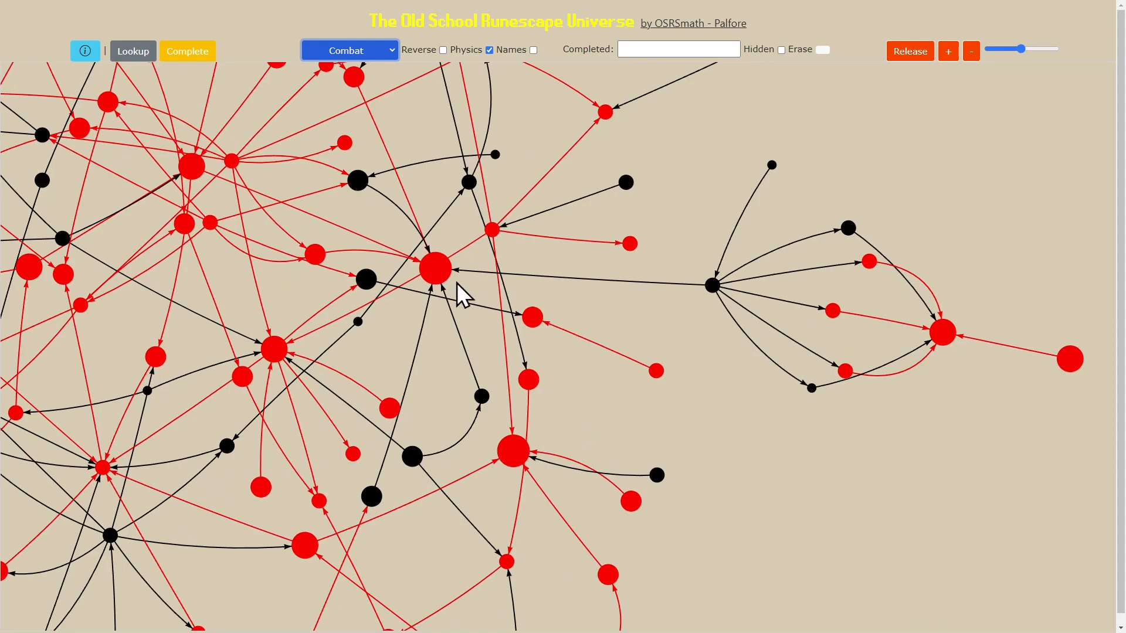
{"action": "left_click", "coordinate": [431, 270]}
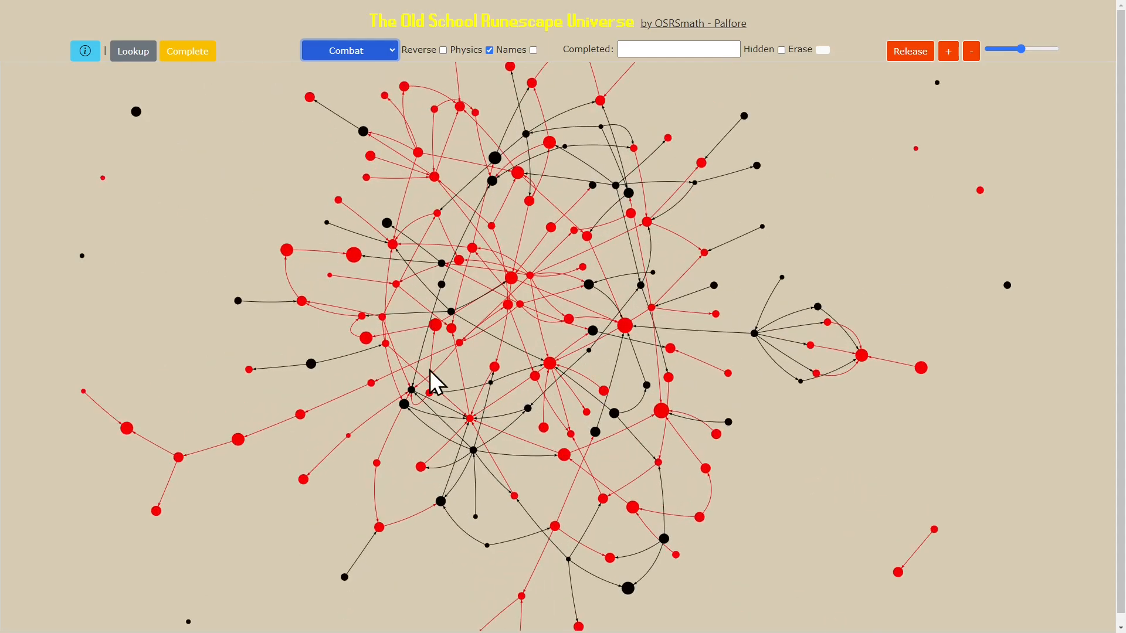
{"action": "mouse_move", "coordinate": [453, 319]}
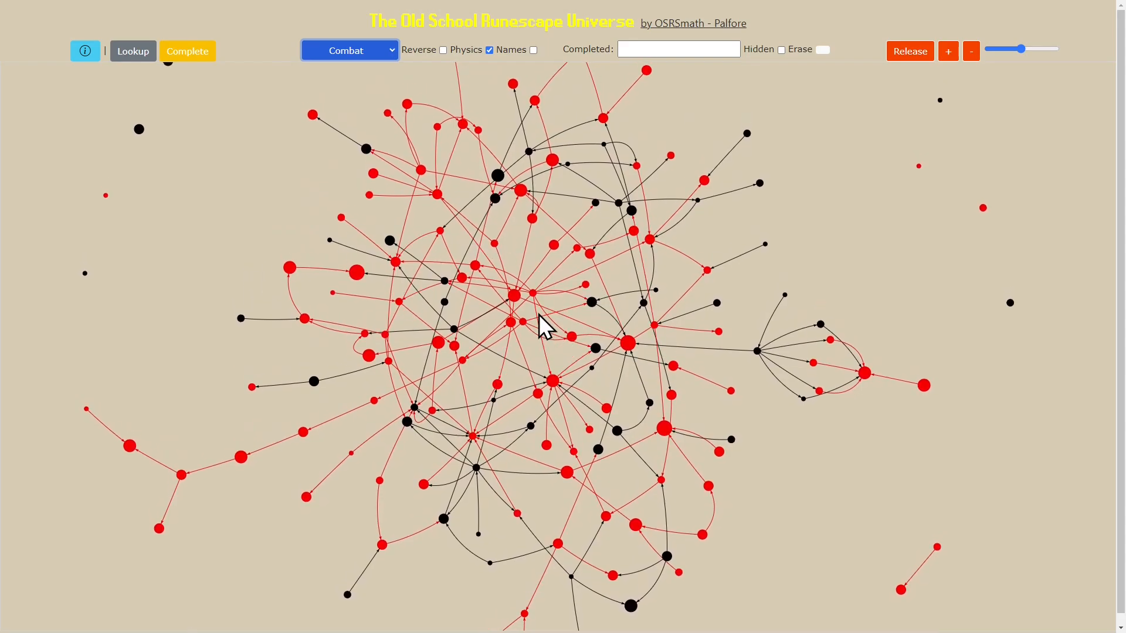
{"action": "mouse_move", "coordinate": [464, 294]}
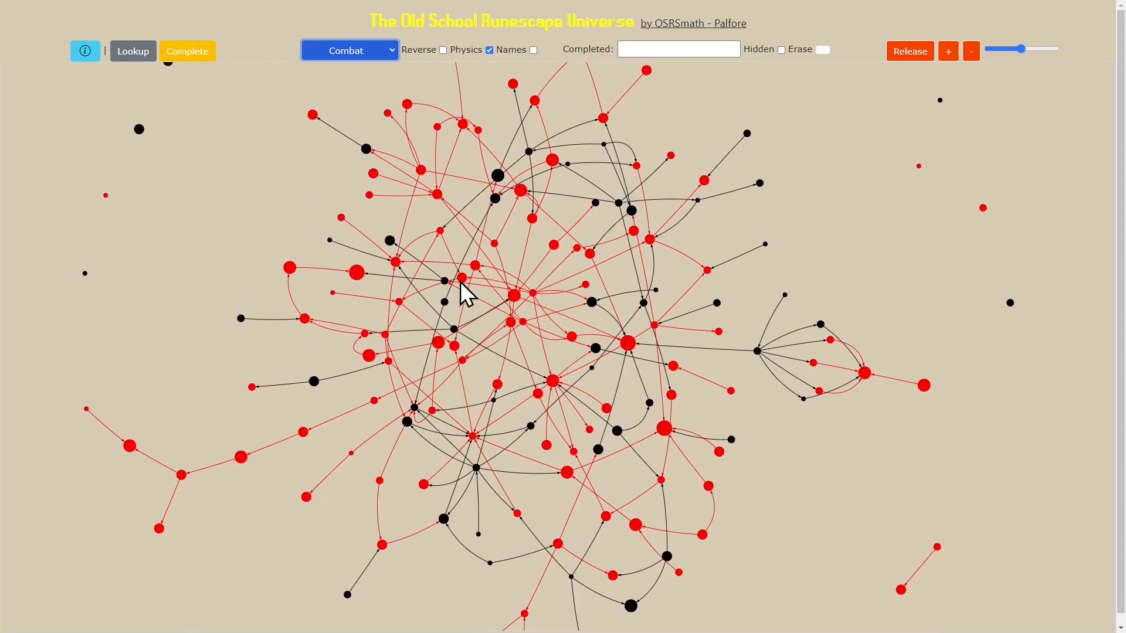
{"action": "mouse_move", "coordinate": [314, 74]}
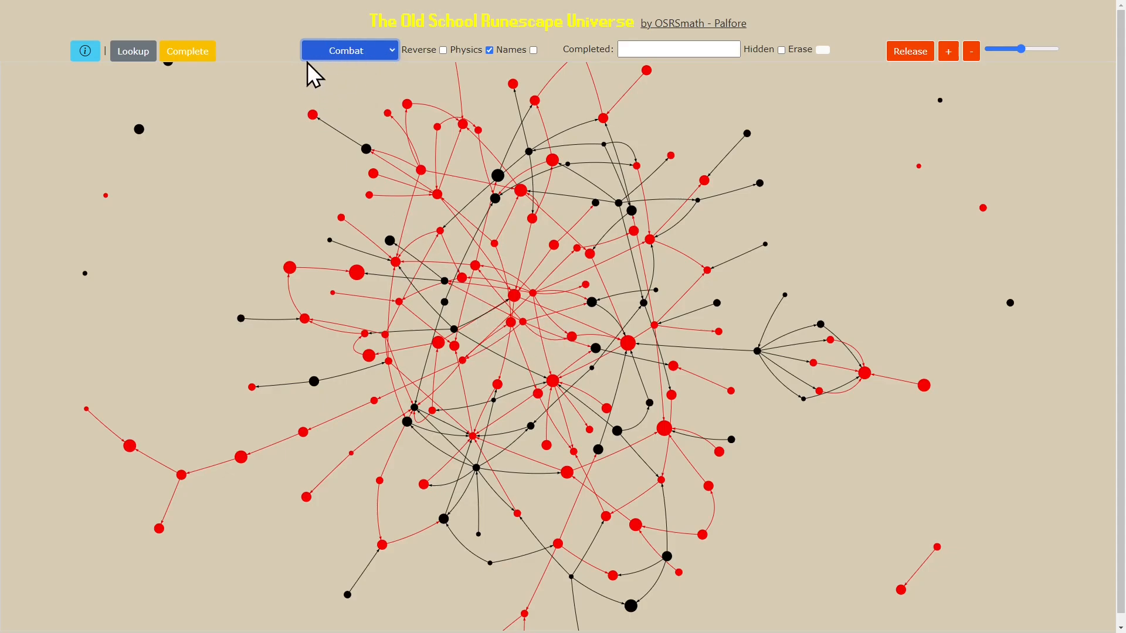
{"action": "mouse_move", "coordinate": [491, 315]}
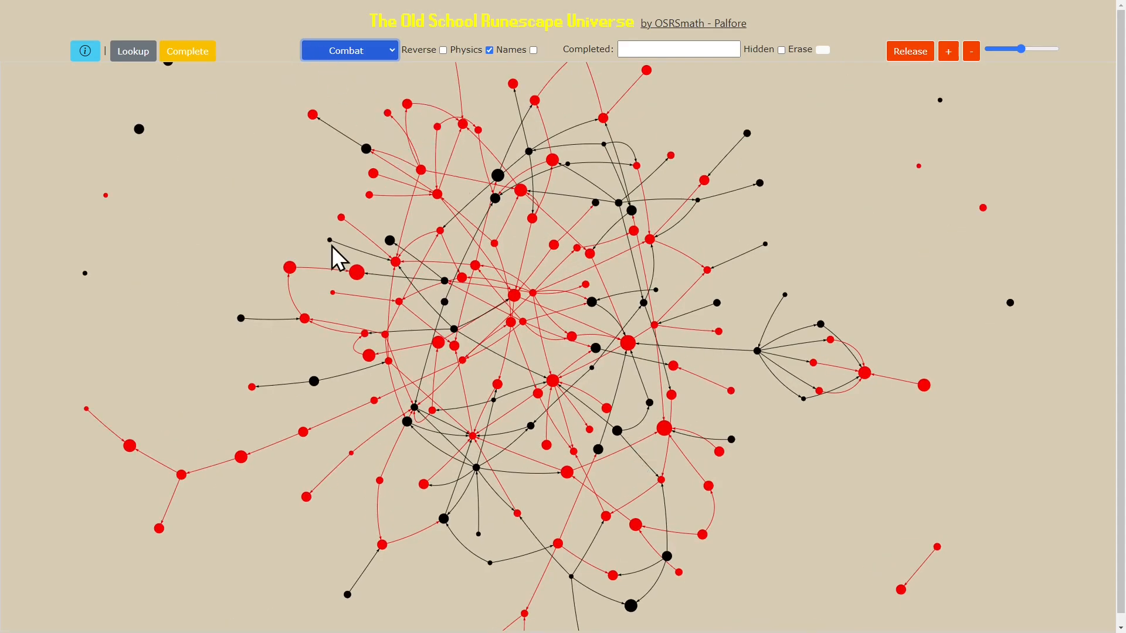
Colour the graph by Members status, briefly toggle names on and off, and hover Rune Mysteries
{"action": "left_click", "coordinate": [348, 51]}
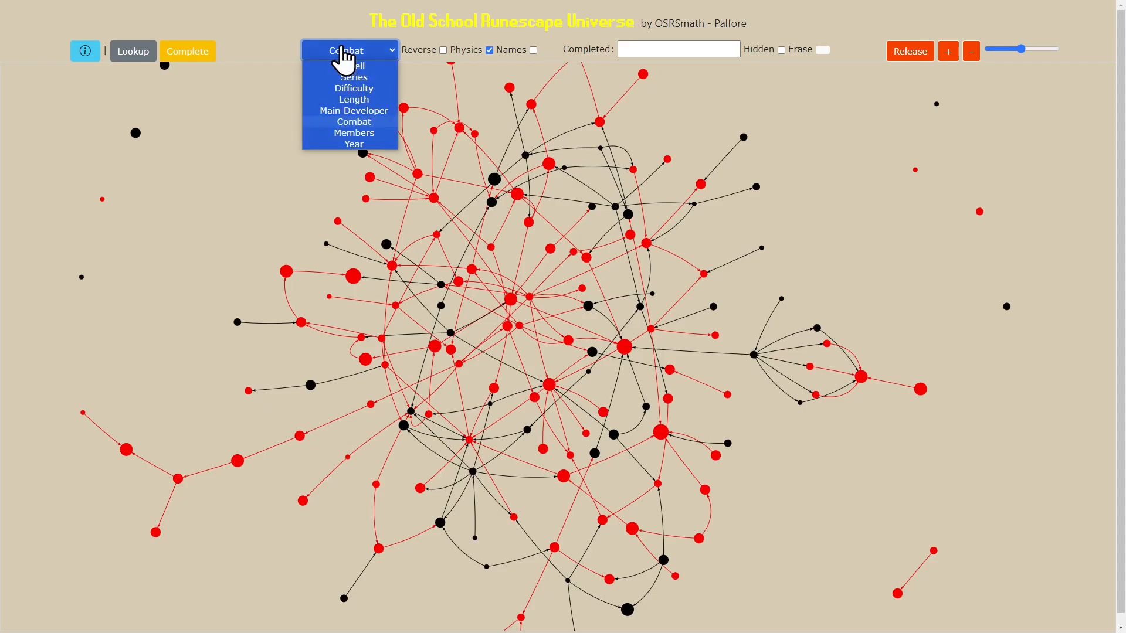
{"action": "left_click", "coordinate": [353, 133]}
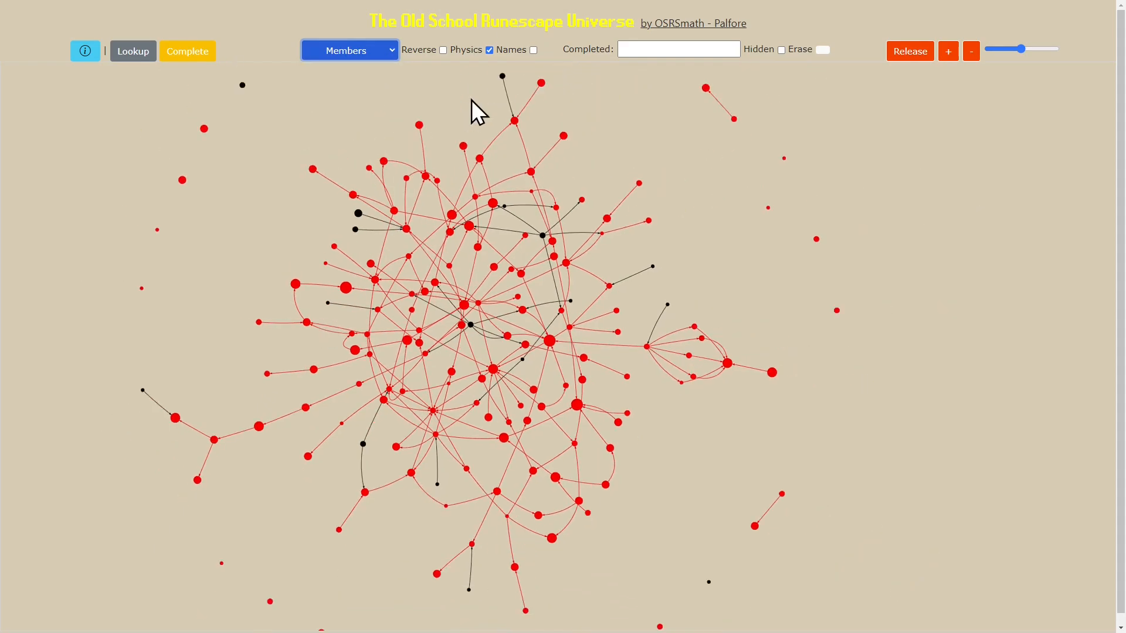
{"action": "left_click", "coordinate": [532, 49]}
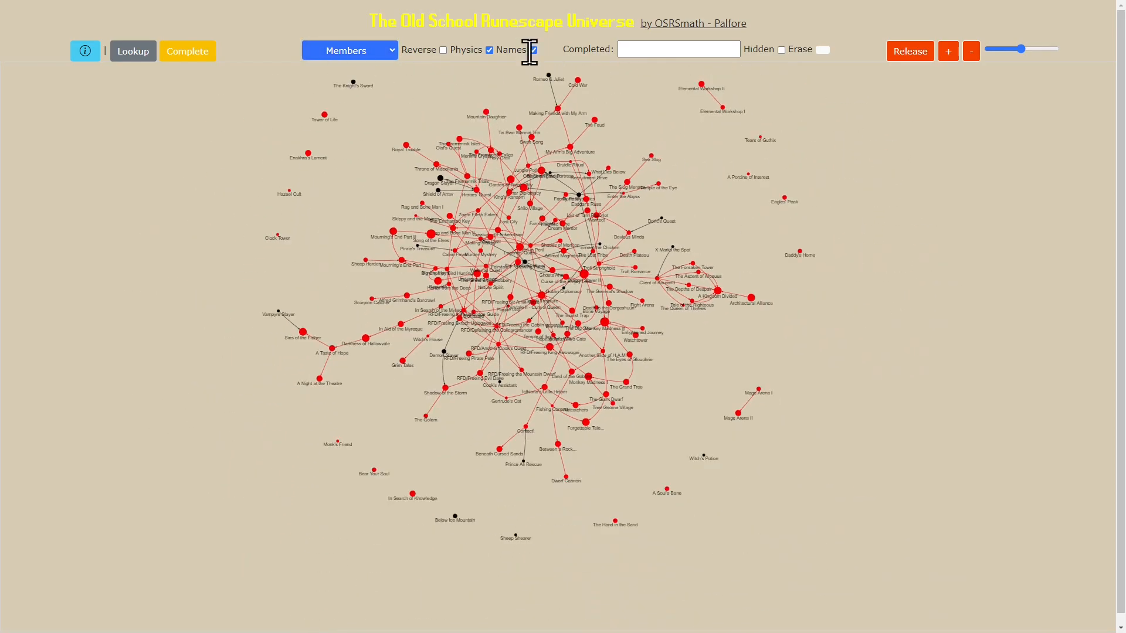
{"action": "left_click", "coordinate": [533, 50]}
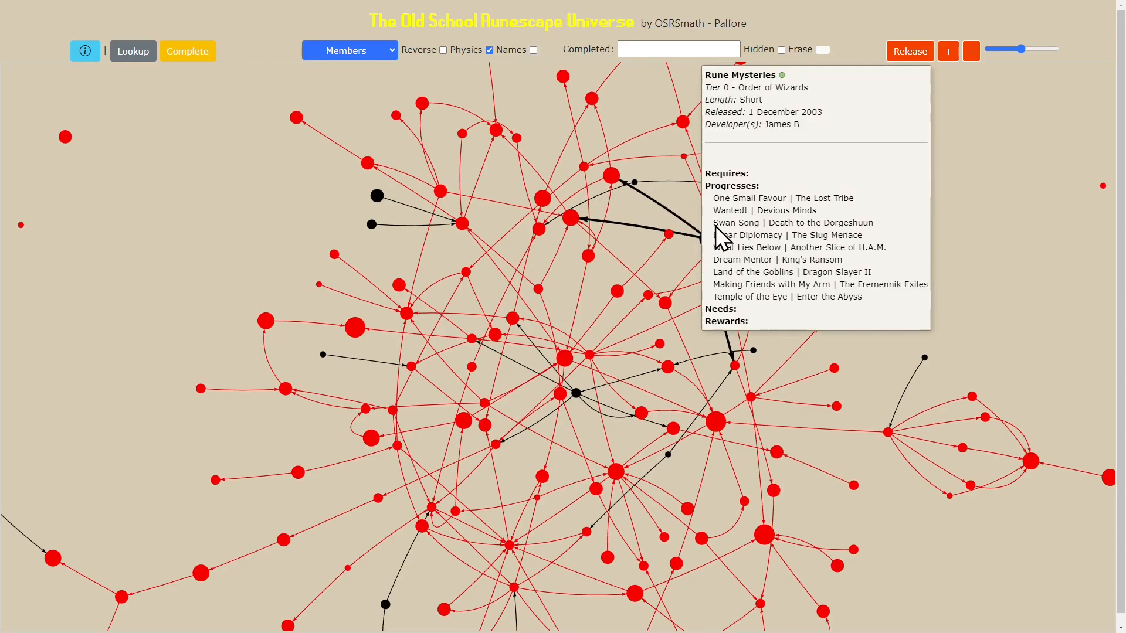
{"action": "mouse_move", "coordinate": [811, 327]}
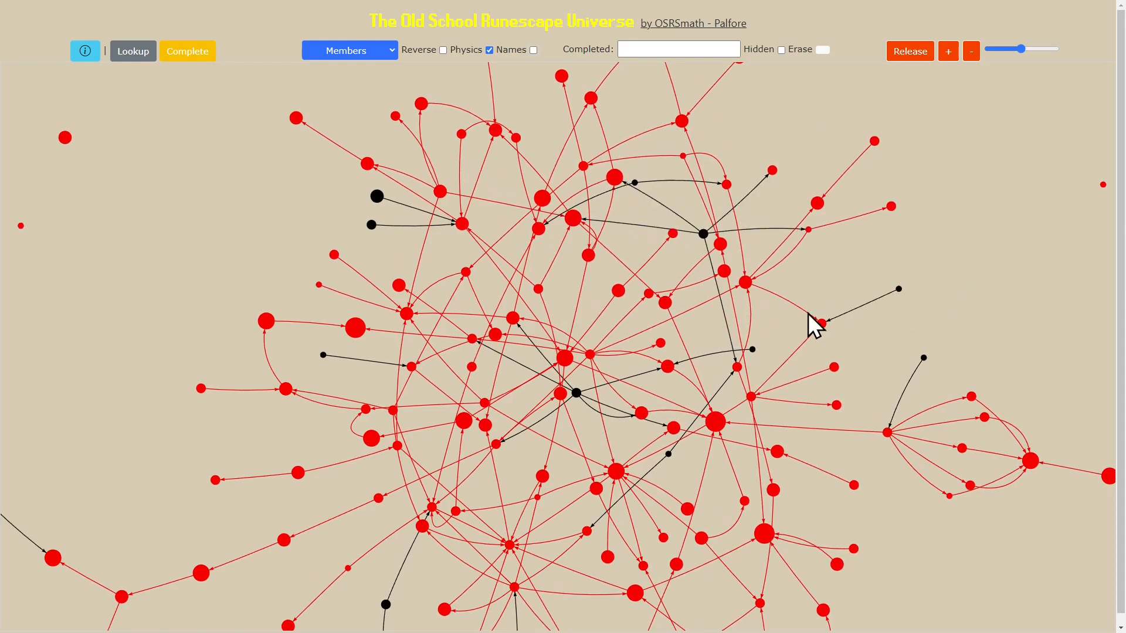
{"action": "left_click", "coordinate": [575, 394]}
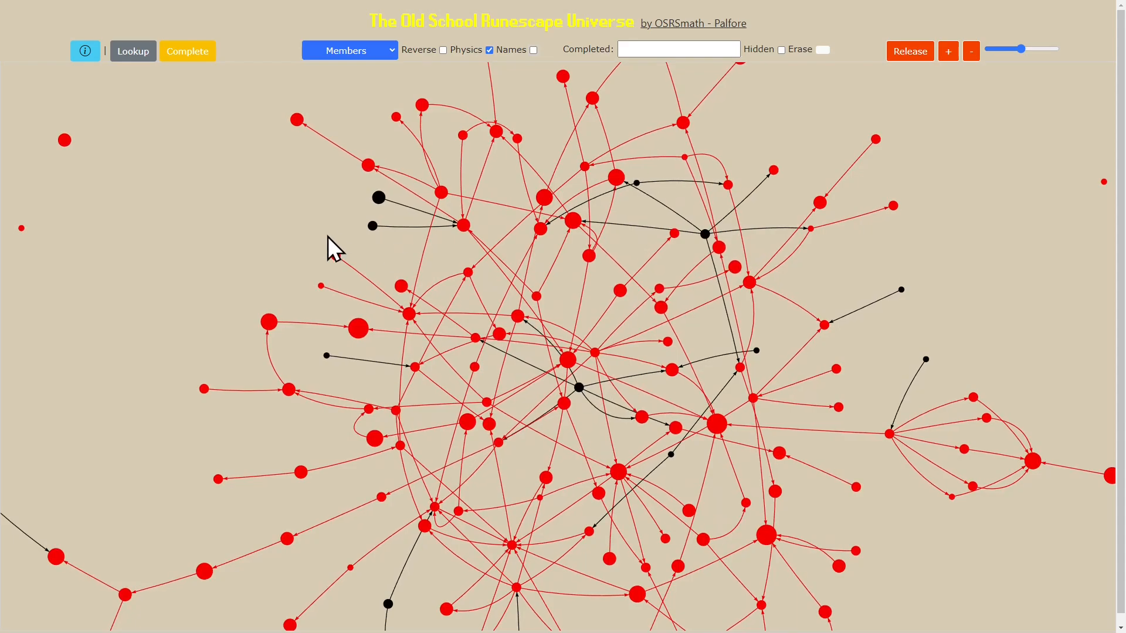
{"action": "left_click", "coordinate": [349, 50]}
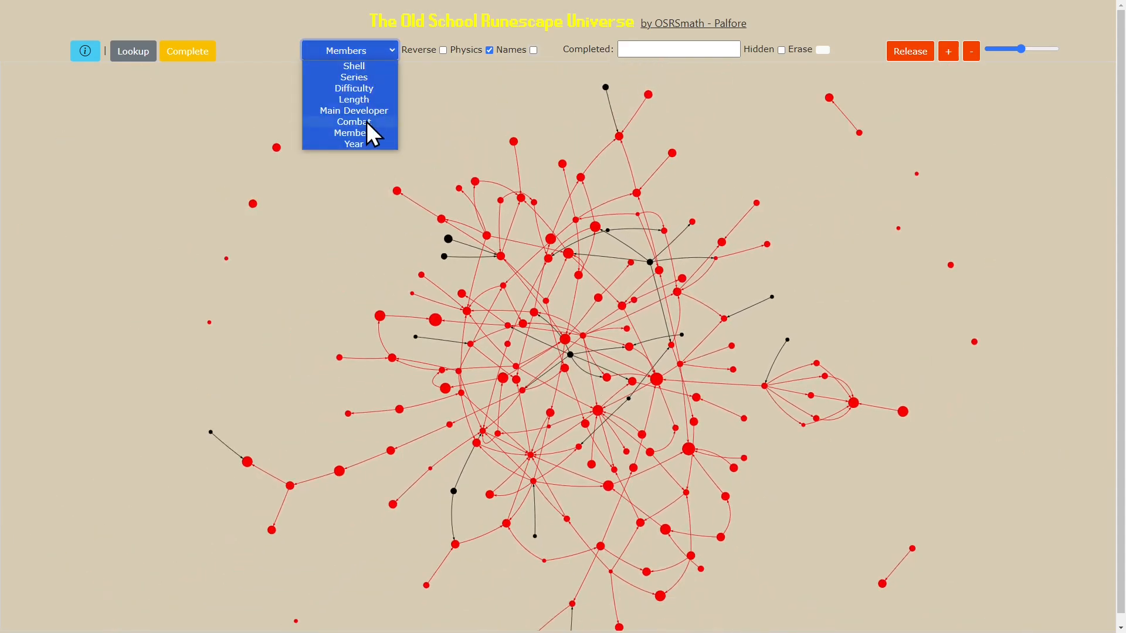
Colour the graph by release Year in teal shades and check Land of the Goblins
{"action": "left_click", "coordinate": [353, 143]}
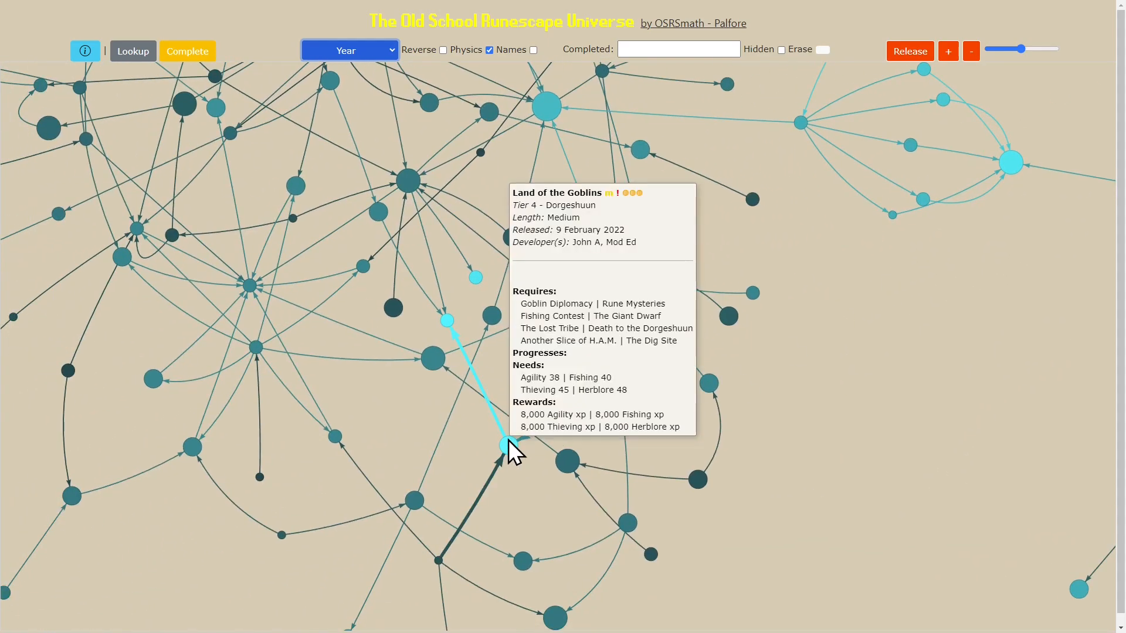
{"action": "mouse_move", "coordinate": [395, 376]}
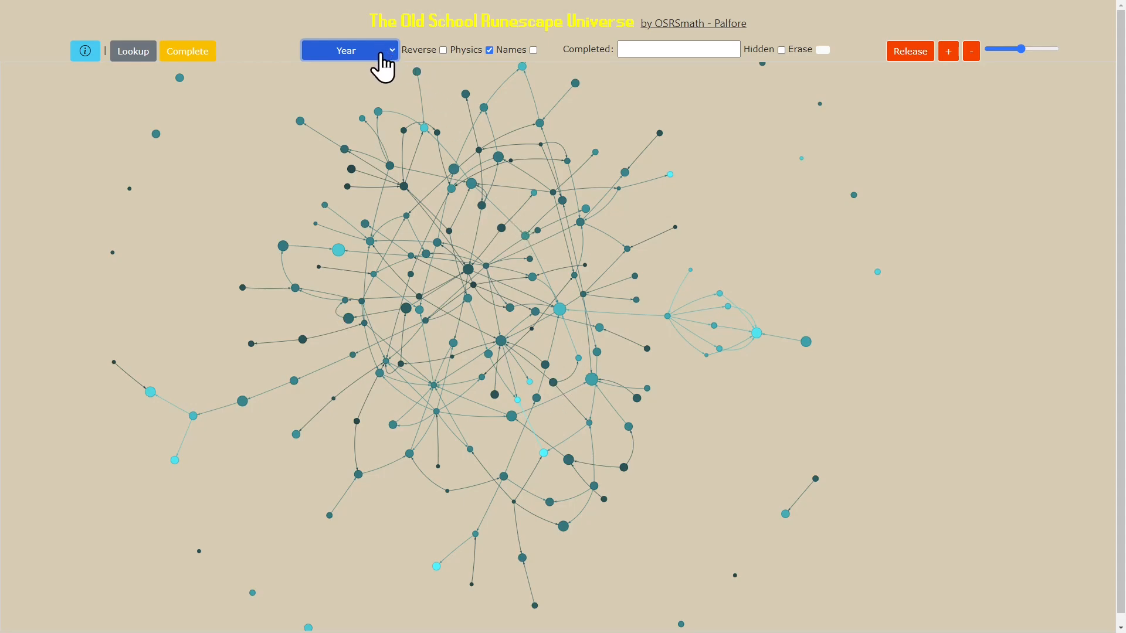
Return the colour mode to quest Series and toggle the quest name labels
{"action": "left_click", "coordinate": [350, 50]}
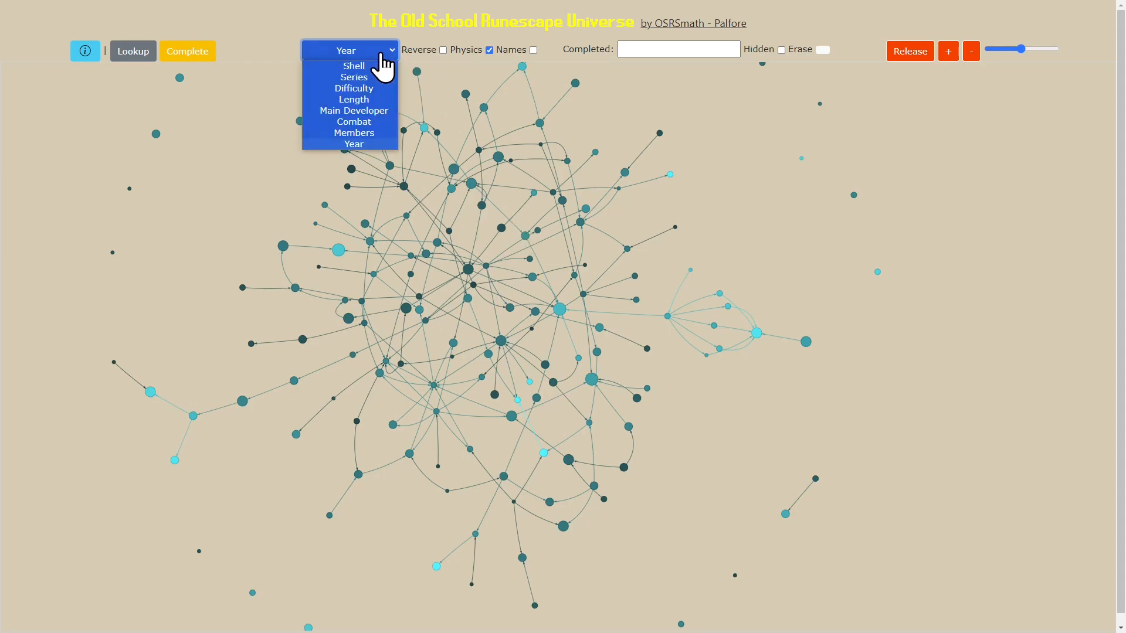
{"action": "left_click", "coordinate": [353, 77]}
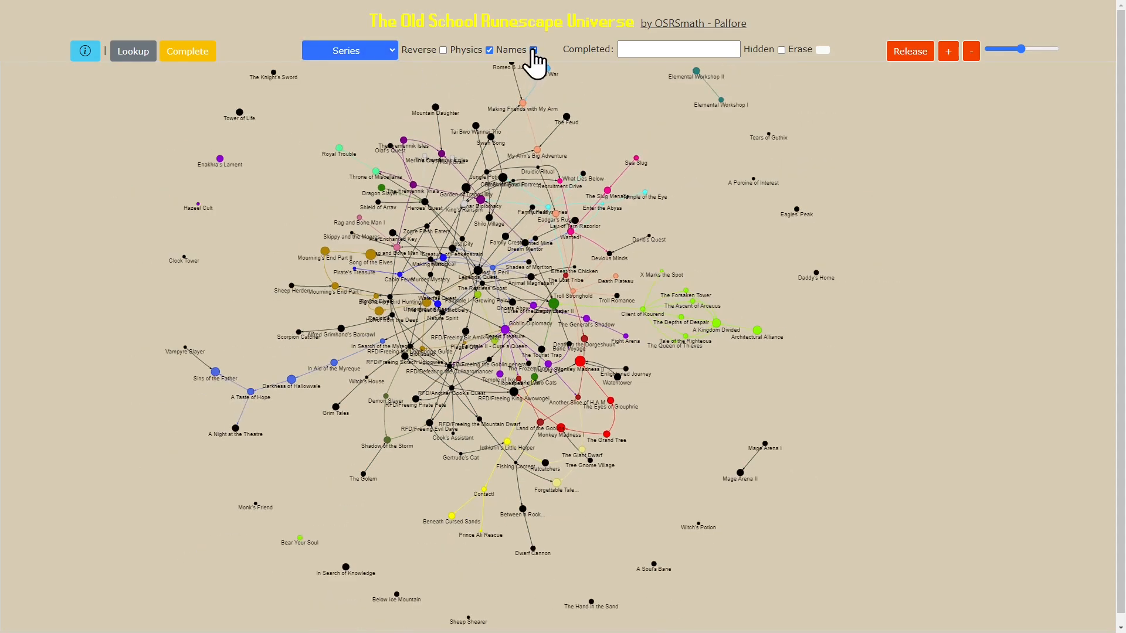
{"action": "left_click", "coordinate": [533, 49]}
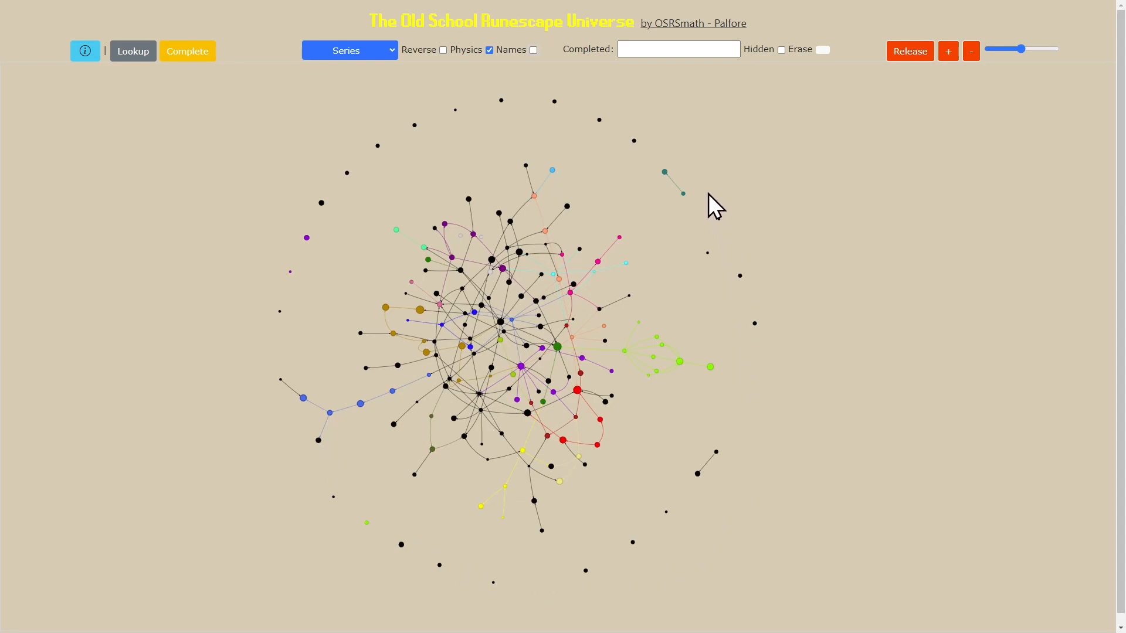
{"action": "mouse_move", "coordinate": [426, 588]}
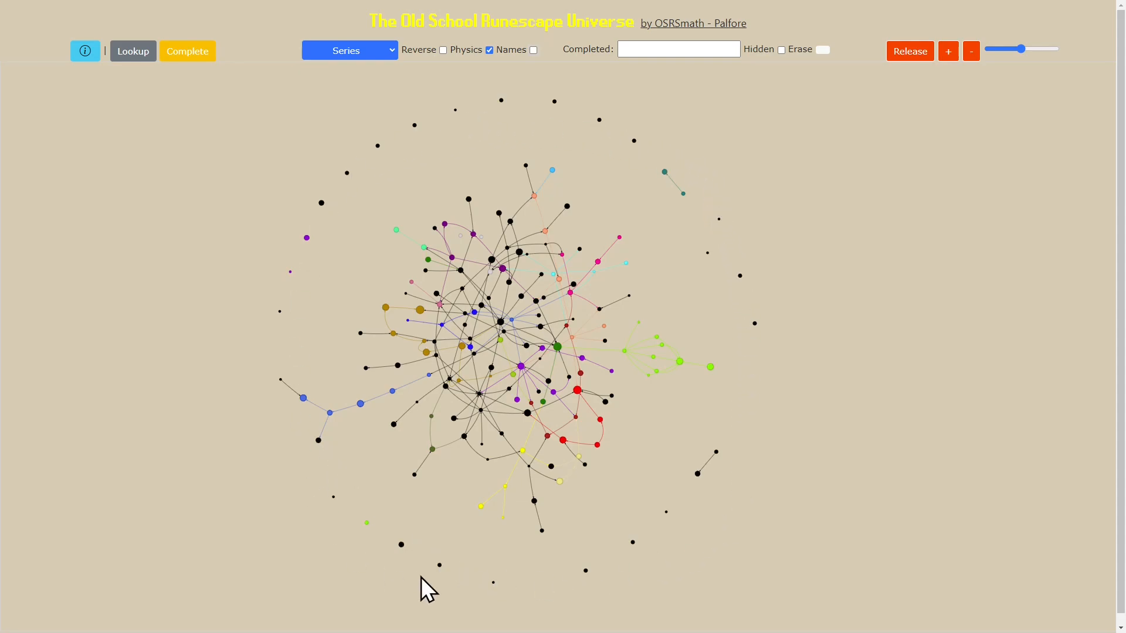
{"action": "mouse_move", "coordinate": [767, 449]}
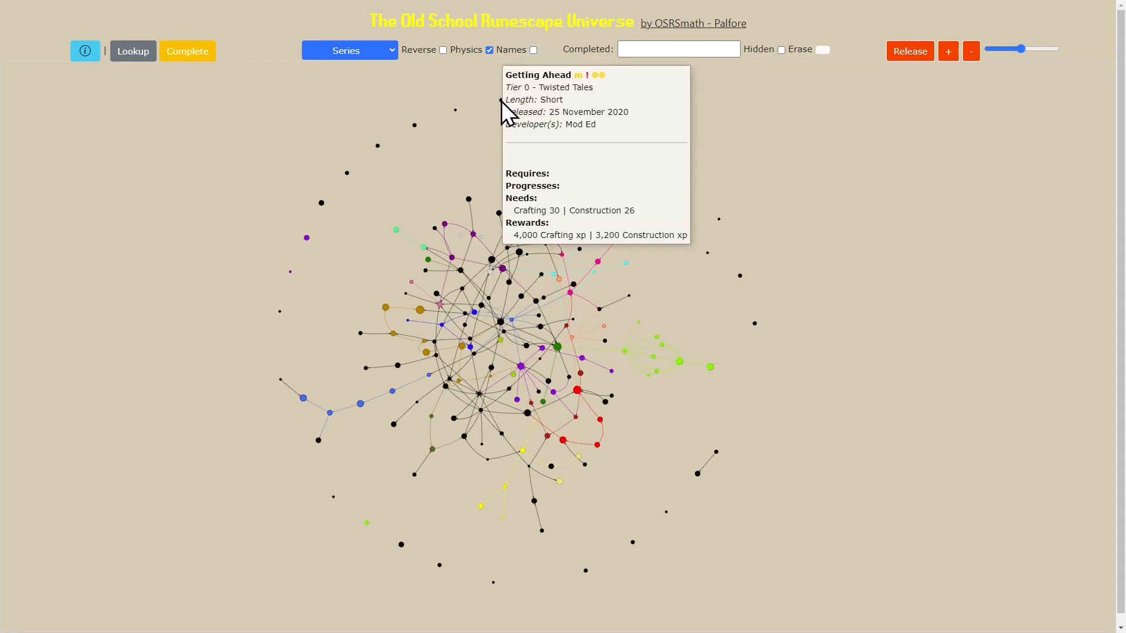
{"action": "mouse_move", "coordinate": [499, 115]}
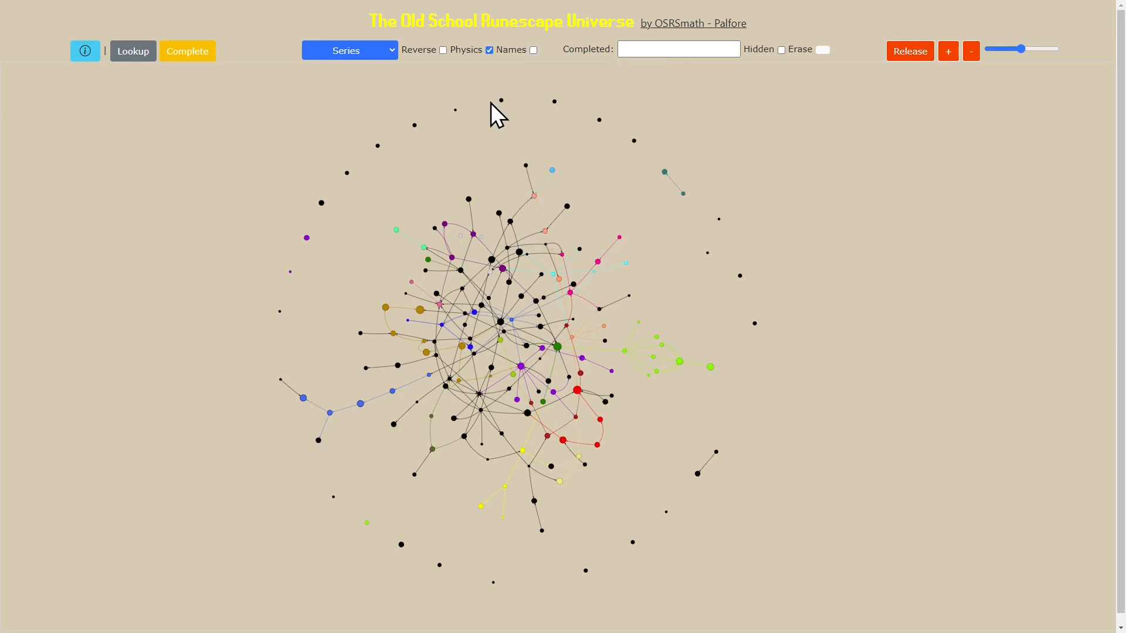
{"action": "mouse_move", "coordinate": [568, 142]}
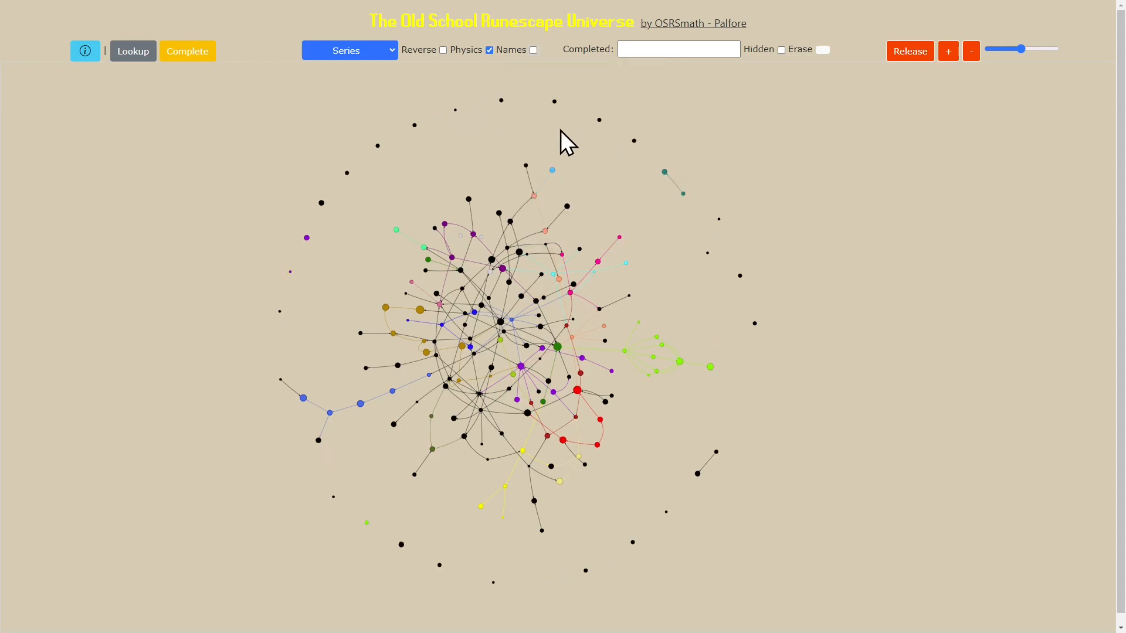
{"action": "mouse_move", "coordinate": [359, 281]}
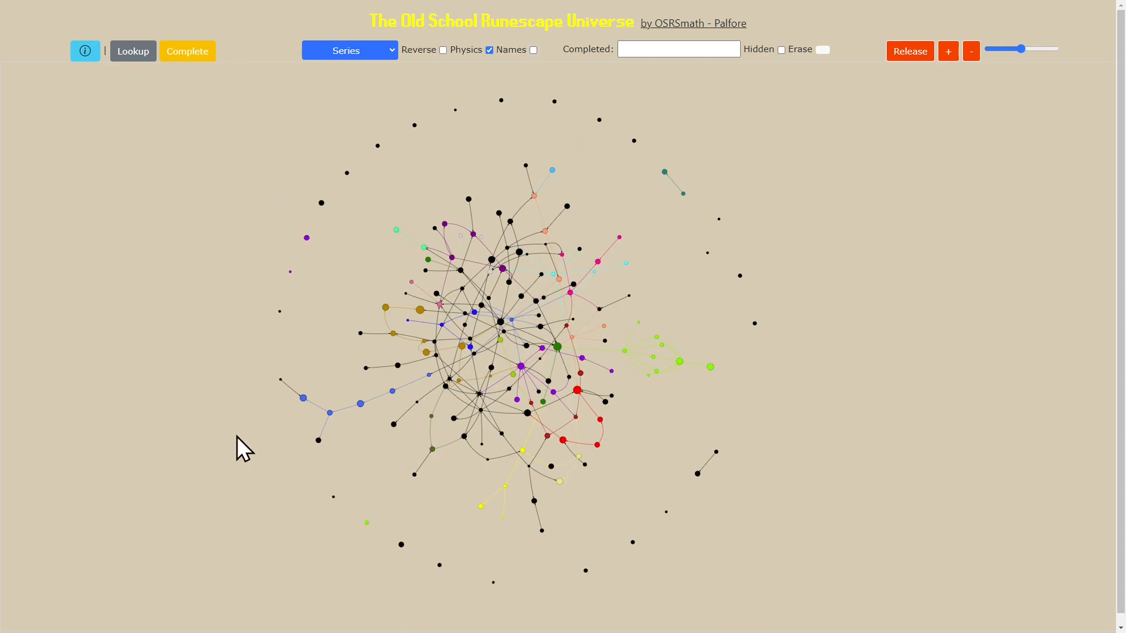
{"action": "mouse_move", "coordinate": [618, 582]}
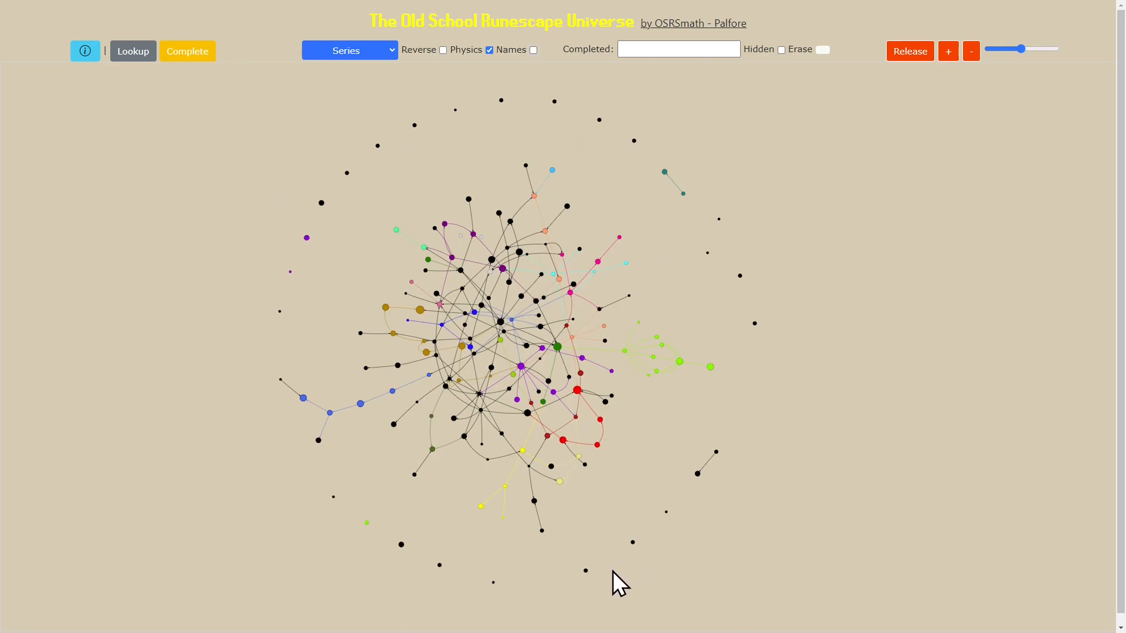
{"action": "mouse_move", "coordinate": [399, 256]}
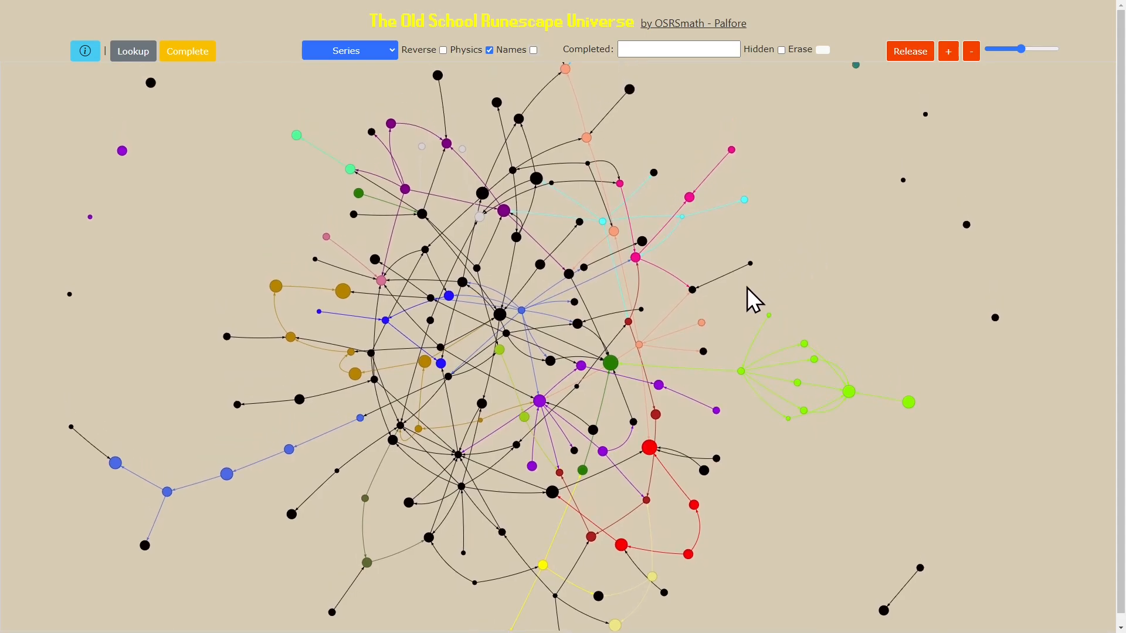
{"action": "mouse_move", "coordinate": [521, 373]}
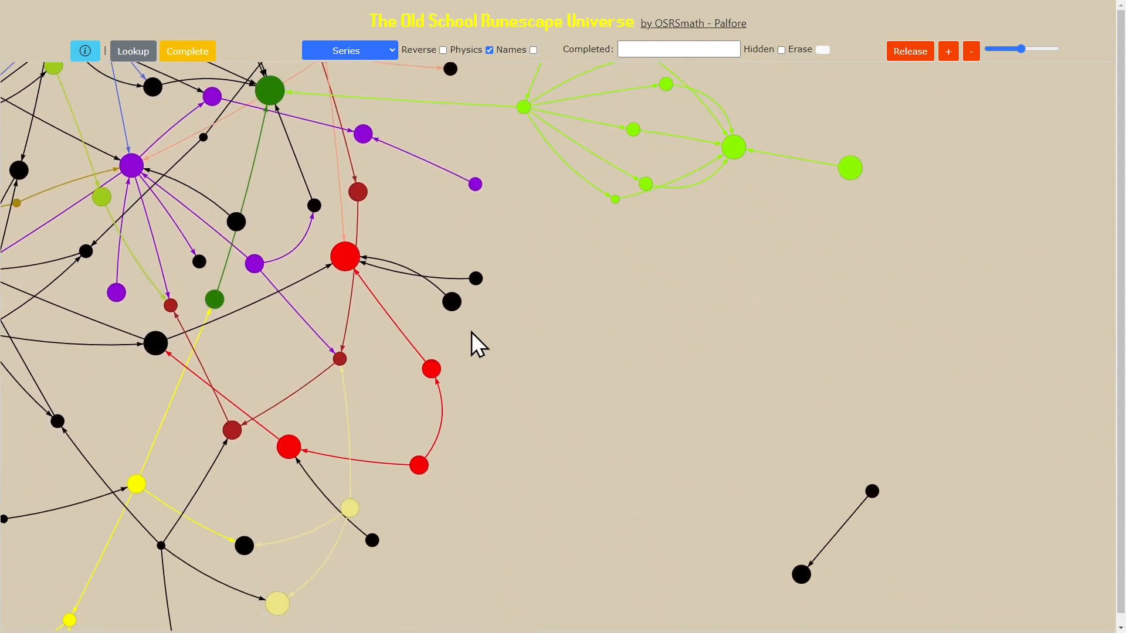
{"action": "mouse_move", "coordinate": [475, 279]}
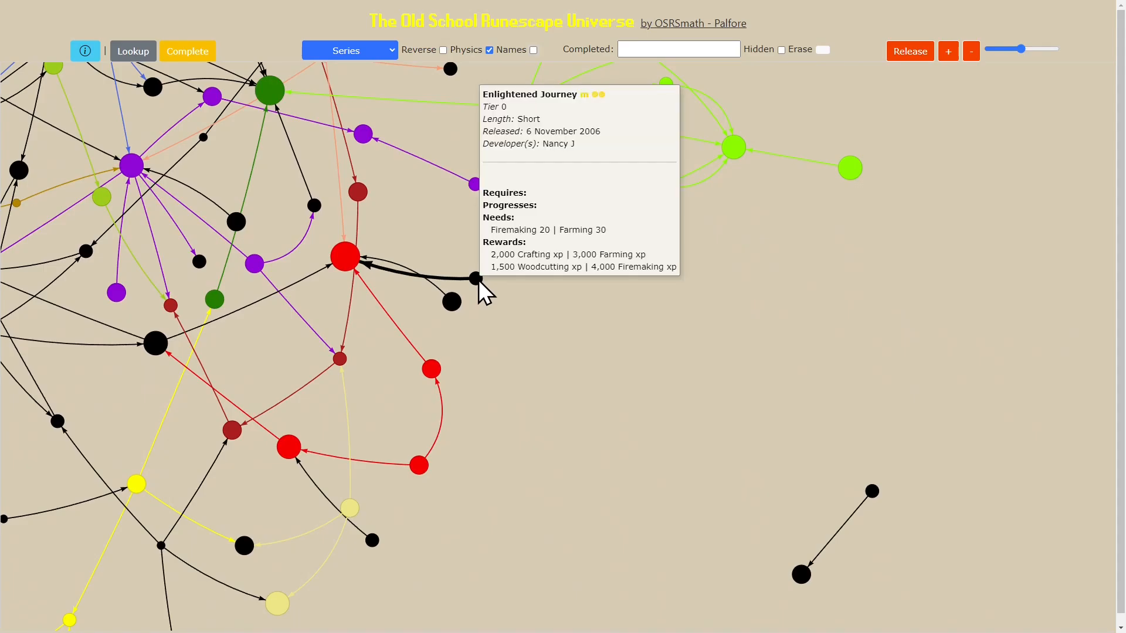
{"action": "mouse_move", "coordinate": [341, 255]}
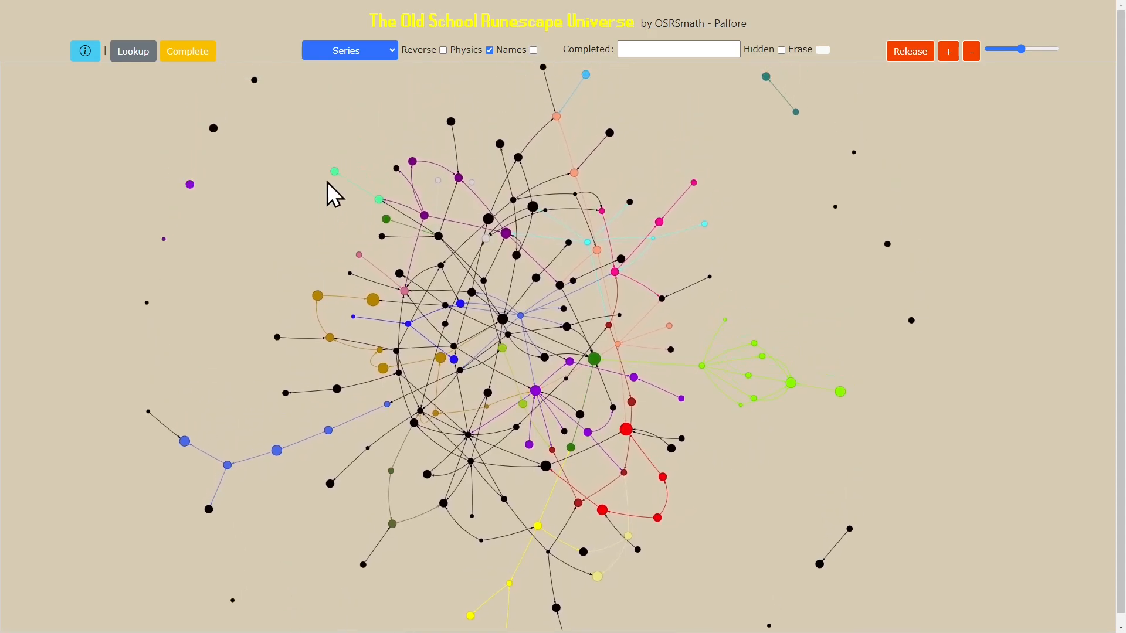
{"action": "mouse_move", "coordinate": [490, 79]}
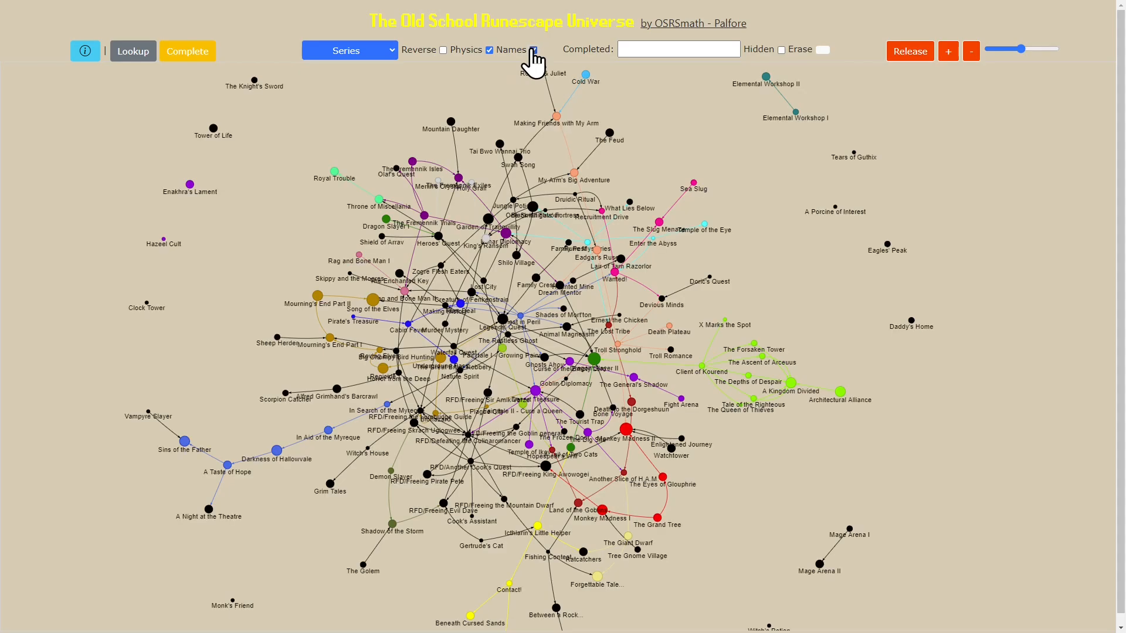
{"action": "mouse_move", "coordinate": [917, 75]}
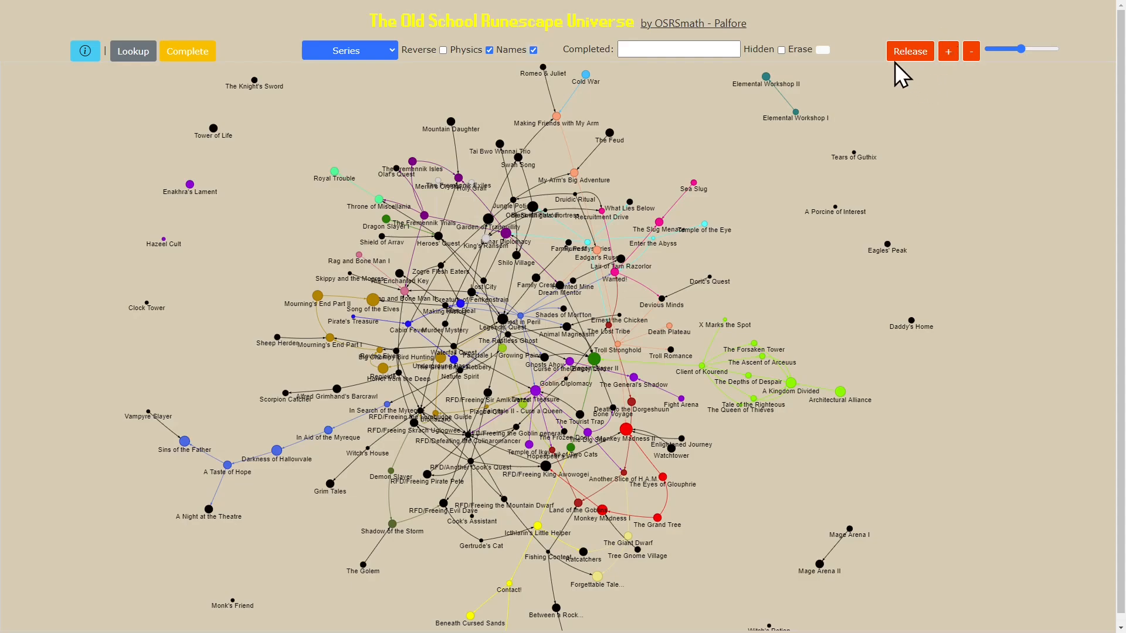
{"action": "mouse_move", "coordinate": [917, 77]}
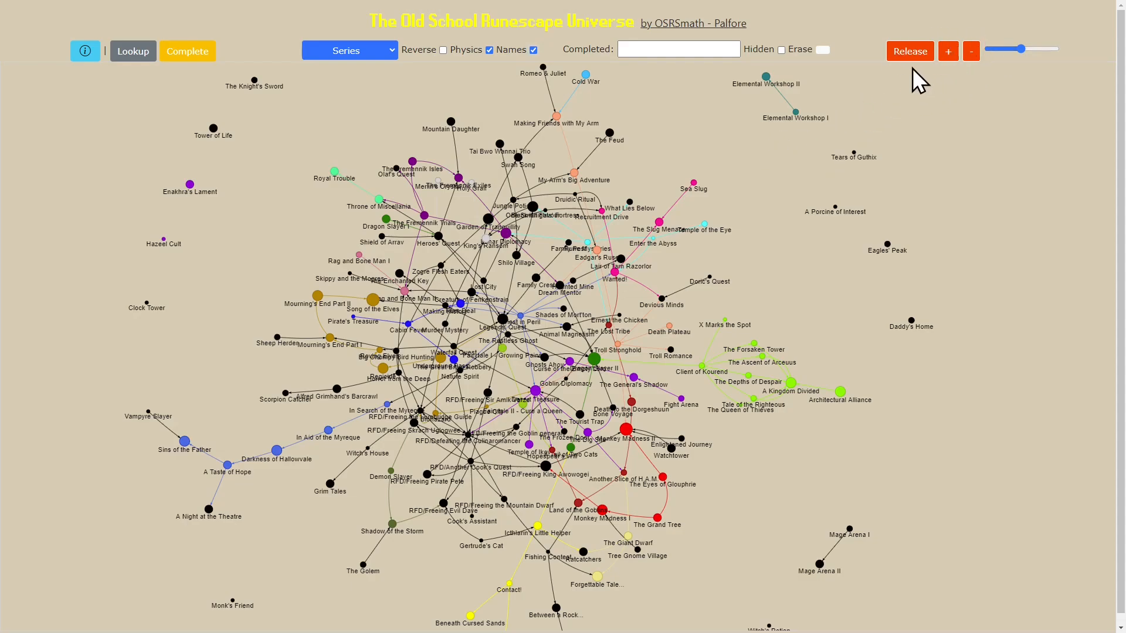
{"action": "mouse_move", "coordinate": [910, 51]}
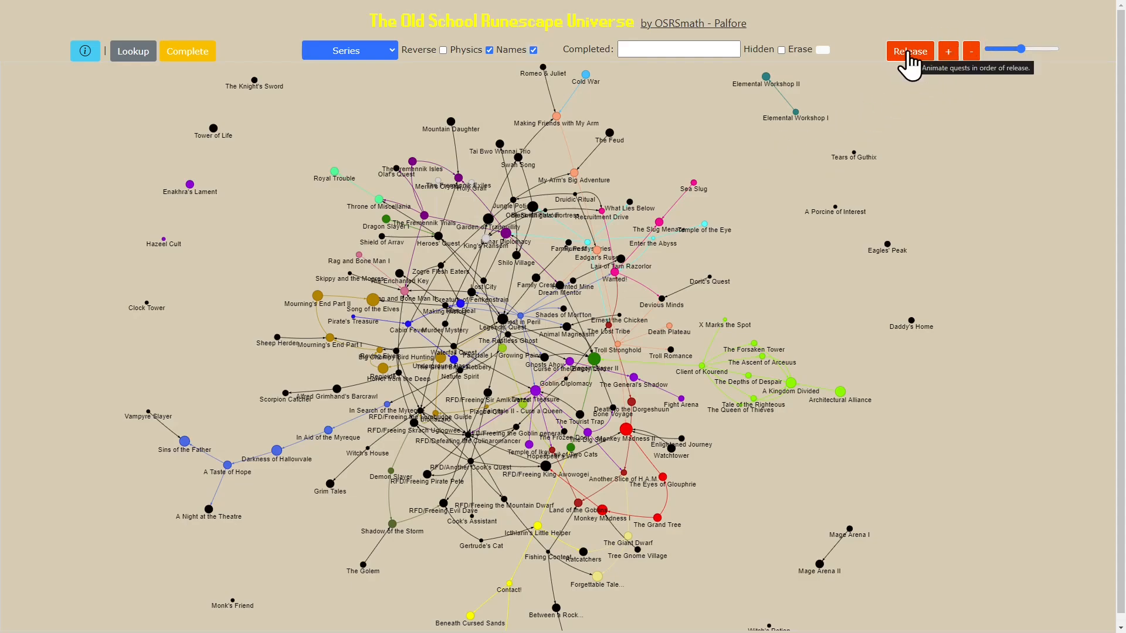
{"action": "mouse_move", "coordinate": [1046, 92]}
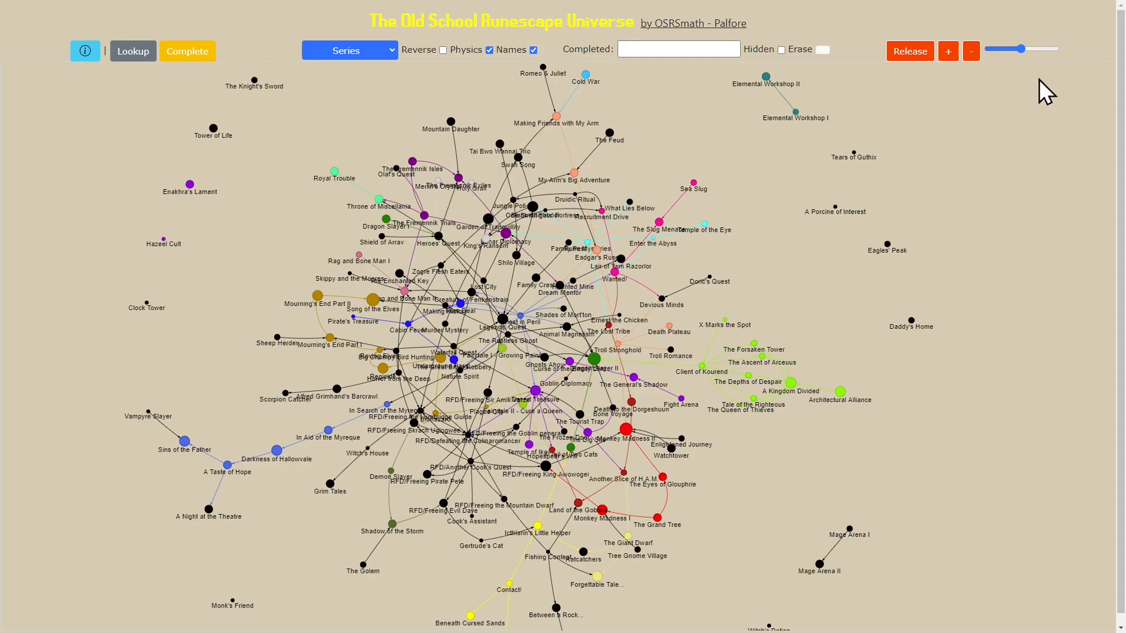
Raise the animation speed slider and start the Release-order animation
{"action": "left_click_drag", "start_coordinate": [1019, 49], "coordinate": [1034, 49]}
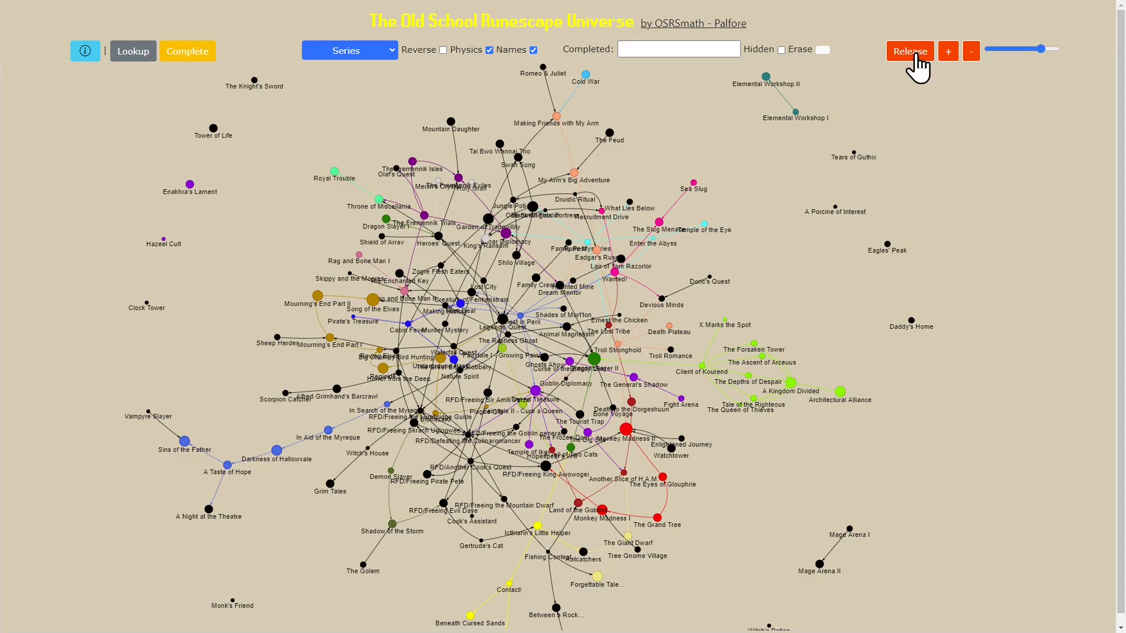
{"action": "left_click", "coordinate": [909, 50]}
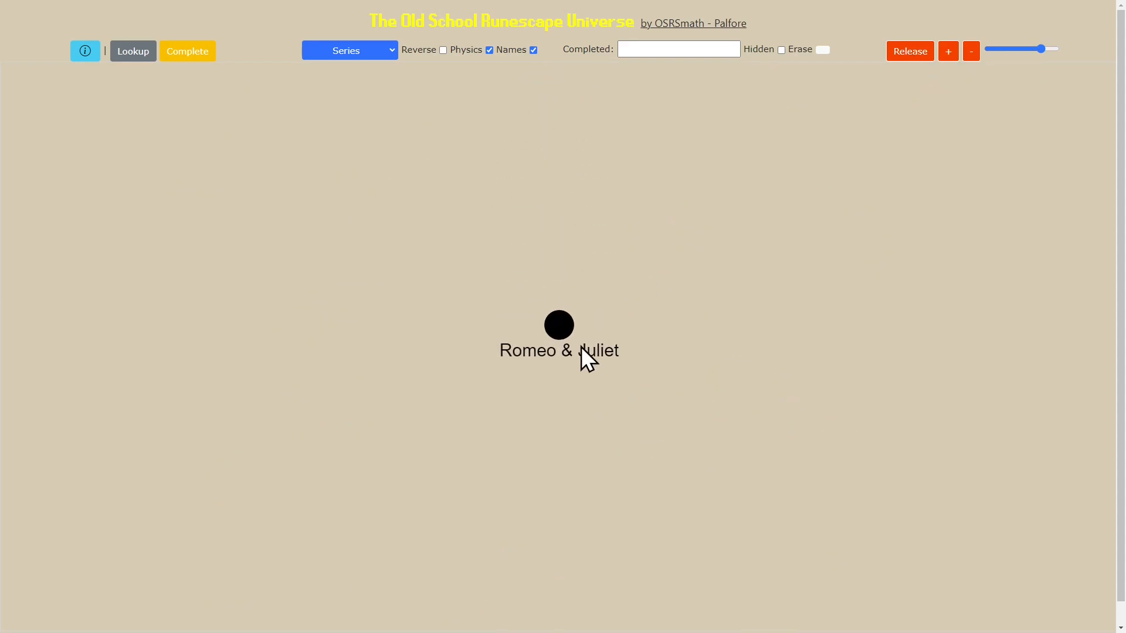
{"action": "left_click", "coordinate": [910, 50]}
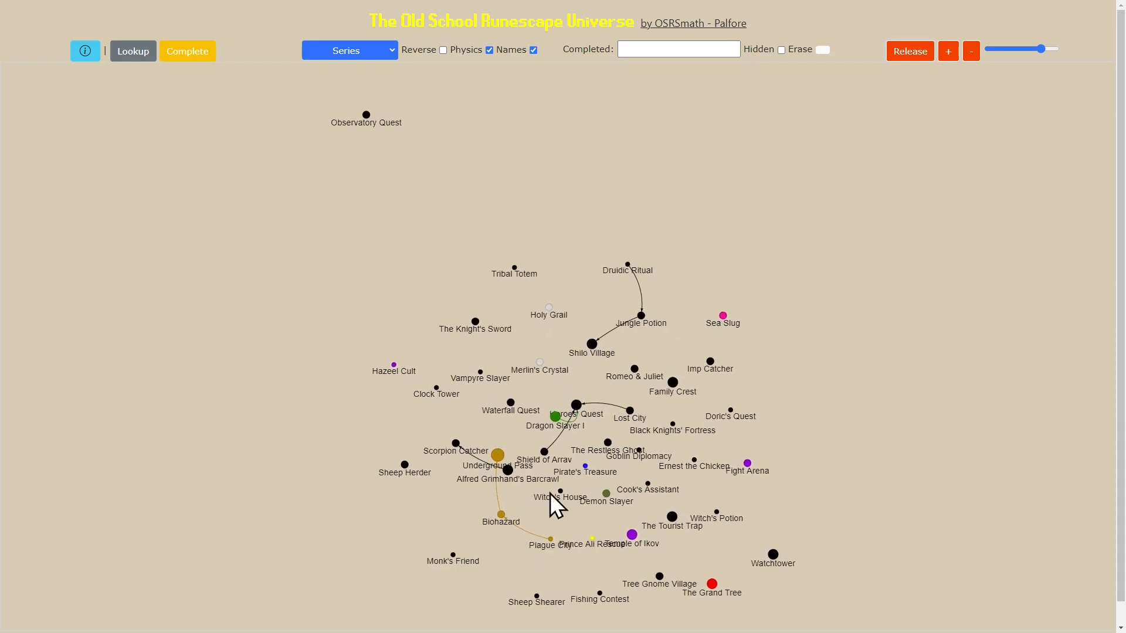
Adjust the speed to maximum then slower during playback, ending with names hidden
{"action": "left_click_drag", "start_coordinate": [1020, 49], "coordinate": [1035, 49]}
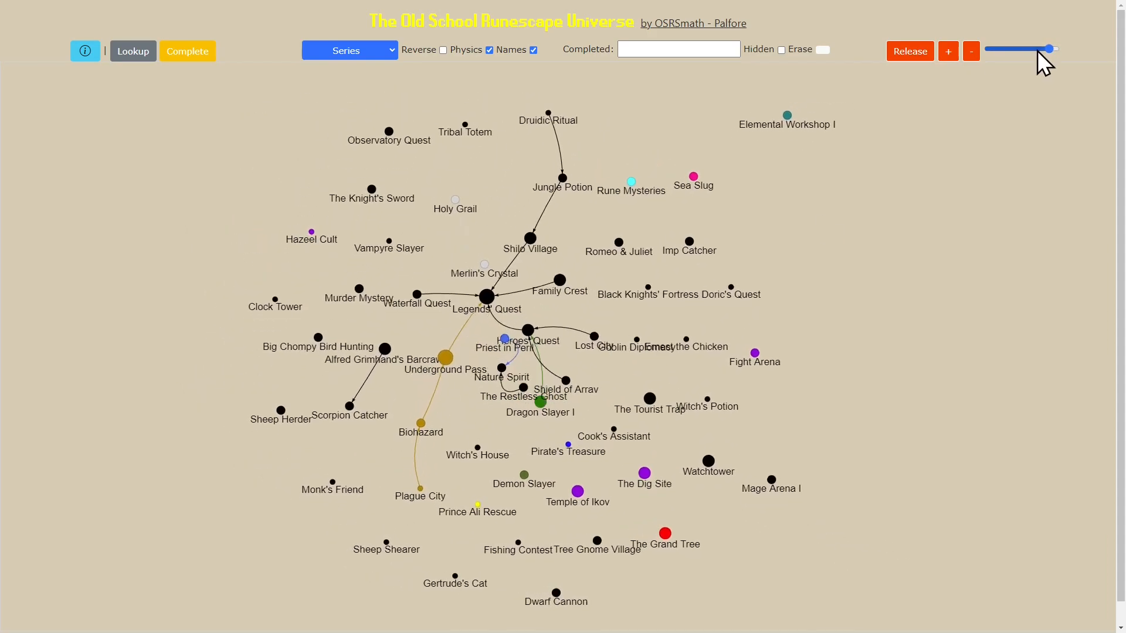
{"action": "left_click_drag", "start_coordinate": [1050, 49], "coordinate": [1039, 49]}
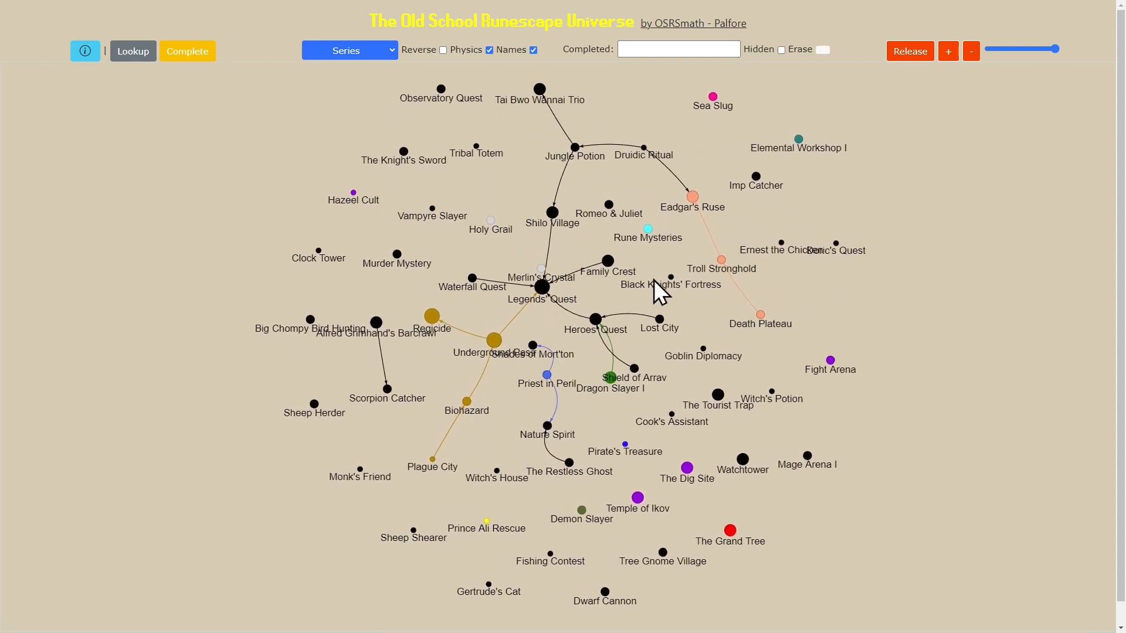
{"action": "left_click_drag", "start_coordinate": [1041, 49], "coordinate": [1056, 49]}
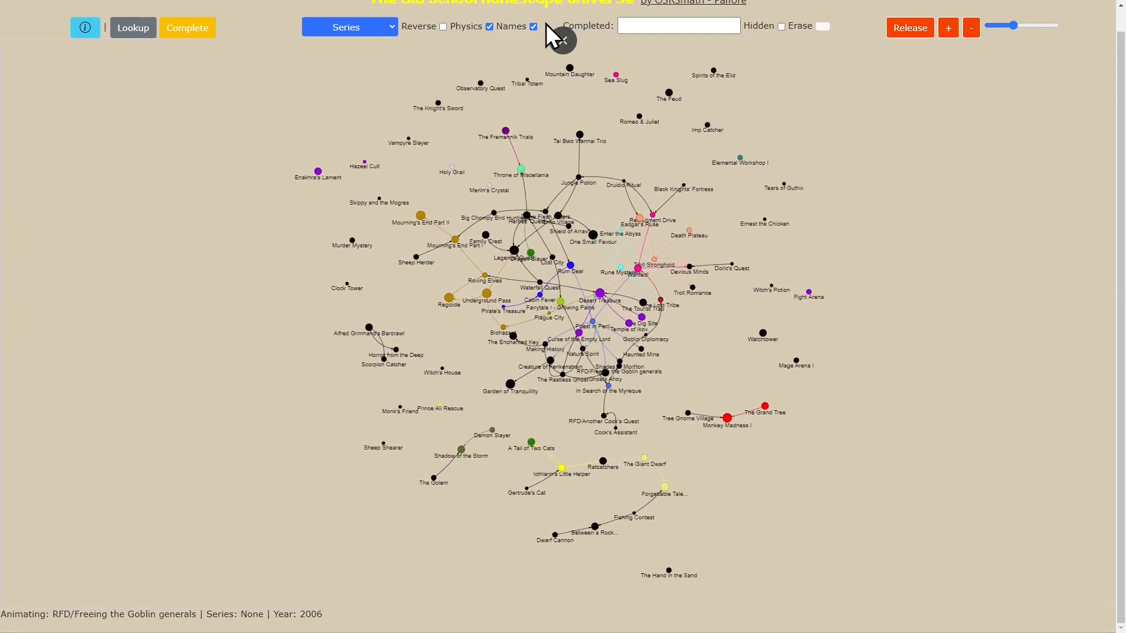
{"action": "left_click", "coordinate": [533, 27]}
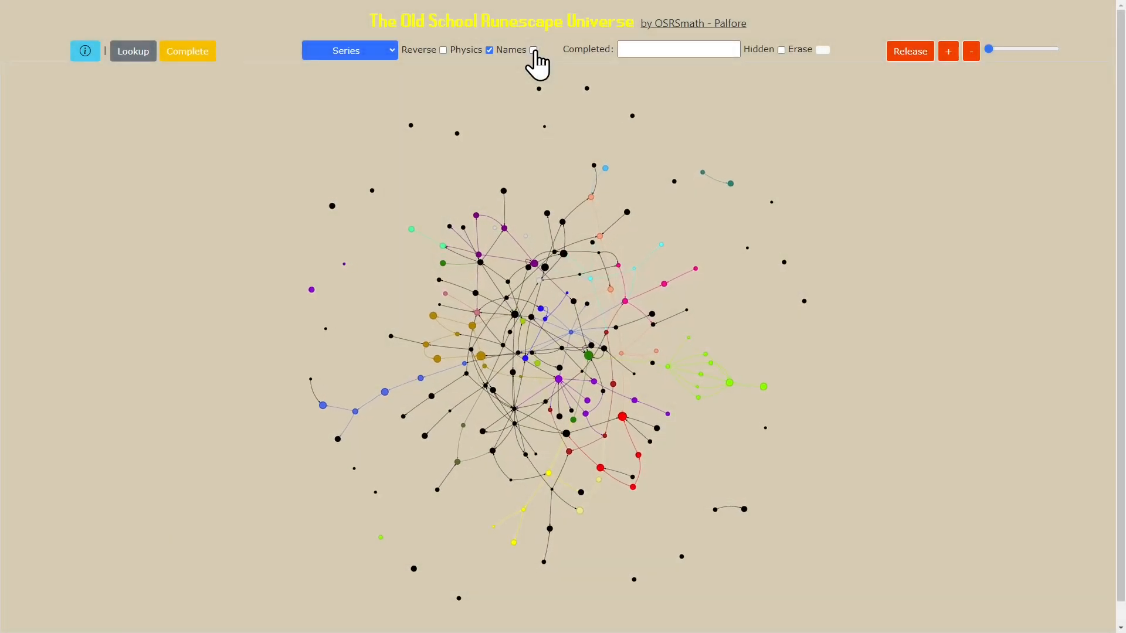
From the OSRSmath GitHub README, follow the Video Series link to the YouTube trailer
{"action": "left_click", "coordinate": [533, 50]}
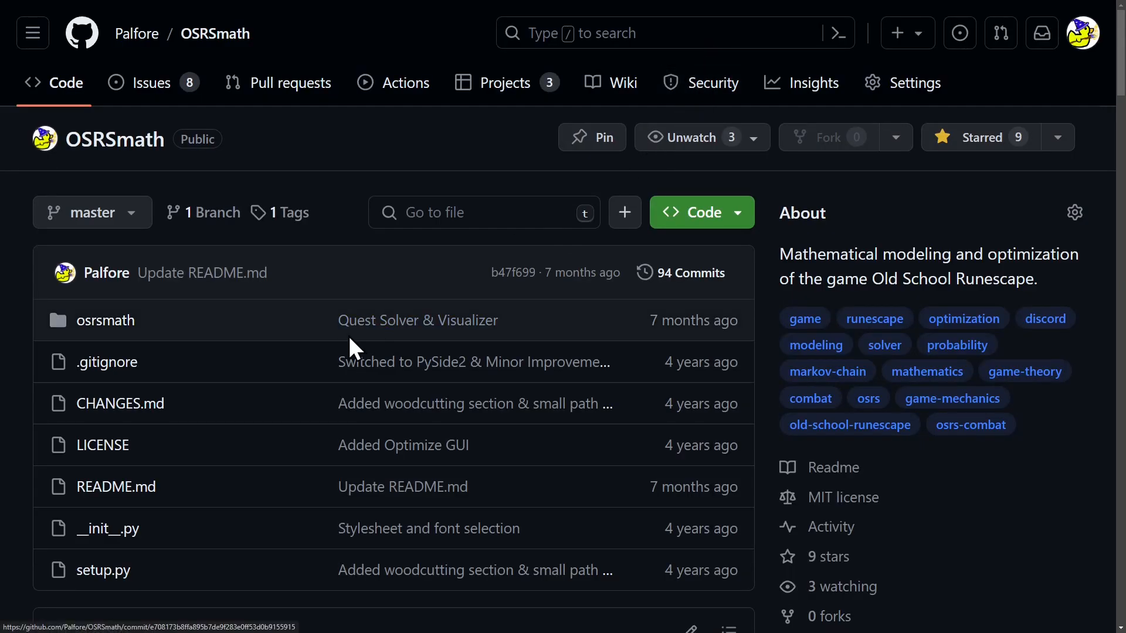
{"action": "scroll", "scroll_direction": "down", "scroll_amount": 3}
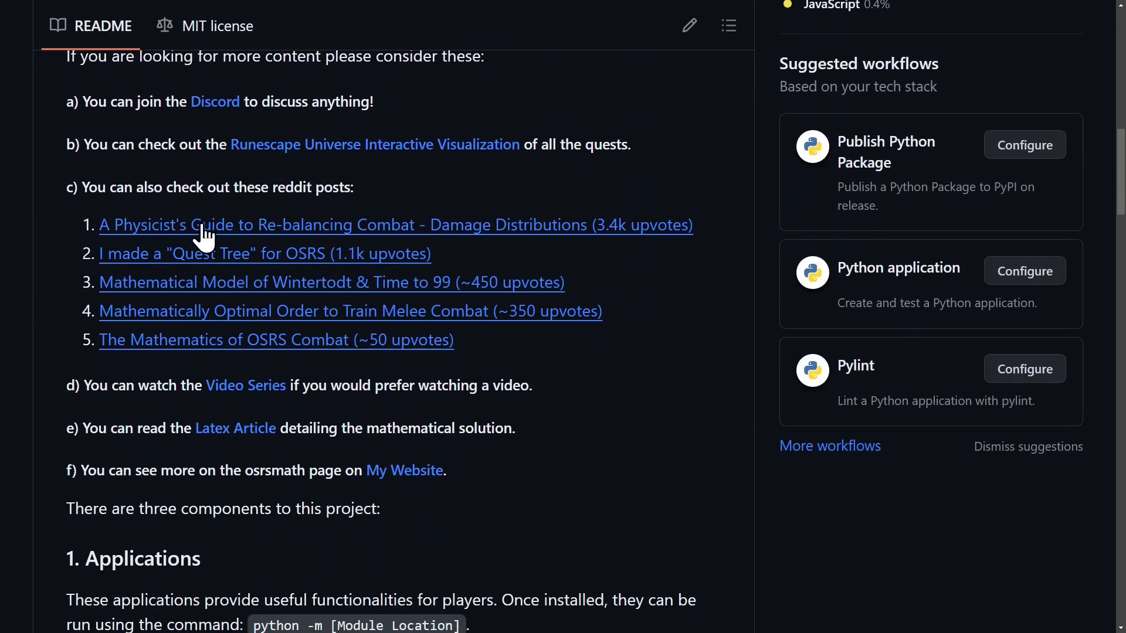
{"action": "scroll", "scroll_direction": "down", "scroll_amount": 3}
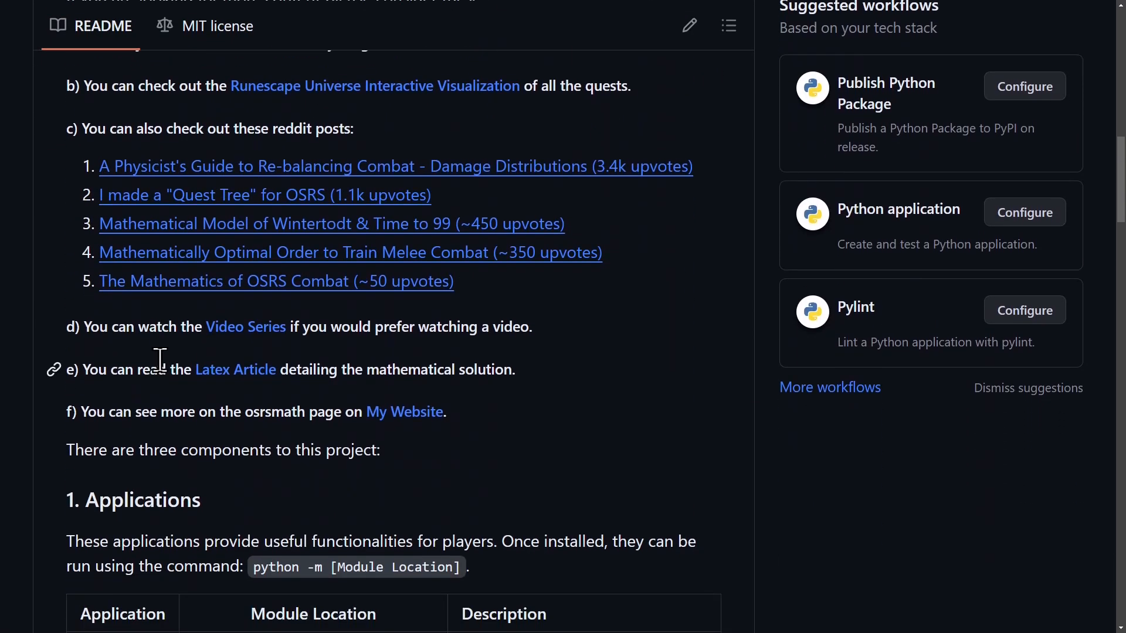
{"action": "left_click", "coordinate": [245, 327]}
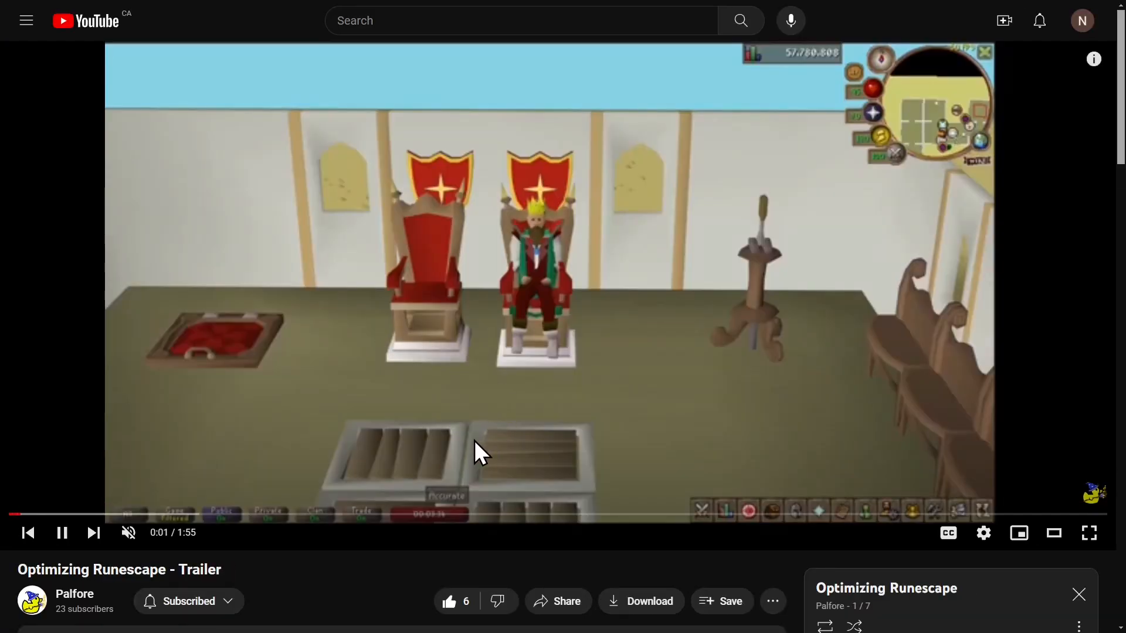